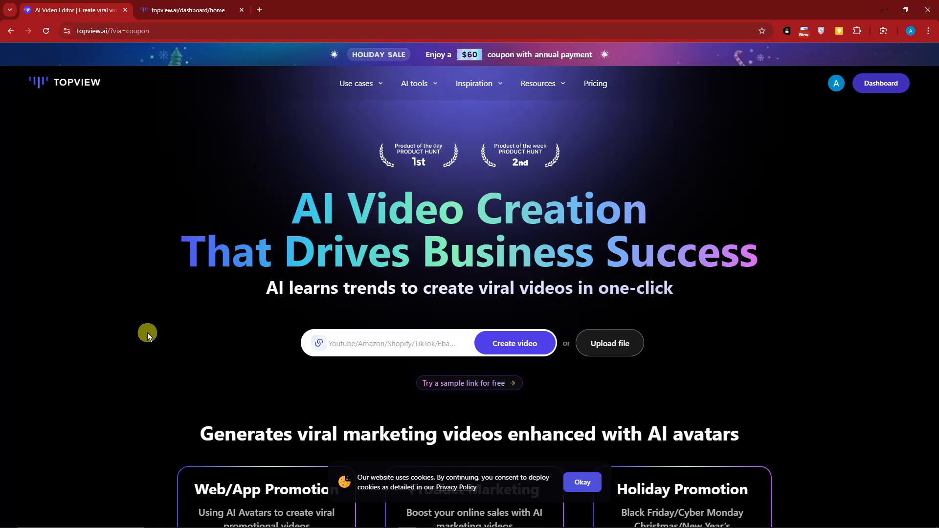
Browse down the page and switch the plan prices to monthly billing.
{"action": "scroll", "scroll_direction": "down", "scroll_amount": 3}
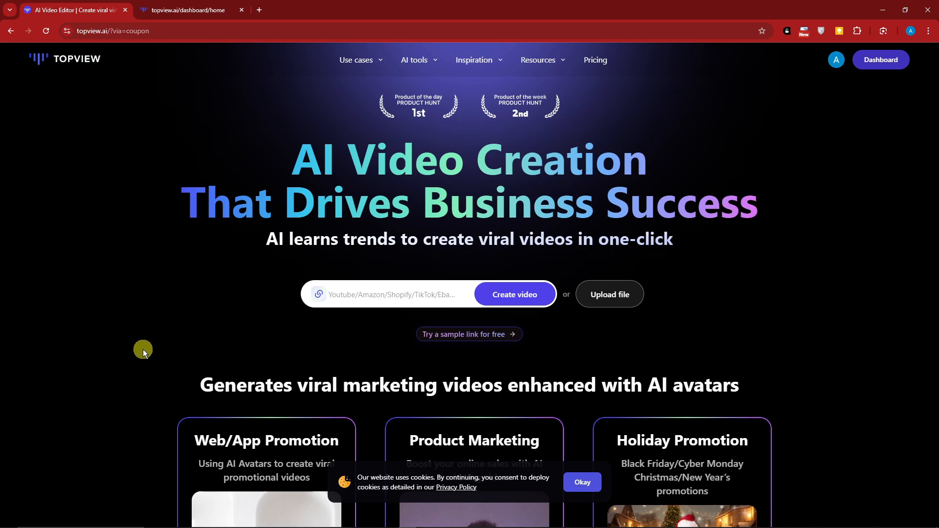
{"action": "scroll", "scroll_direction": "down", "scroll_amount": 3}
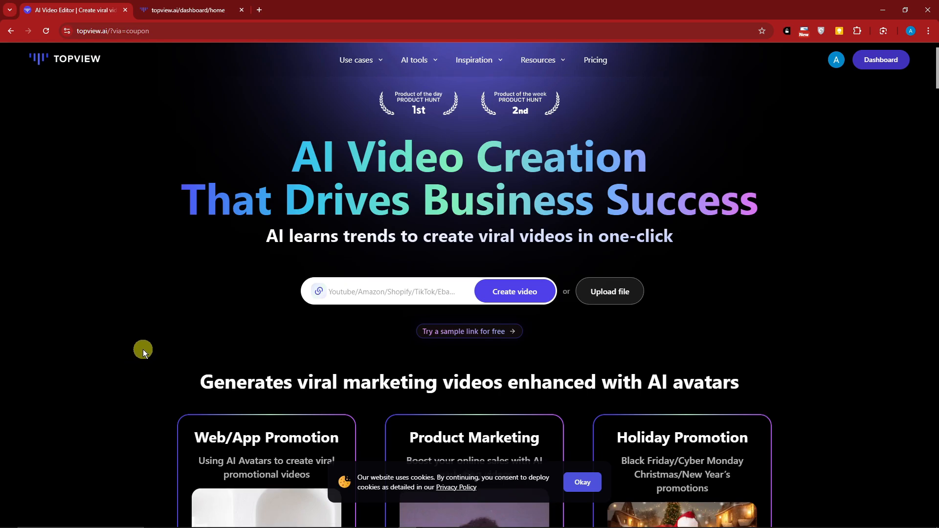
{"action": "scroll", "scroll_direction": "down", "scroll_amount": 3}
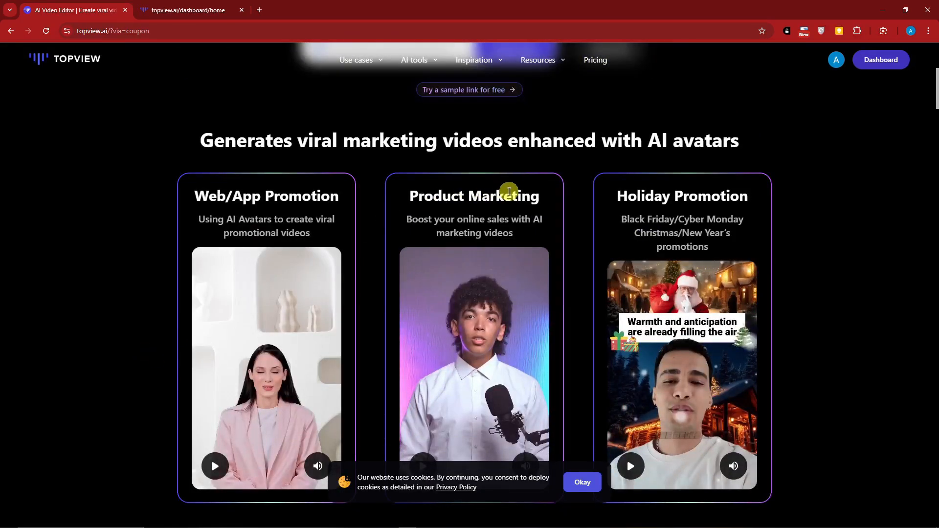
{"action": "mouse_move", "coordinate": [258, 217]}
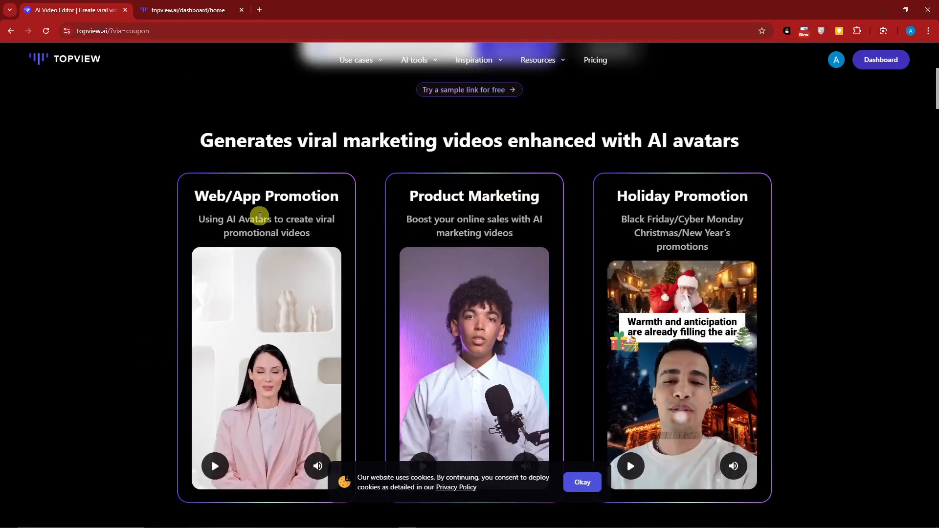
{"action": "scroll", "scroll_direction": "down", "scroll_amount": 3}
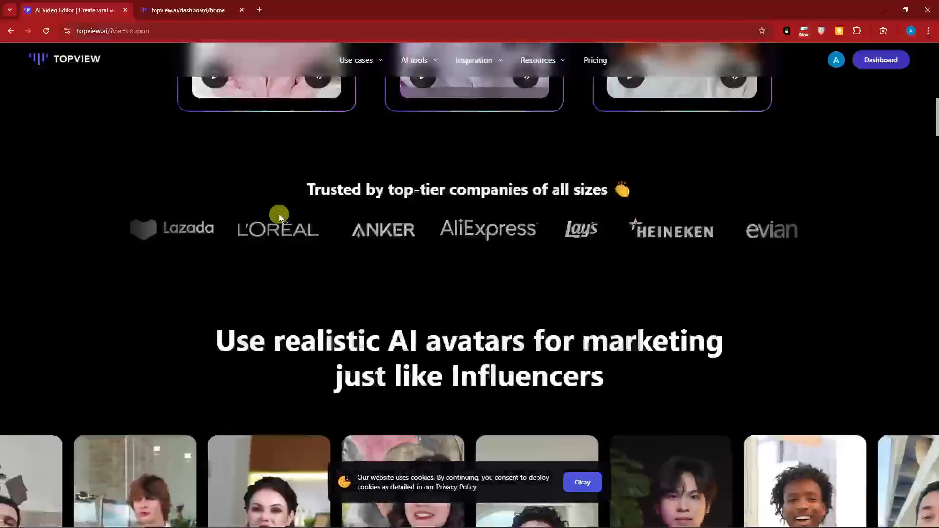
{"action": "scroll", "scroll_direction": "down", "scroll_amount": 3}
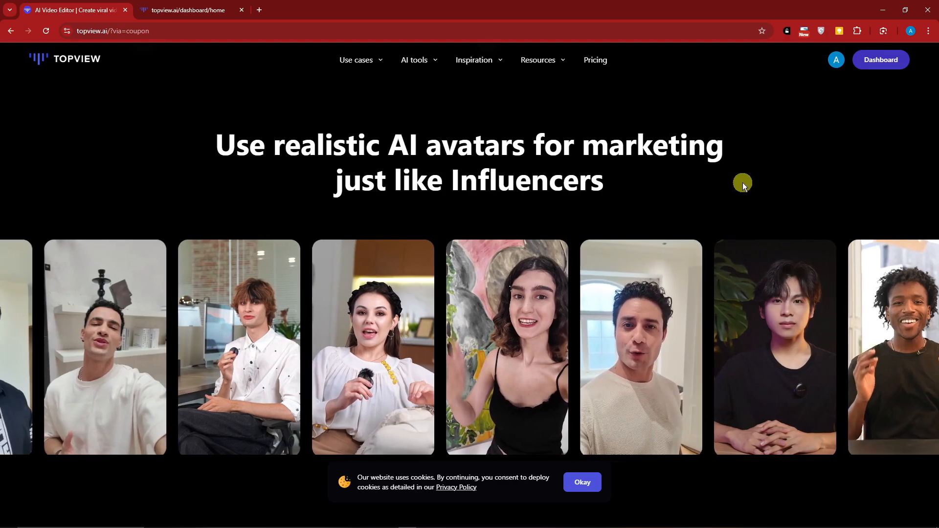
{"action": "scroll", "scroll_direction": "down", "scroll_amount": 3}
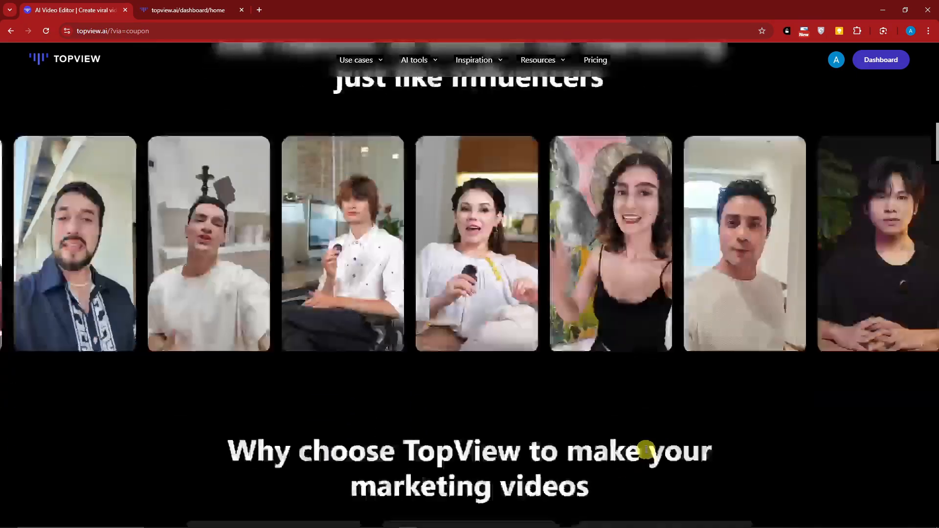
{"action": "scroll", "scroll_direction": "up", "scroll_amount": 3}
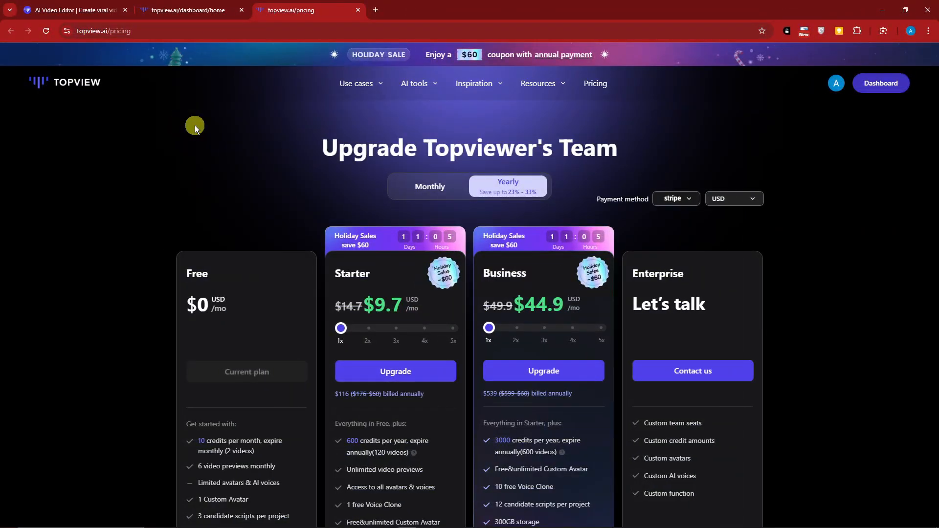
{"action": "scroll", "scroll_direction": "down", "scroll_amount": 3}
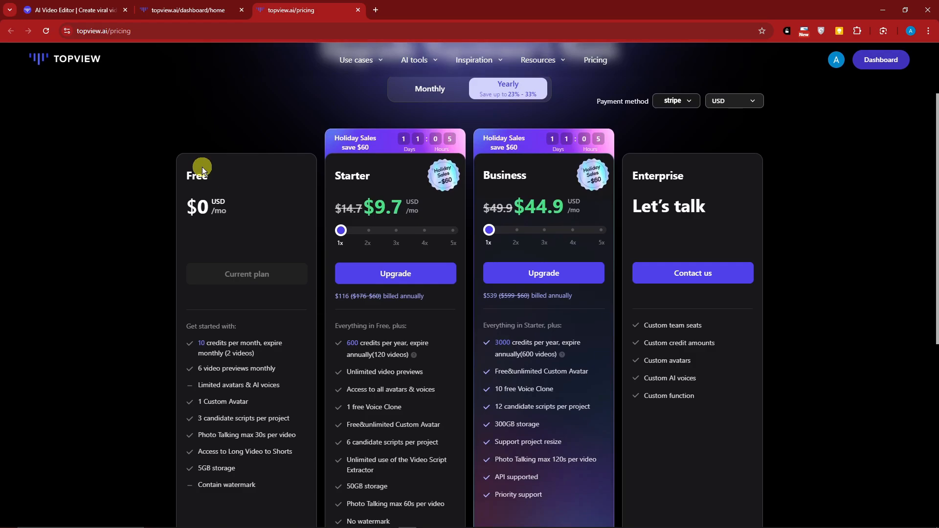
{"action": "scroll", "scroll_direction": "down", "scroll_amount": 3}
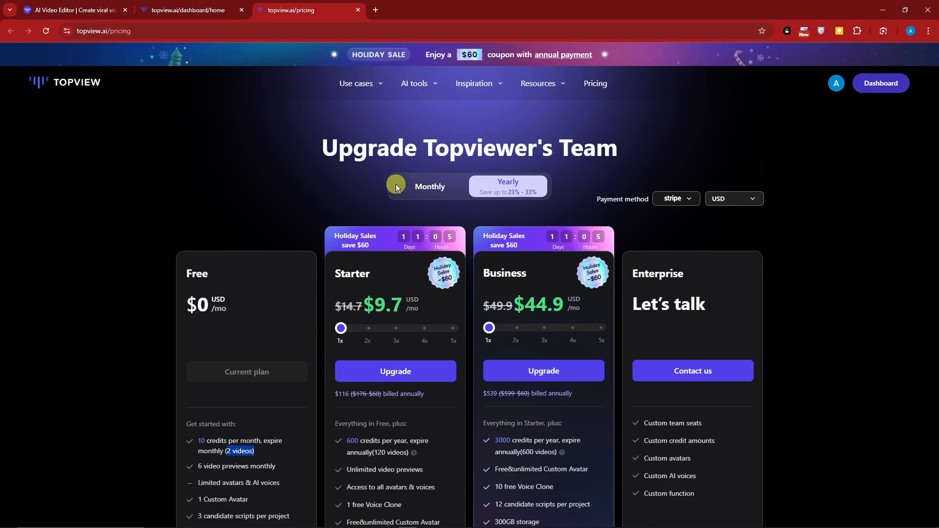
{"action": "left_click", "coordinate": [430, 186]}
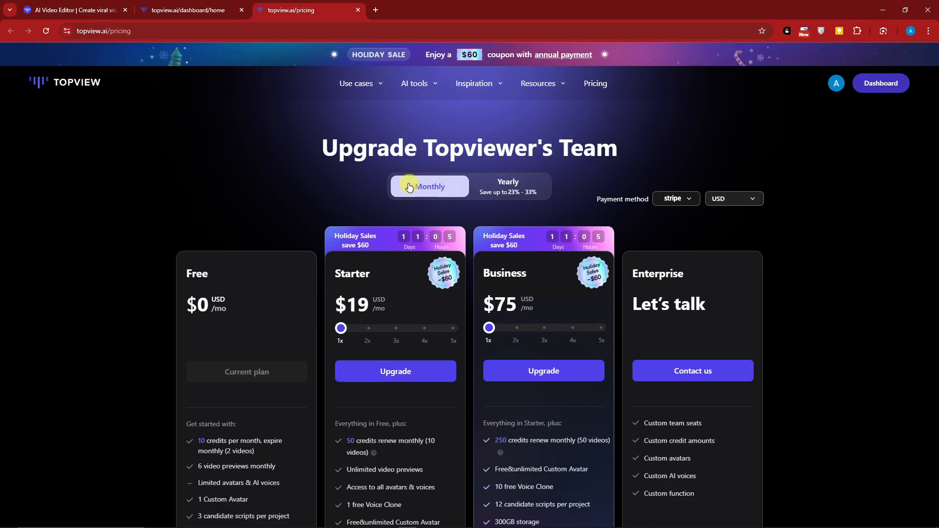
Review the payment method choices and keep stripe selected.
{"action": "left_click", "coordinate": [675, 198]}
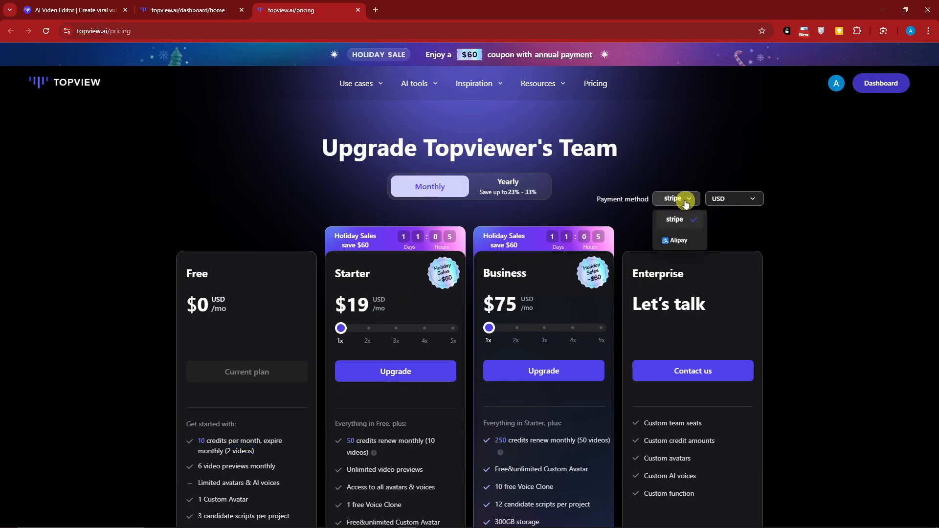
{"action": "left_click", "coordinate": [738, 141]}
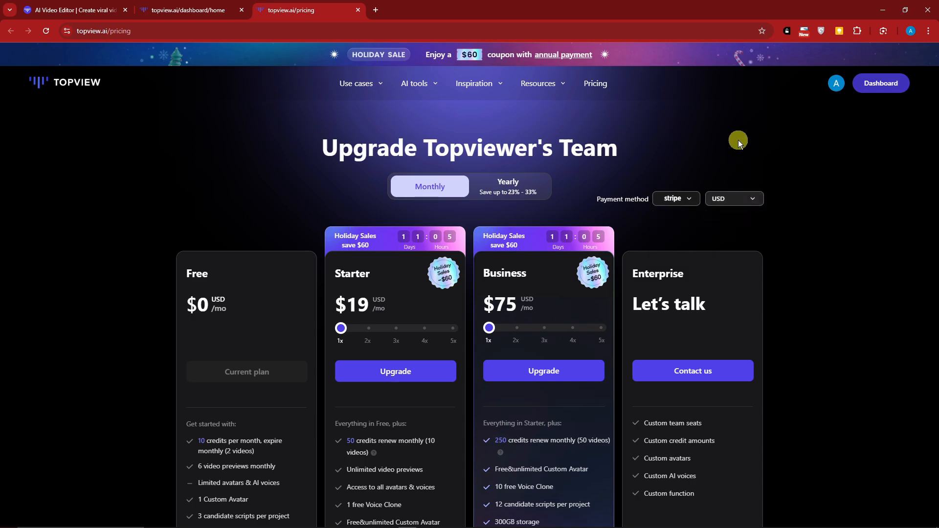
{"action": "mouse_move", "coordinate": [456, 121]}
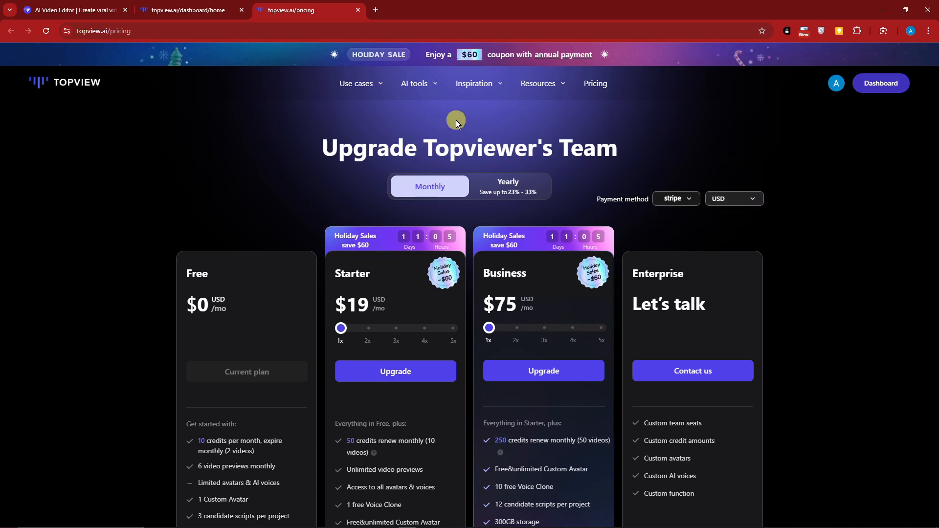
{"action": "mouse_move", "coordinate": [454, 110]}
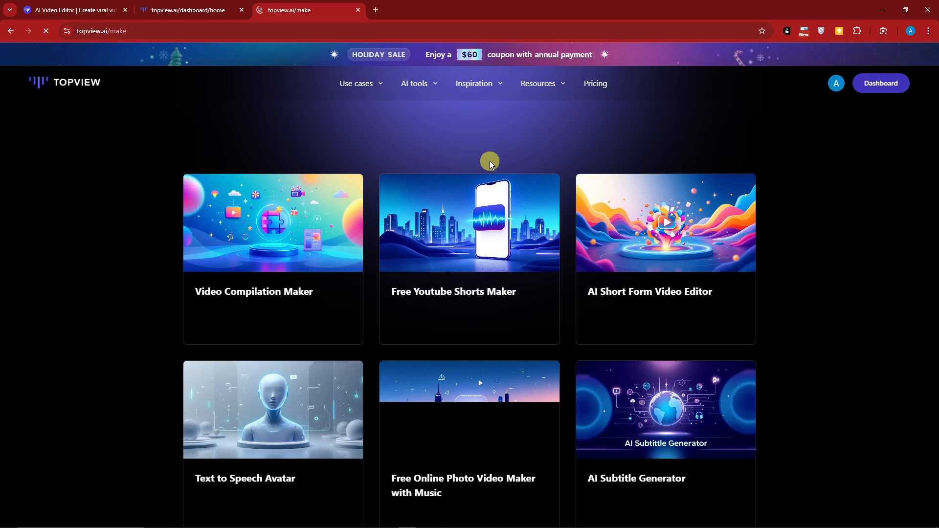
Scroll through the grid of AI video tool cards on the make page.
{"action": "scroll", "scroll_direction": "down", "scroll_amount": 3}
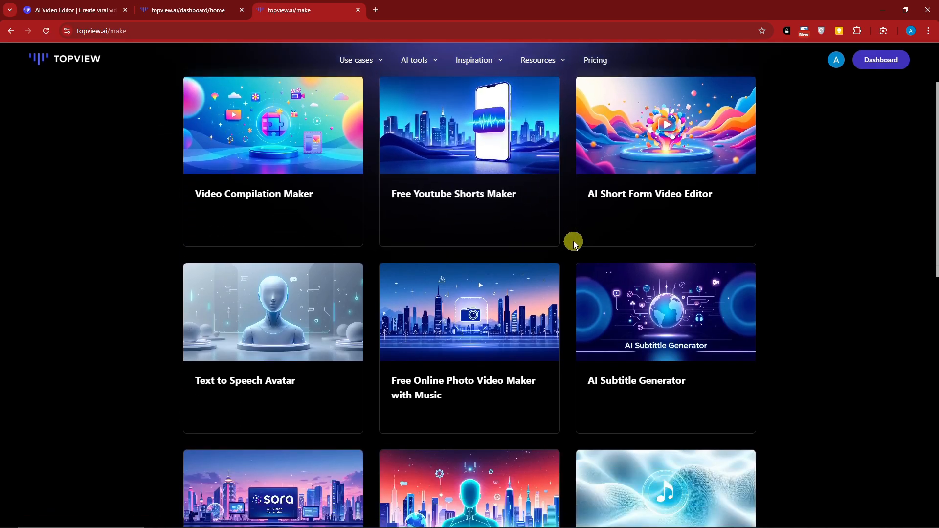
{"action": "scroll", "scroll_direction": "down", "scroll_amount": 3}
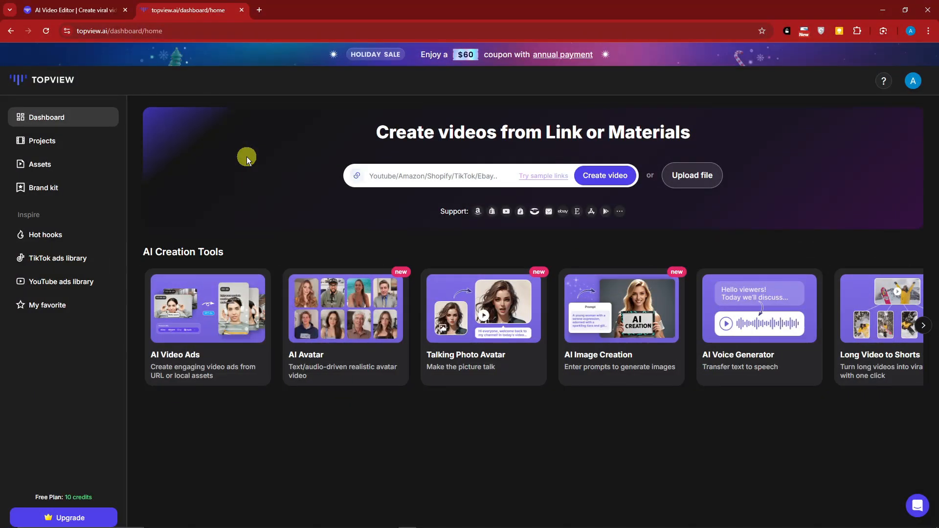
{"action": "mouse_move", "coordinate": [375, 166]}
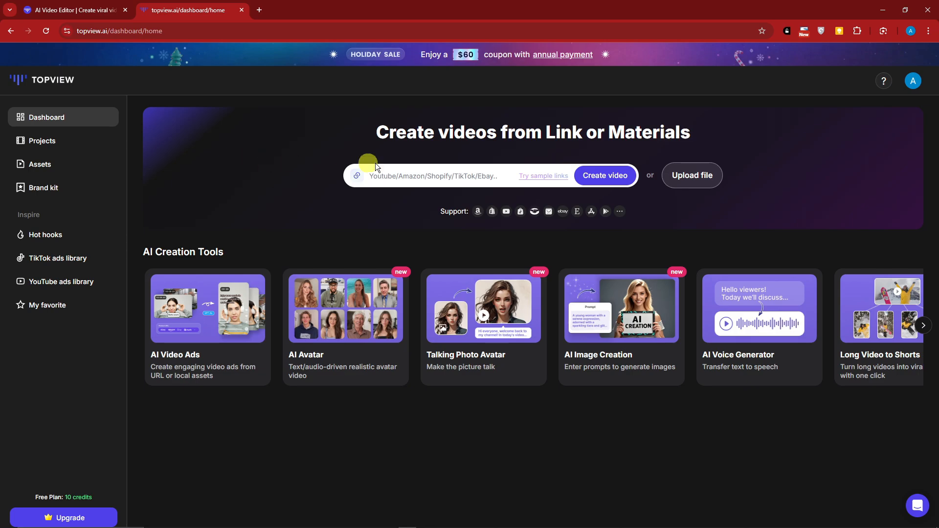
{"action": "left_click", "coordinate": [914, 81]}
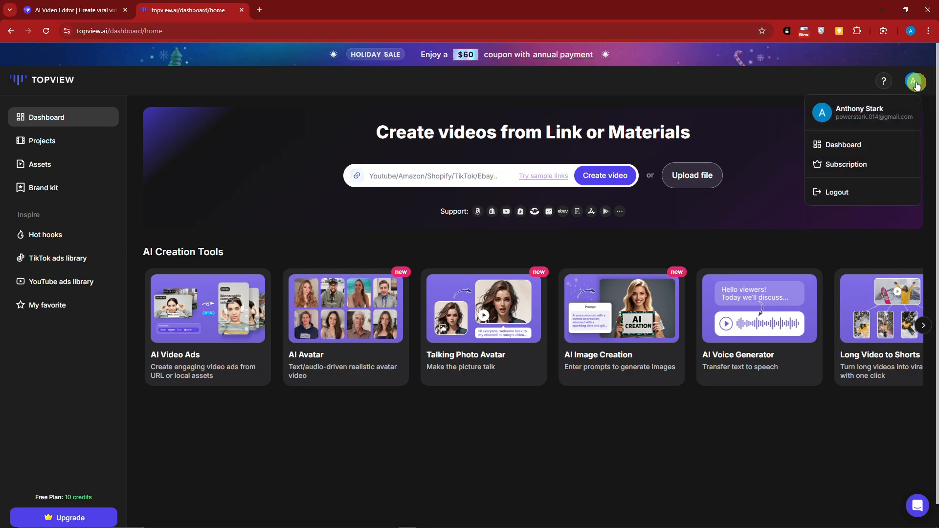
{"action": "left_click", "coordinate": [666, 159]}
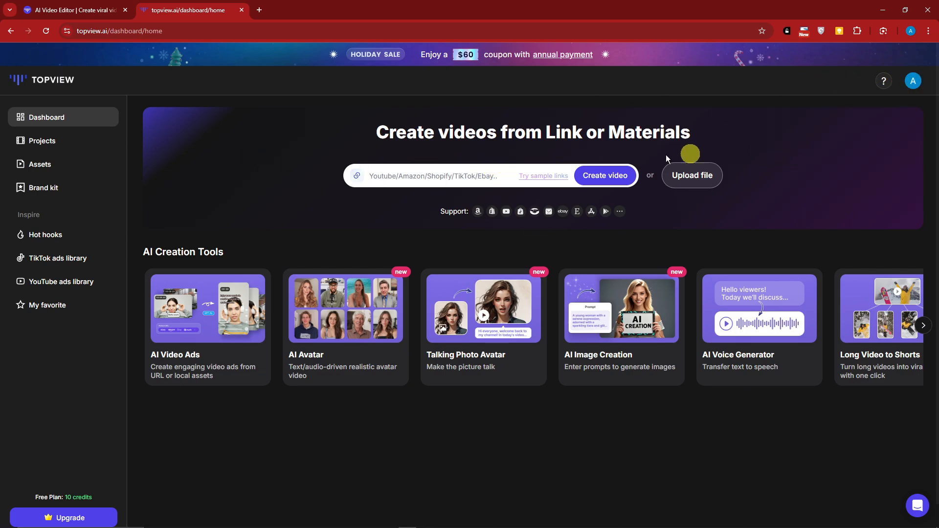
{"action": "mouse_move", "coordinate": [55, 124]}
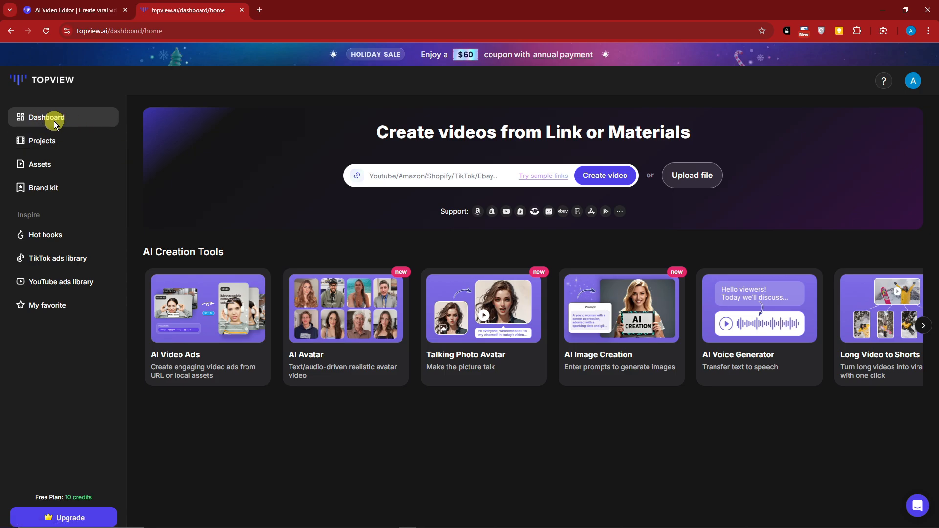
{"action": "left_click", "coordinate": [39, 164]}
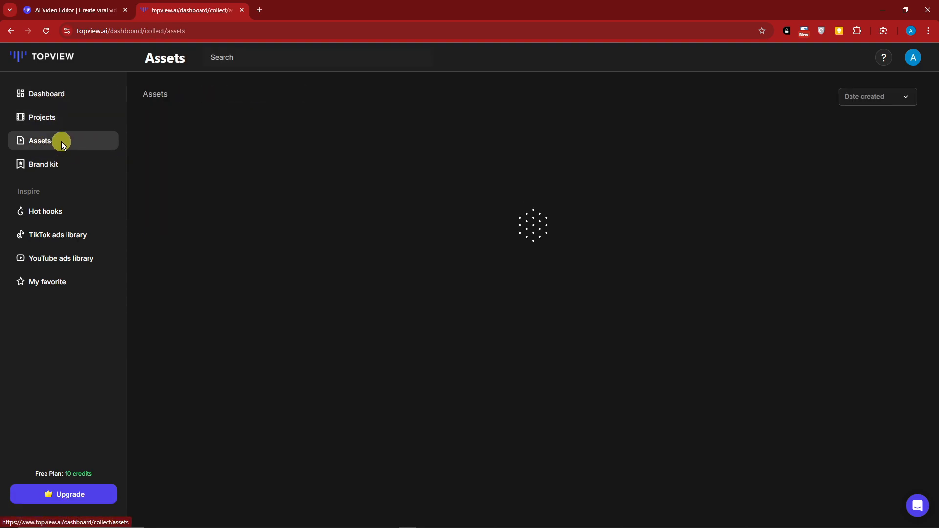
{"action": "left_click", "coordinate": [43, 165]}
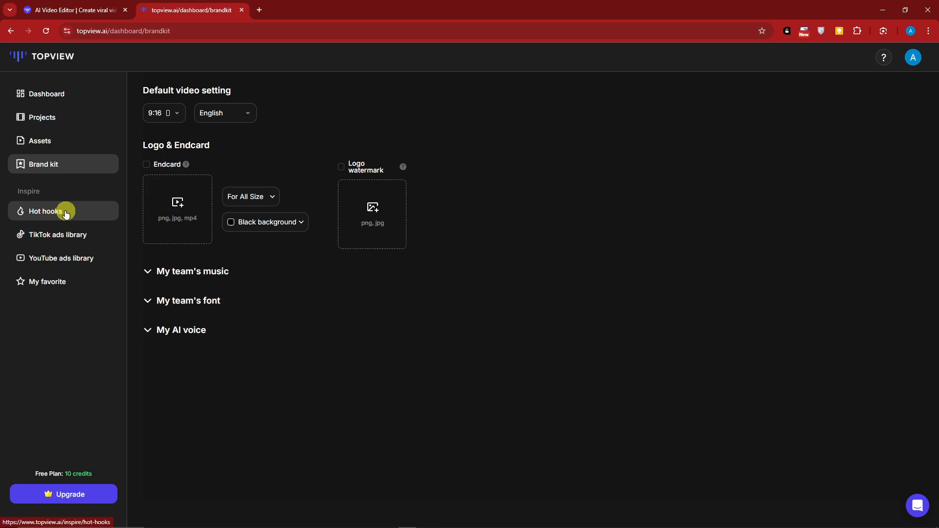
{"action": "mouse_move", "coordinate": [94, 266]}
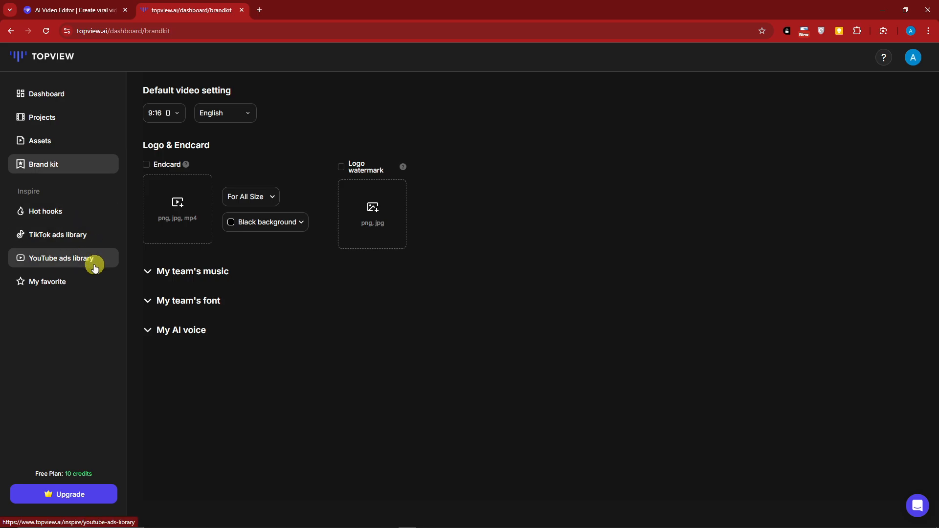
{"action": "mouse_move", "coordinate": [103, 479]}
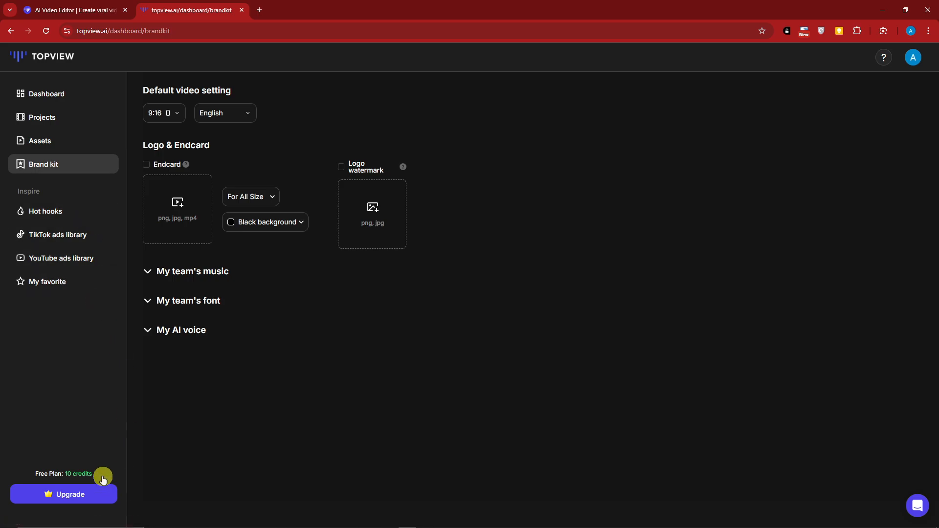
{"action": "mouse_move", "coordinate": [126, 148]}
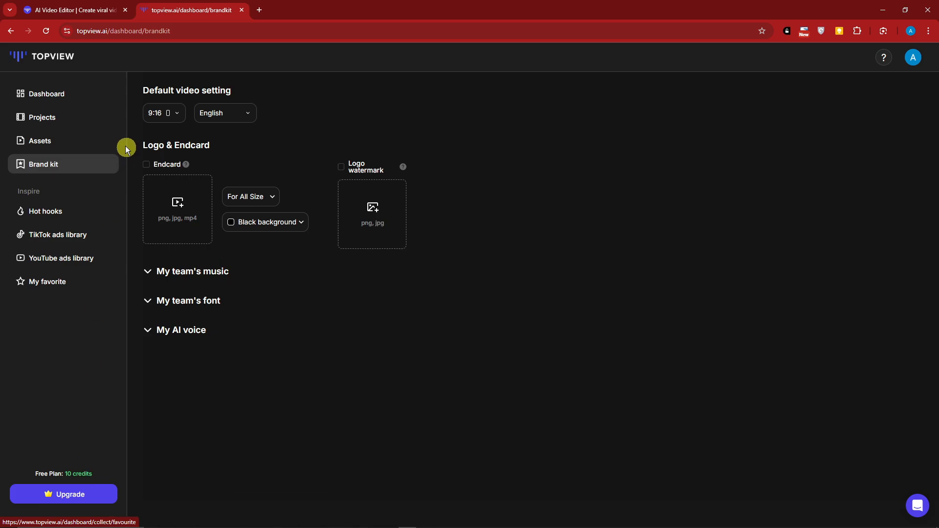
{"action": "left_click", "coordinate": [47, 94]}
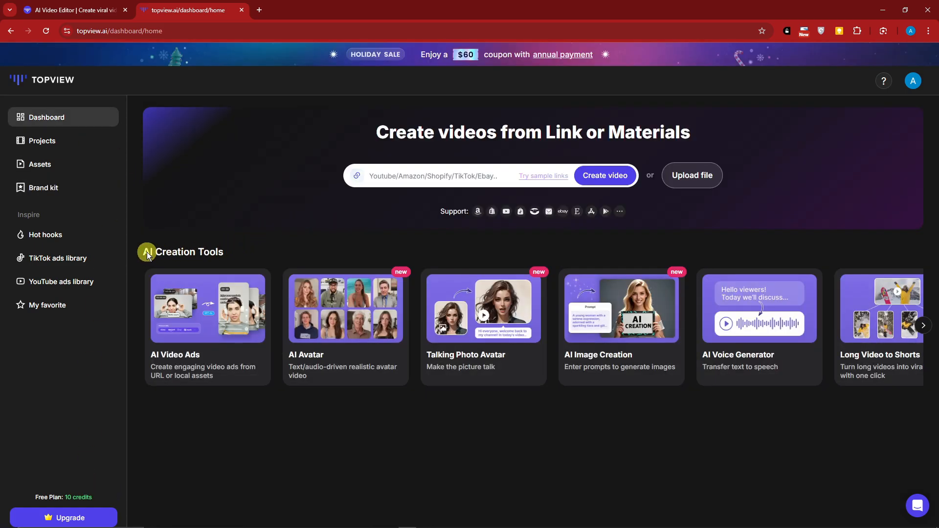
{"action": "mouse_move", "coordinate": [233, 255]}
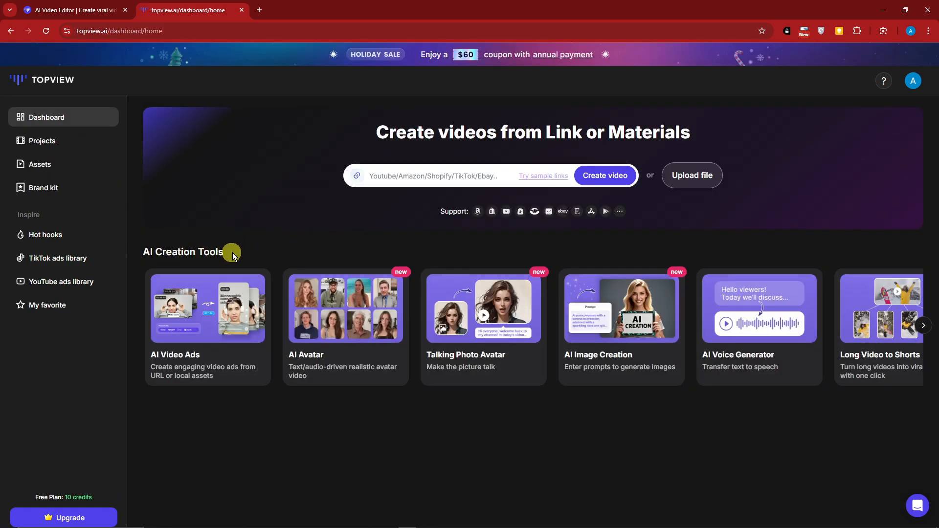
Start an AI avatar video, browse the avatar gallery and pick the Hassan at home look.
{"action": "left_click", "coordinate": [346, 310]}
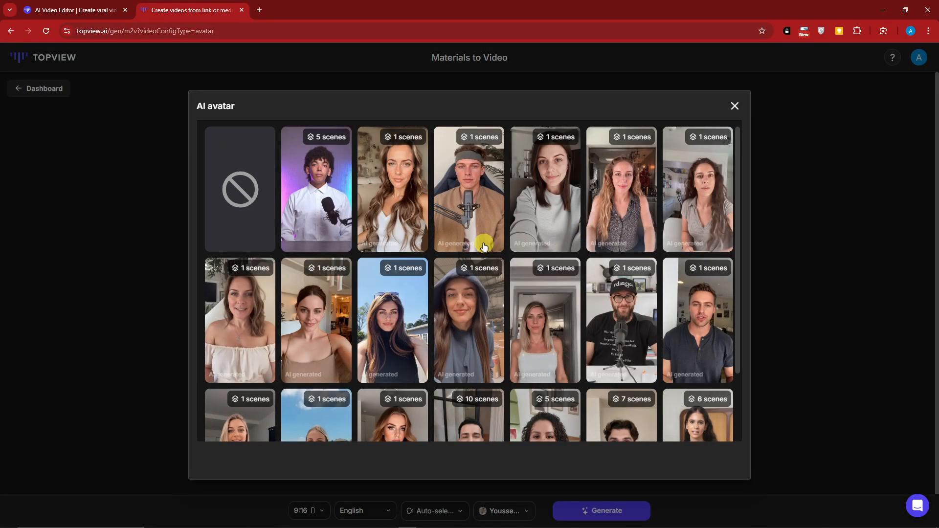
{"action": "scroll", "scroll_direction": "down", "scroll_amount": 3}
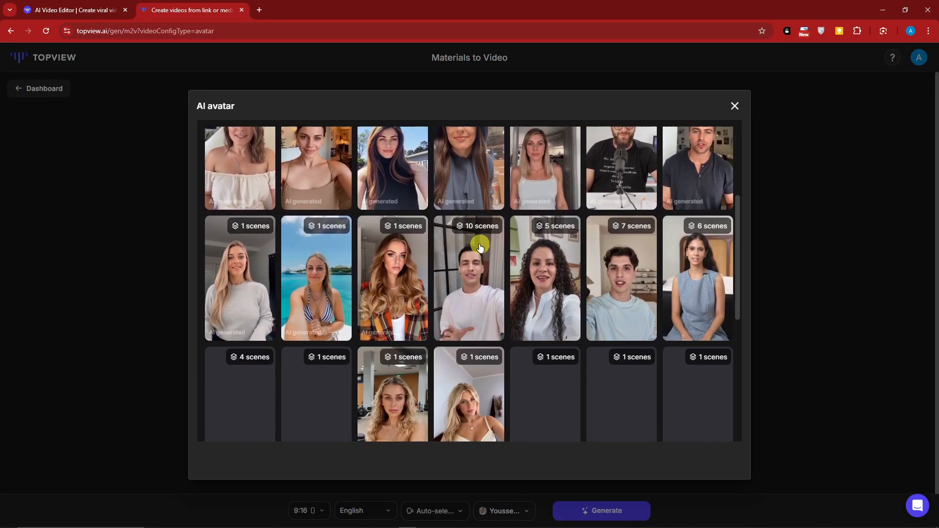
{"action": "scroll", "scroll_direction": "down", "scroll_amount": 3}
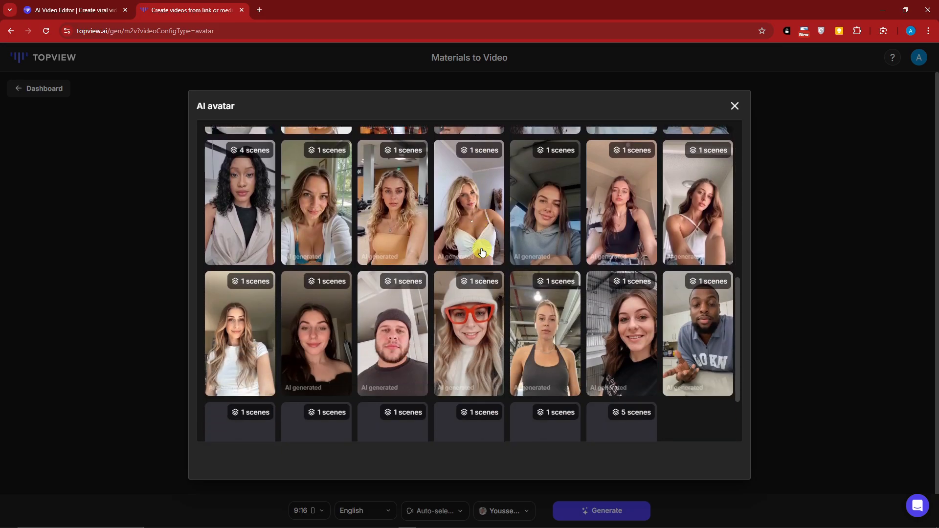
{"action": "scroll", "scroll_direction": "down", "scroll_amount": 3}
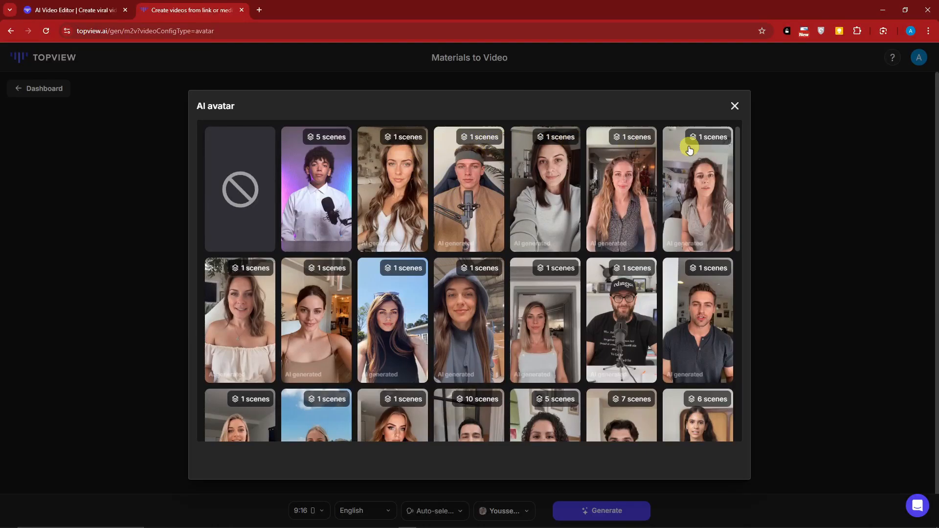
{"action": "scroll", "scroll_direction": "down", "scroll_amount": 3}
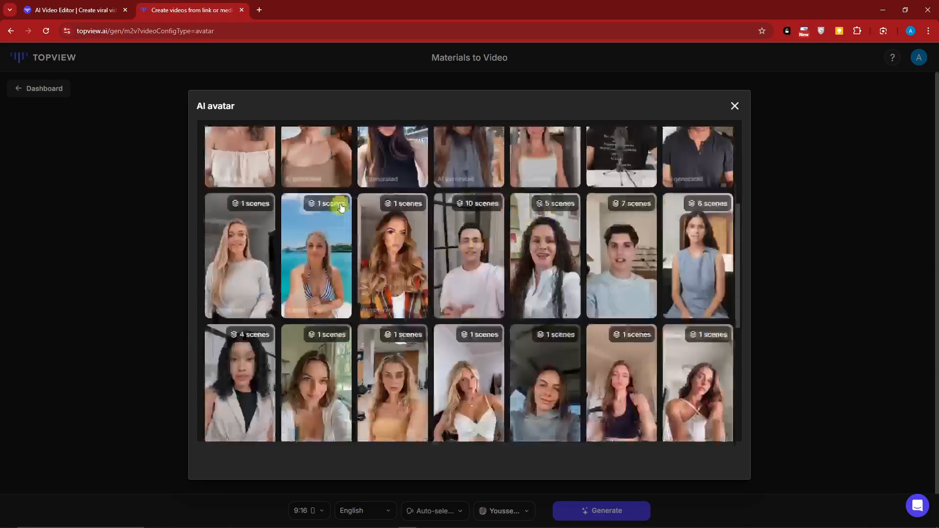
{"action": "scroll", "scroll_direction": "down", "scroll_amount": 3}
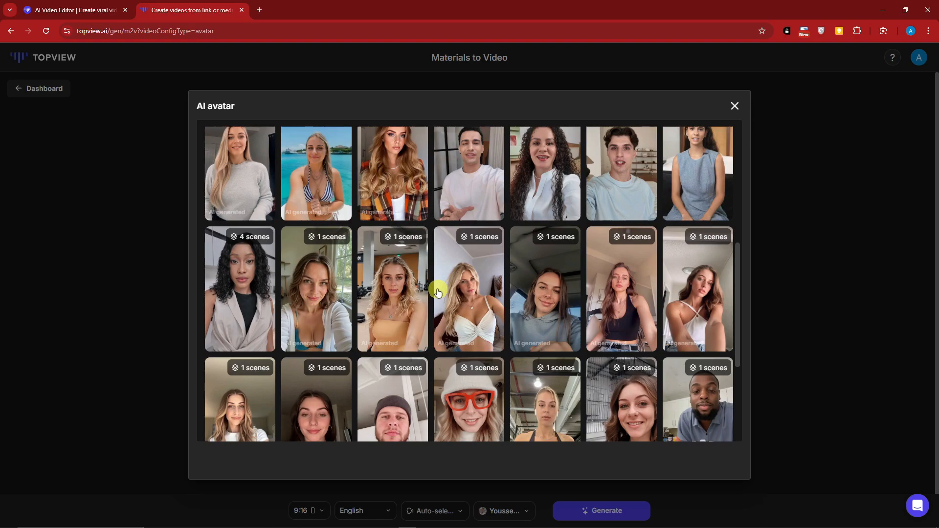
{"action": "scroll", "scroll_direction": "down", "scroll_amount": 3}
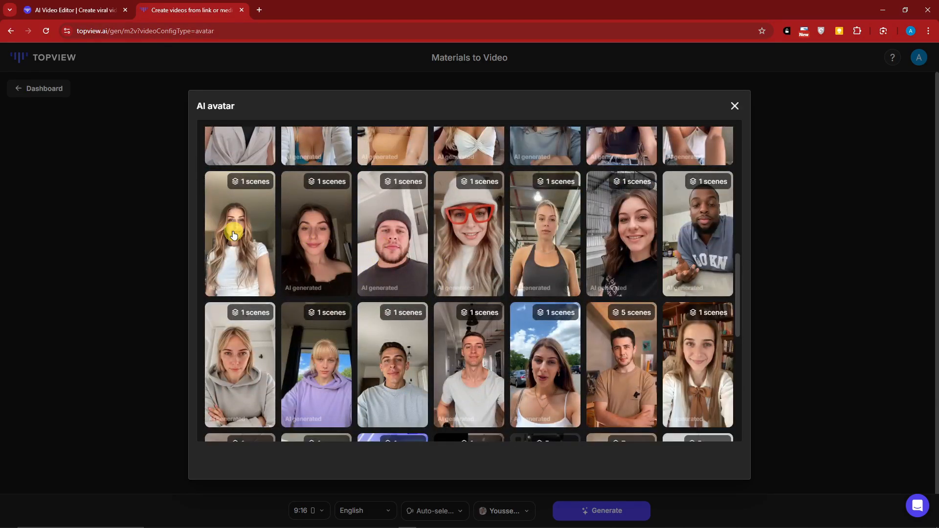
{"action": "scroll", "scroll_direction": "down", "scroll_amount": 3}
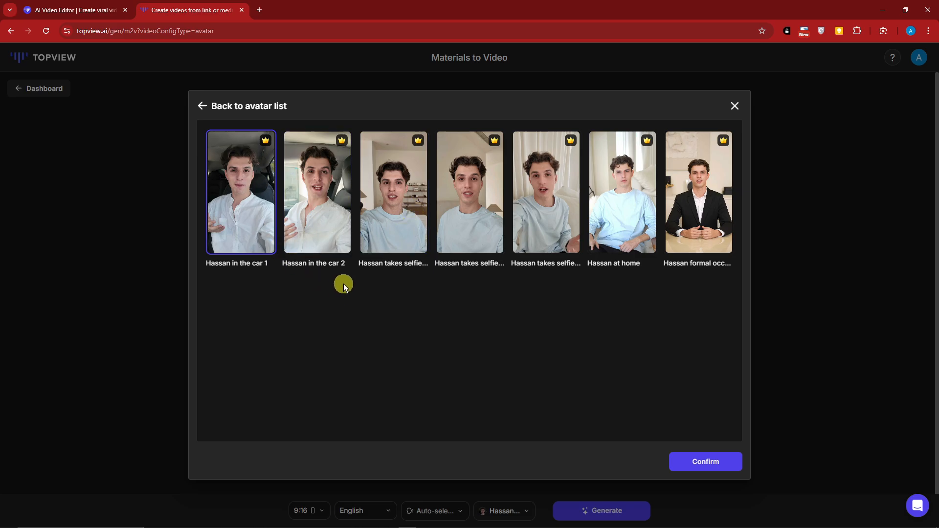
{"action": "left_click", "coordinate": [623, 192]}
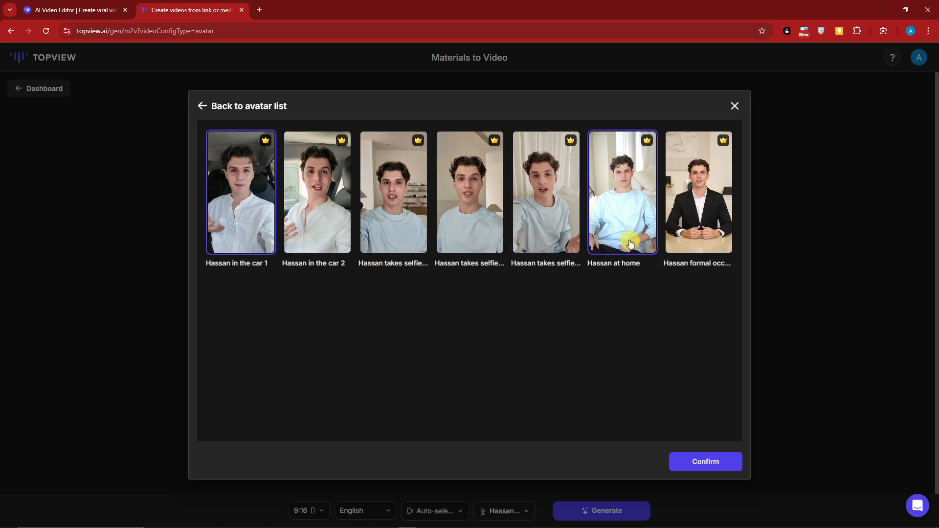
Browse Hassan's selfie look and Youssef's looks without confirming, then leave for the dashboard.
{"action": "left_click", "coordinate": [242, 105]}
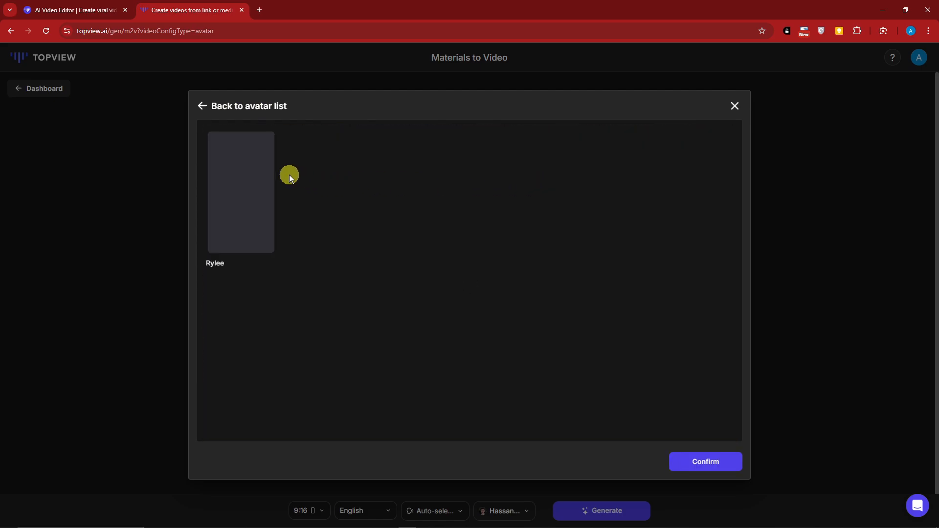
{"action": "left_click", "coordinate": [203, 105]}
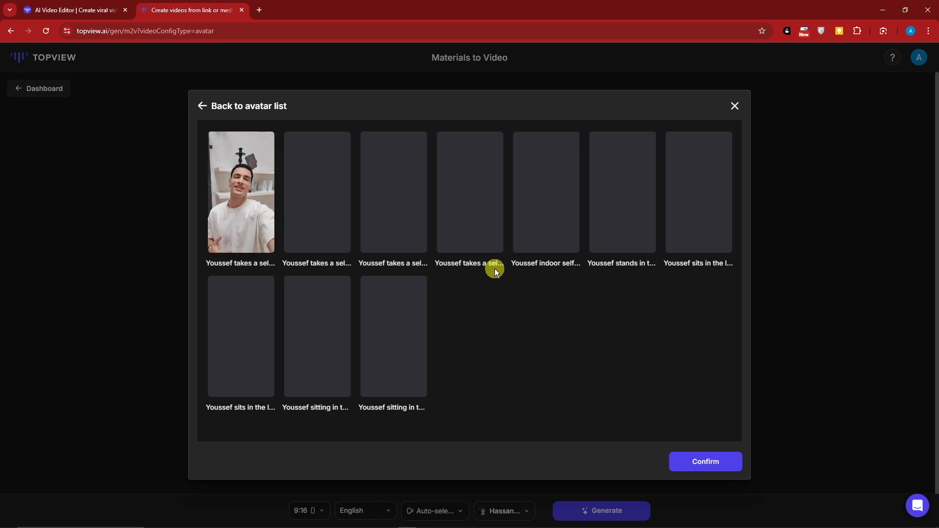
{"action": "left_click", "coordinate": [316, 192]}
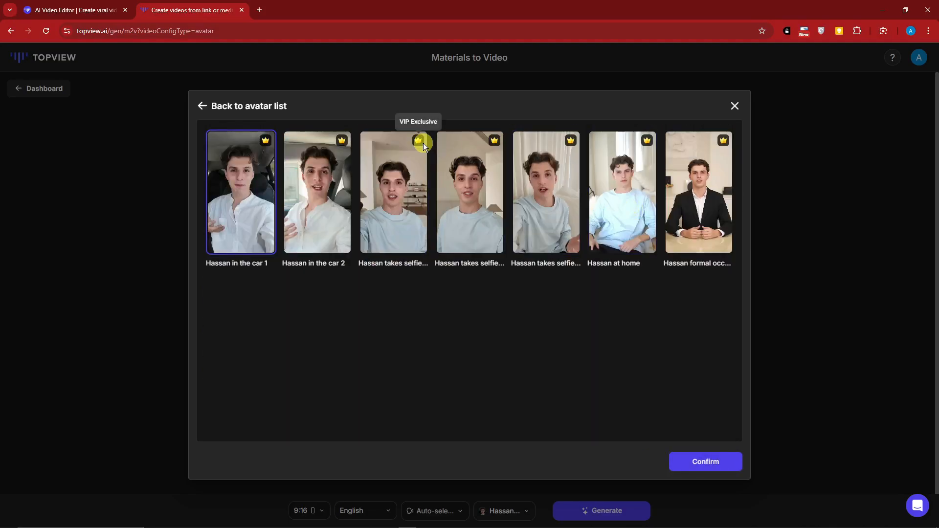
{"action": "left_click", "coordinate": [393, 193]}
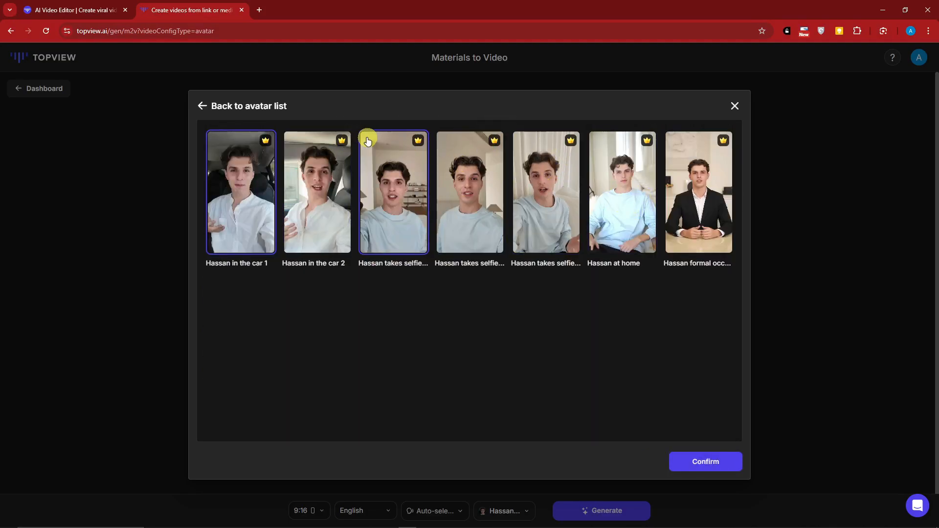
{"action": "left_click", "coordinate": [203, 106]}
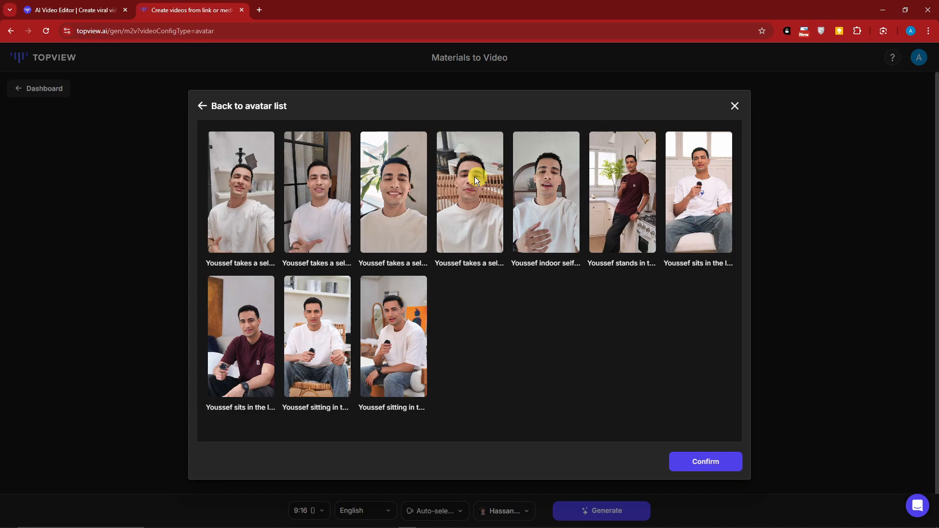
{"action": "left_click", "coordinate": [393, 335]}
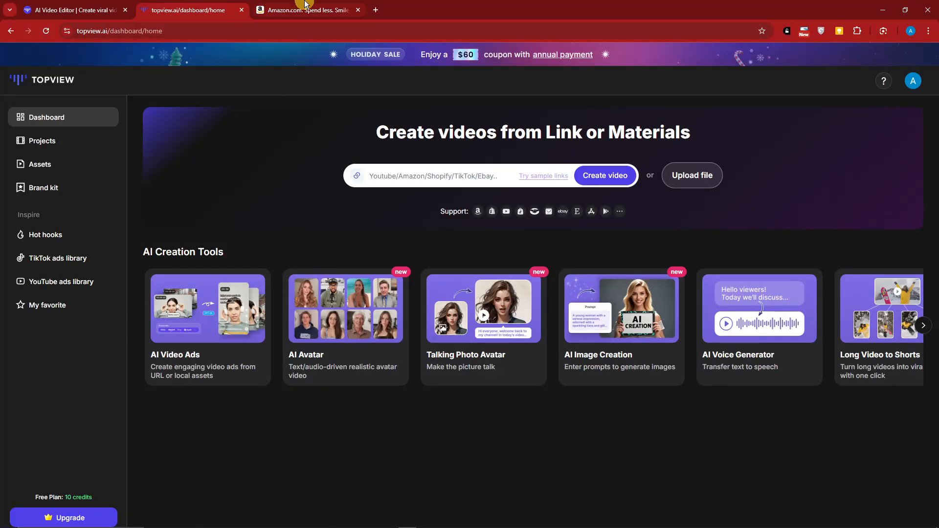
Open the Fresh Foam X Cruz V3 shoe's Amazon page from recommendations, then return to TopView.
{"action": "left_click", "coordinate": [307, 10]}
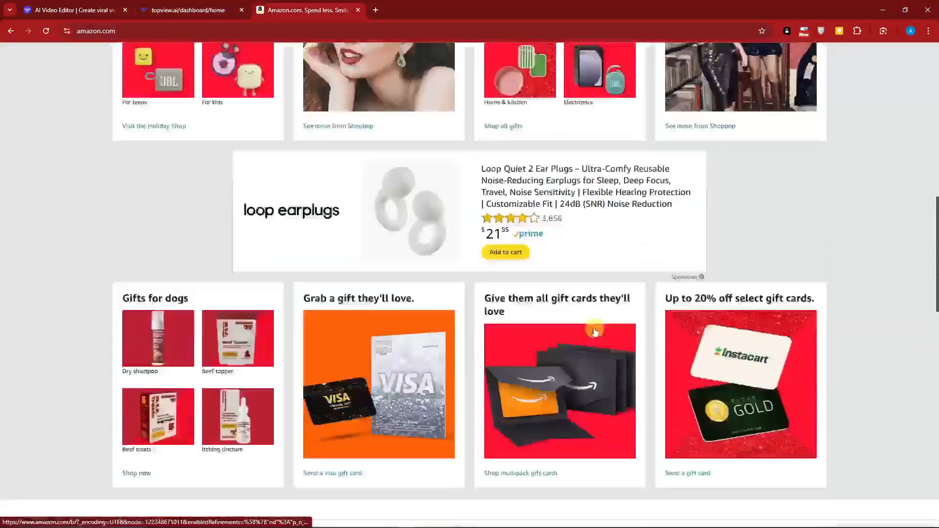
{"action": "scroll", "scroll_direction": "down", "scroll_amount": 3}
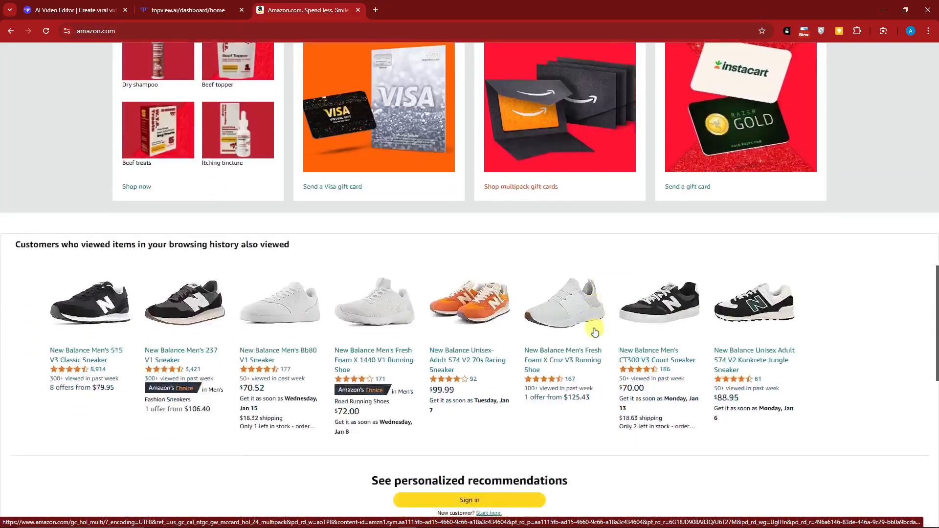
{"action": "scroll", "scroll_direction": "down", "scroll_amount": 3}
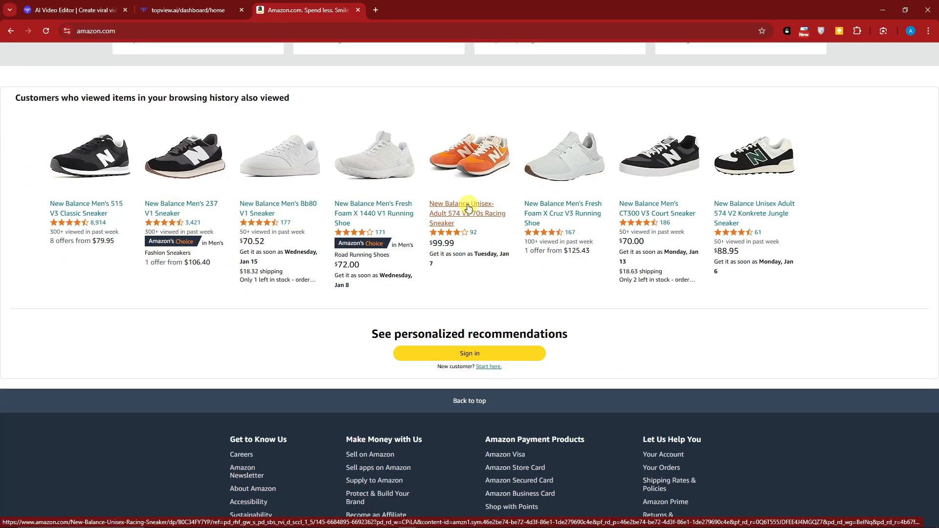
{"action": "mouse_move", "coordinate": [562, 170]}
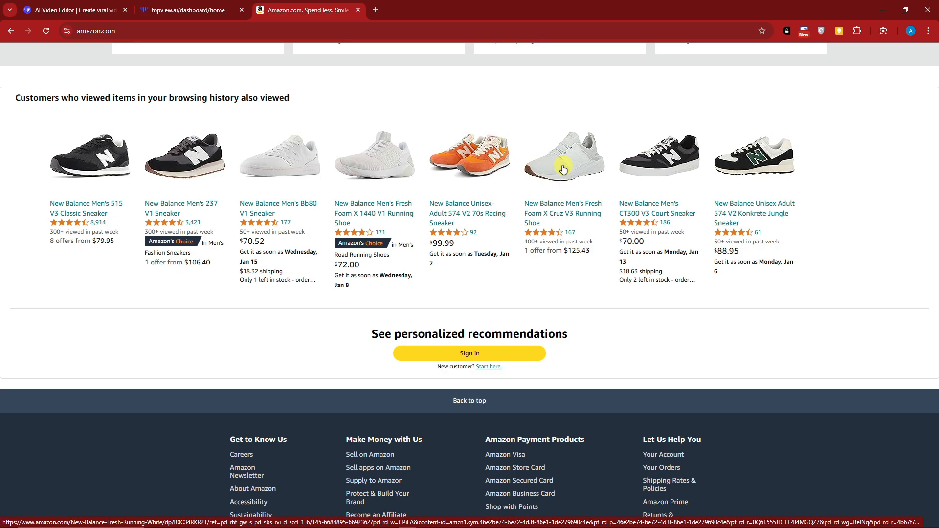
{"action": "right_click", "coordinate": [563, 166]}
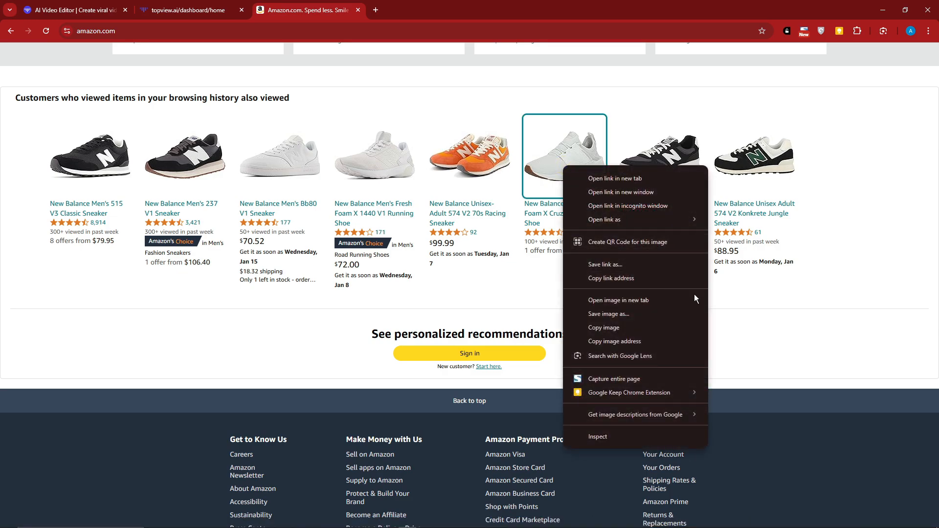
{"action": "left_click", "coordinate": [614, 178]}
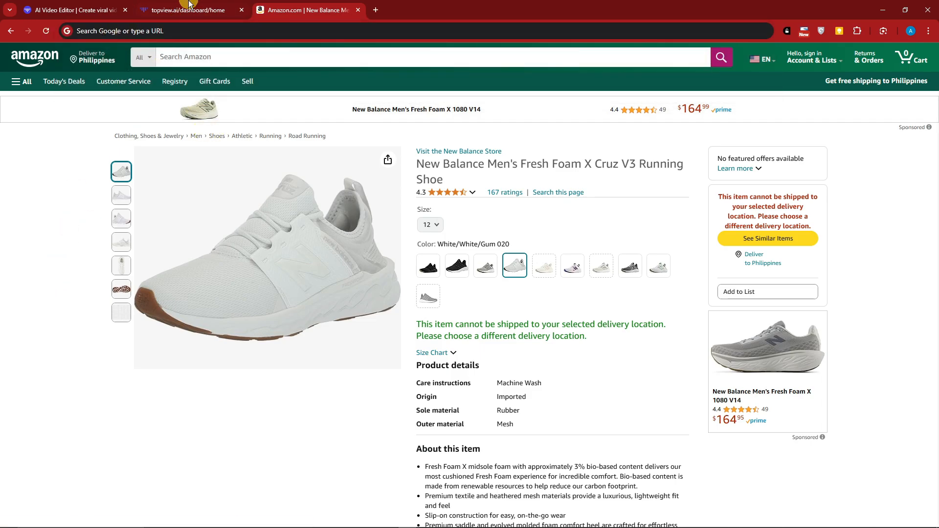
{"action": "left_click", "coordinate": [186, 10]}
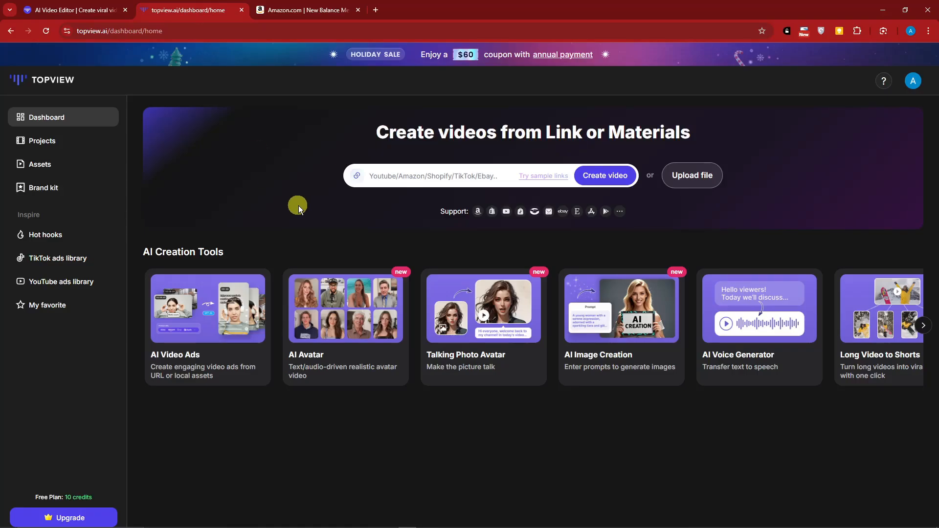
Try the link field with a partial URL and a sample product link, returning to the dashboard.
{"action": "type", "text": "e697200&pd_rd_i=B0C34RKR2T&psc=1"}
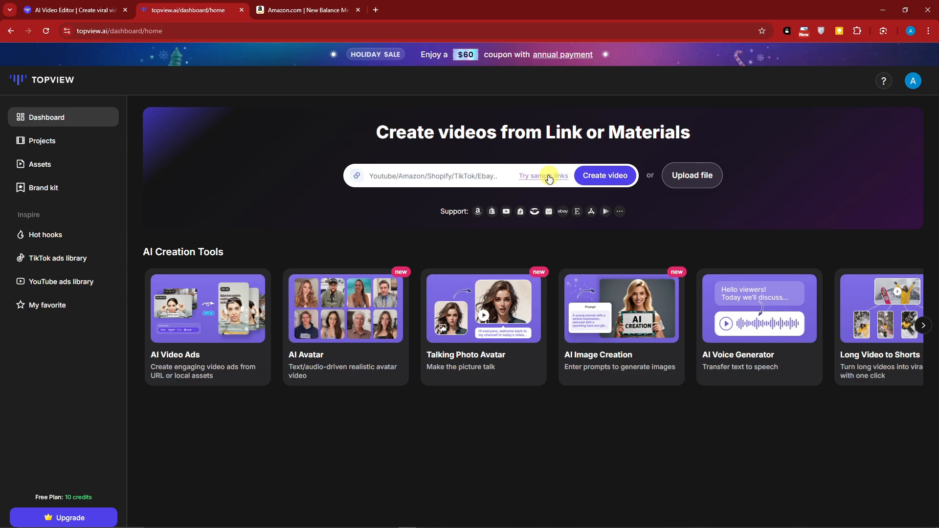
{"action": "left_click", "coordinate": [542, 175]}
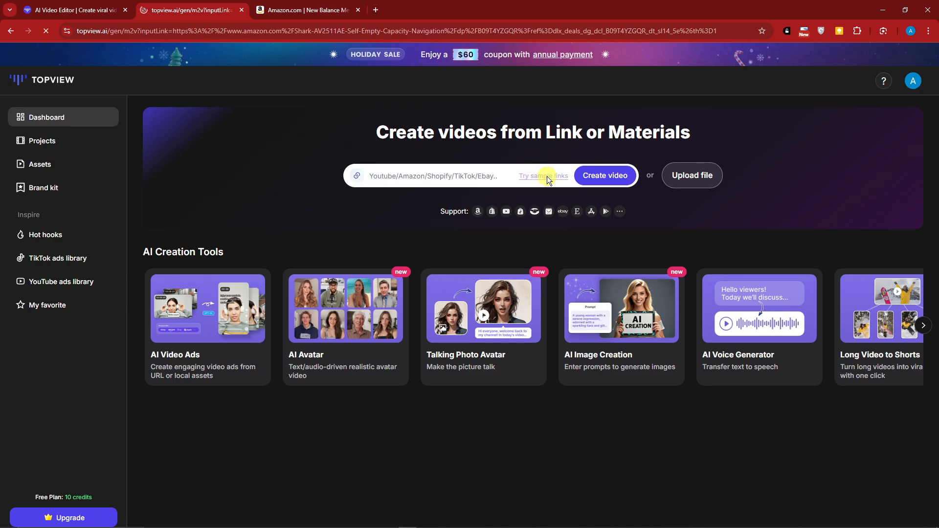
{"action": "left_click", "coordinate": [604, 175]}
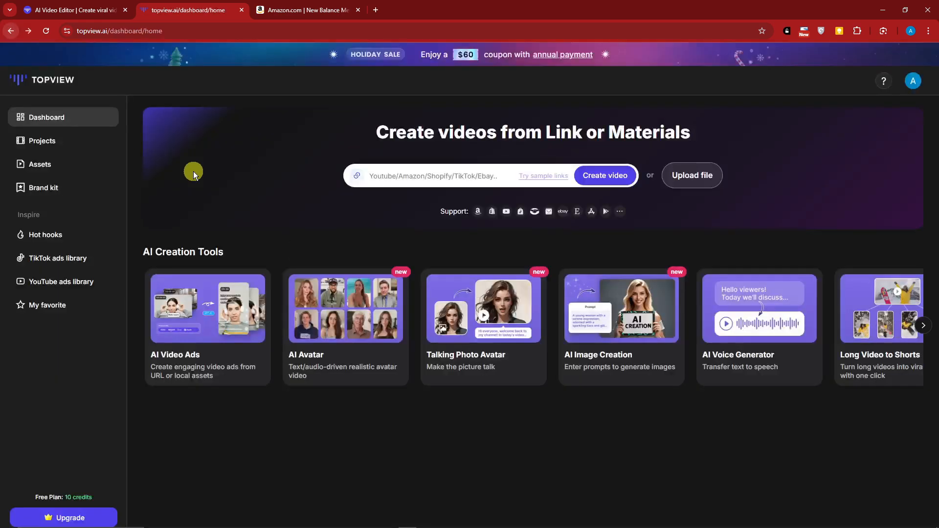
Paste the New Balance shoe's Amazon URL and create a video from it.
{"action": "type", "text": "e697200&pd_rd_i=B0C34RKR2T&psc=1"}
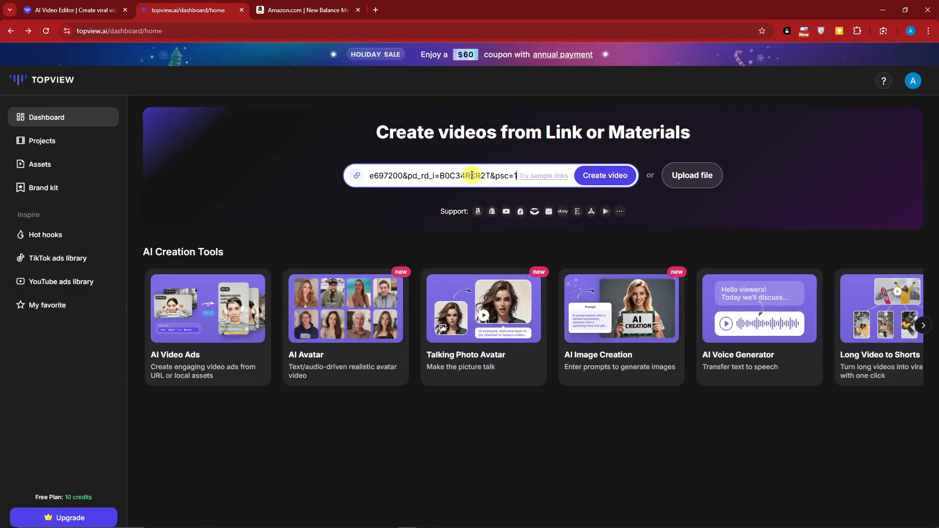
{"action": "type", "text": "https://www.amazon.com/New-Balance"}
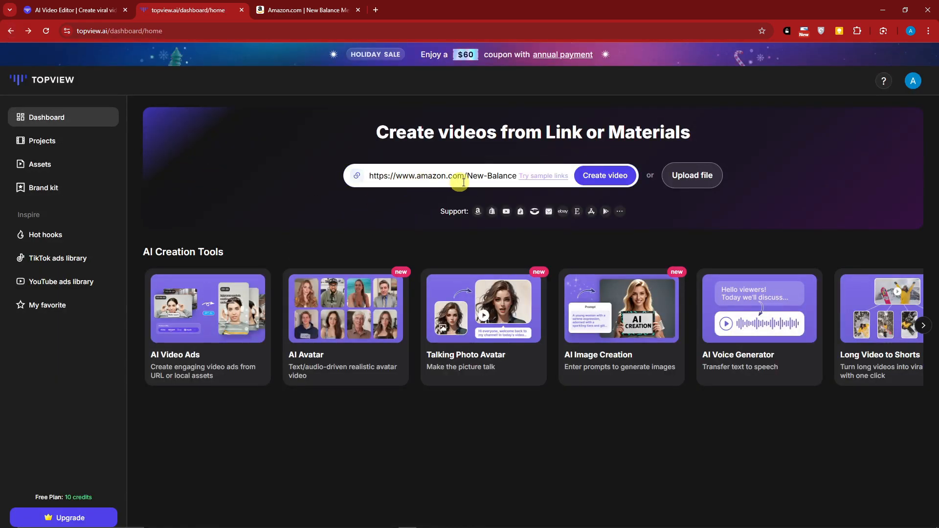
{"action": "left_click", "coordinate": [604, 175]}
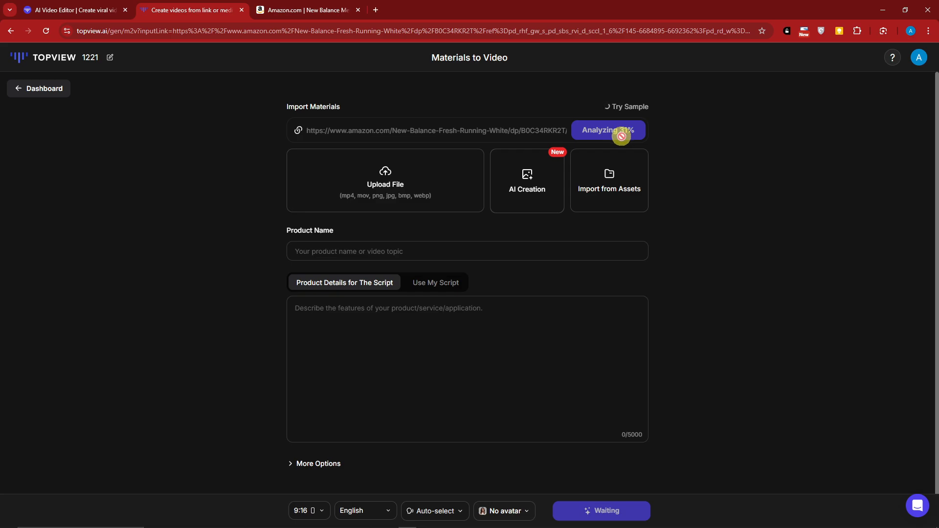
{"action": "mouse_move", "coordinate": [618, 144]}
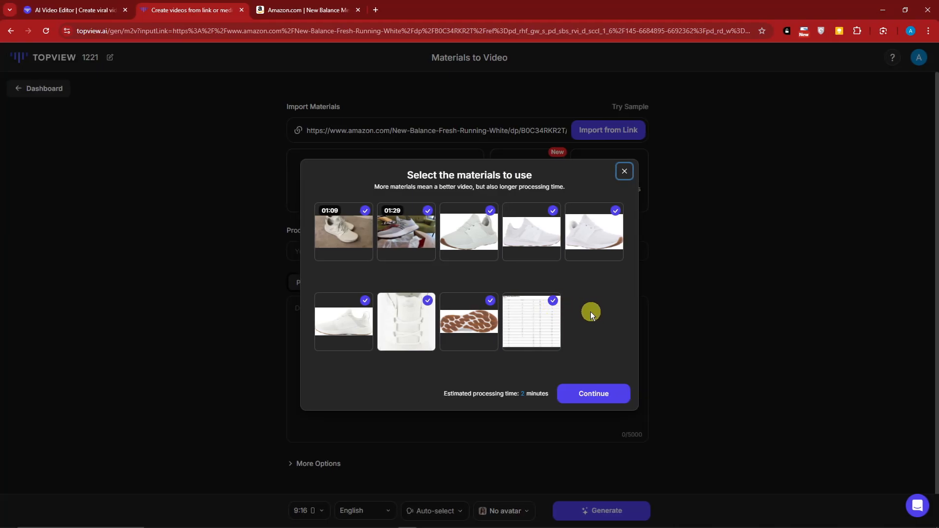
{"action": "mouse_move", "coordinate": [519, 389]}
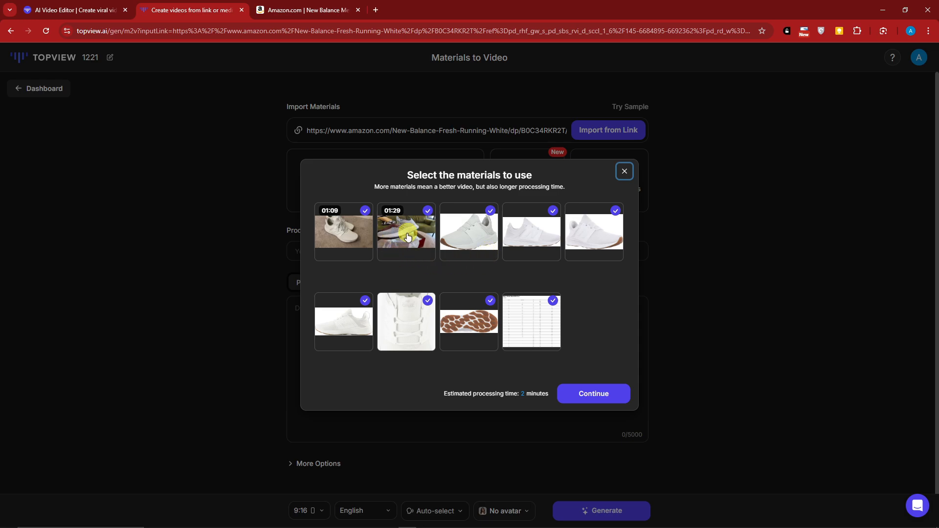
{"action": "mouse_move", "coordinate": [348, 232]}
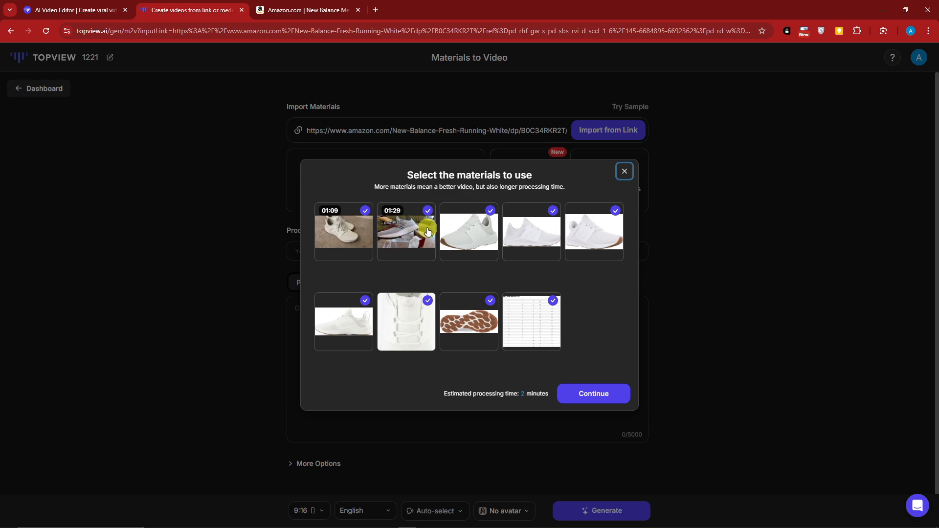
{"action": "mouse_move", "coordinate": [329, 239]}
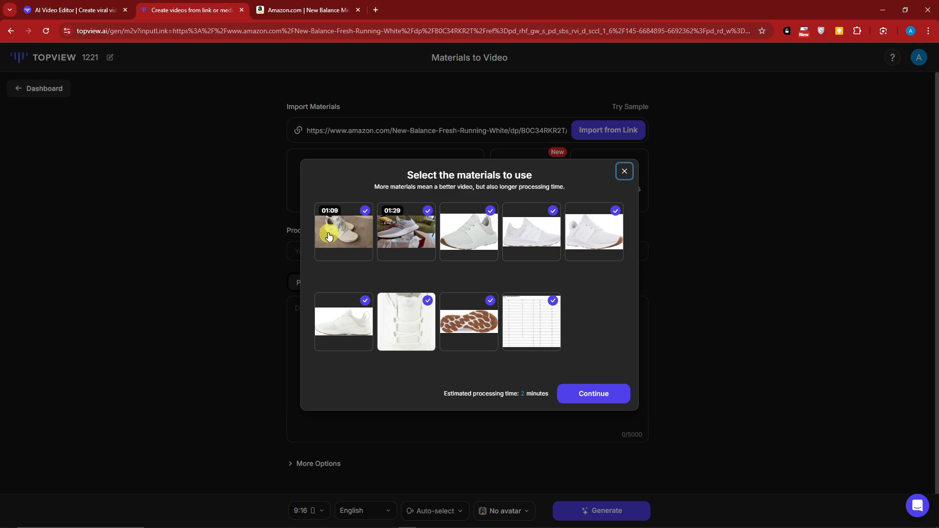
{"action": "mouse_move", "coordinate": [438, 142]}
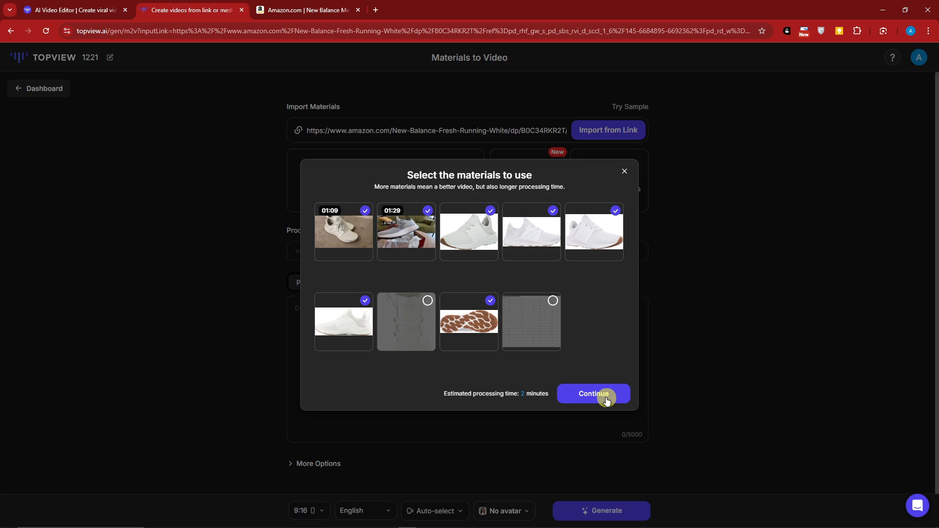
Confirm the seven chosen shoe materials for import, leaving out the close-up and table image.
{"action": "left_click", "coordinate": [593, 393]}
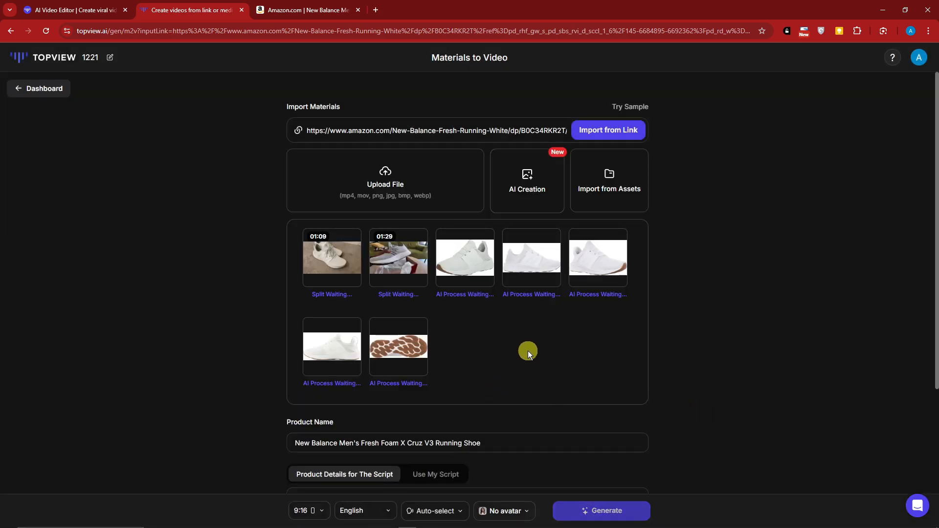
Wait for all seven materials to finish analysis and move down to the product details.
{"action": "scroll", "scroll_direction": "down", "scroll_amount": 3}
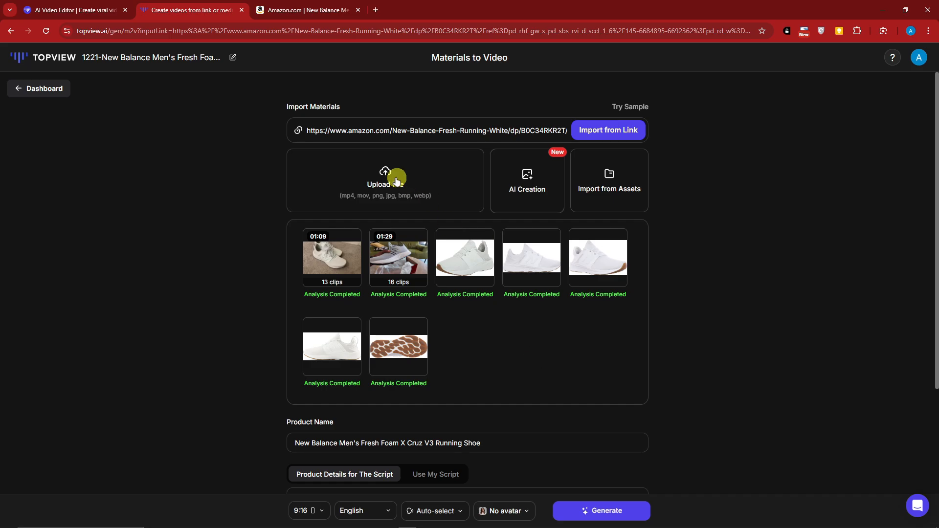
{"action": "mouse_move", "coordinate": [526, 182]}
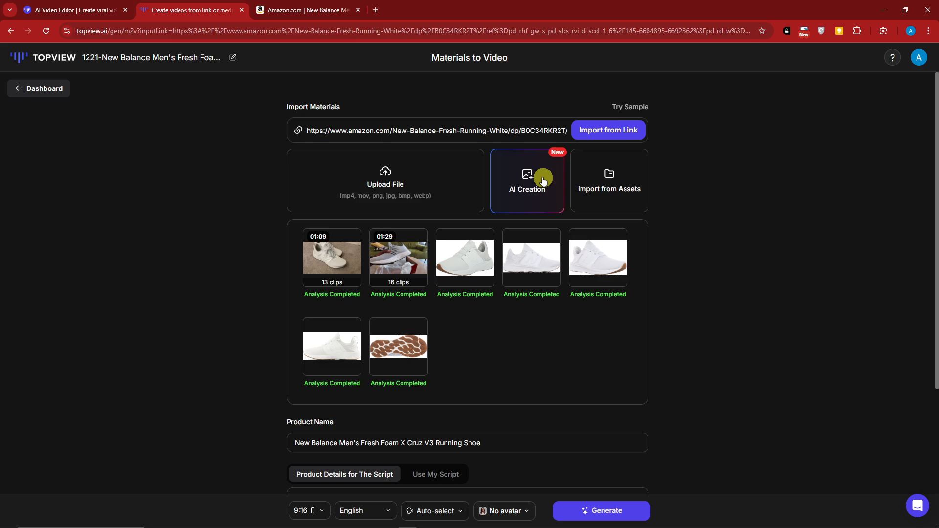
{"action": "mouse_move", "coordinate": [608, 179]}
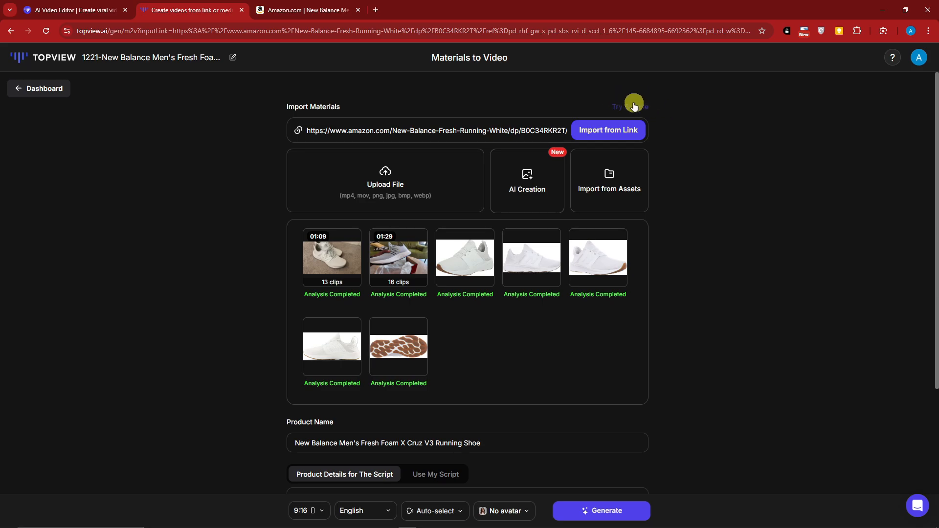
{"action": "scroll", "scroll_direction": "down", "scroll_amount": 3}
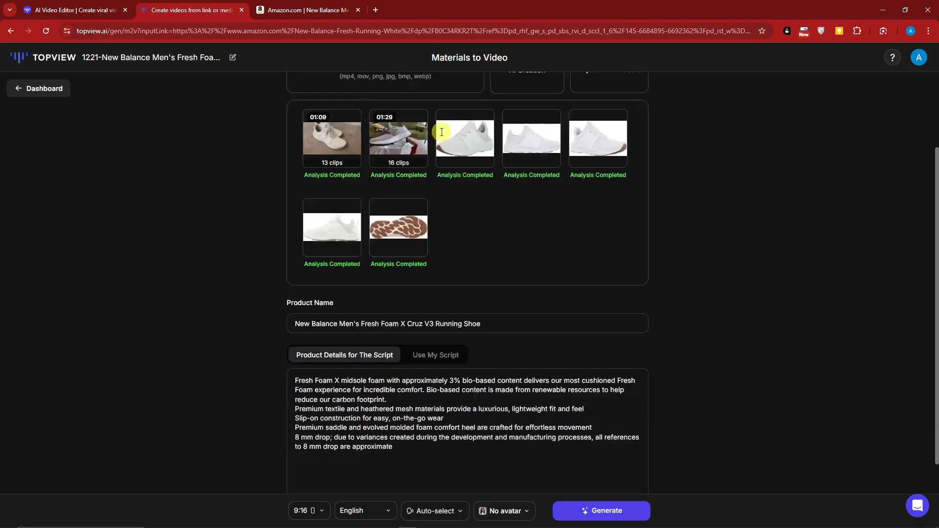
Rename the product to TUTORIALBOXX SHOES, keep product-detail scripting and expand More Options.
{"action": "scroll", "scroll_direction": "down", "scroll_amount": 3}
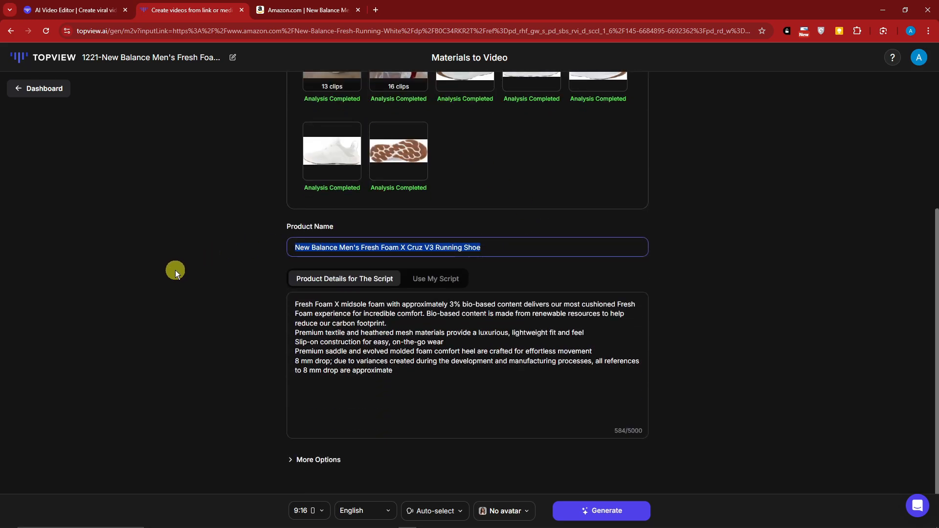
{"action": "type", "text": "TUTORIALBOXX SHOES"}
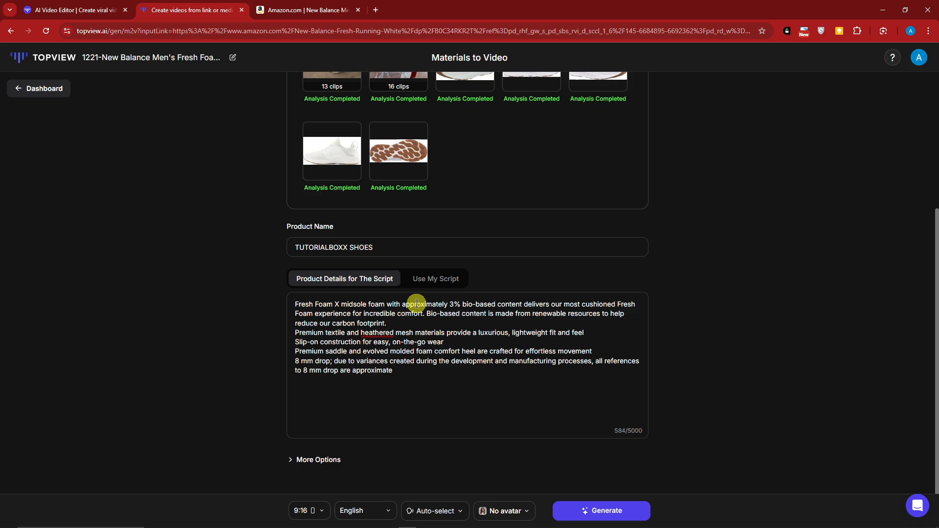
{"action": "left_click", "coordinate": [436, 279]}
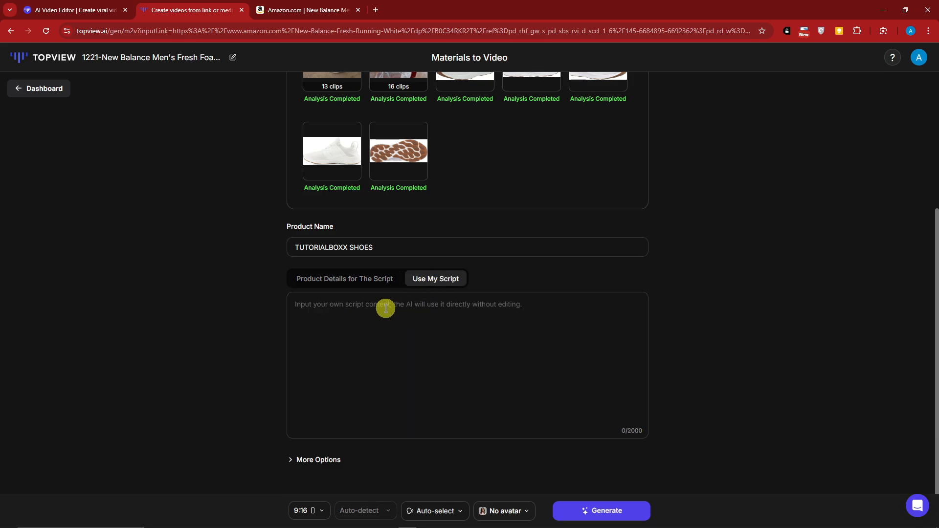
{"action": "left_click", "coordinate": [343, 279]}
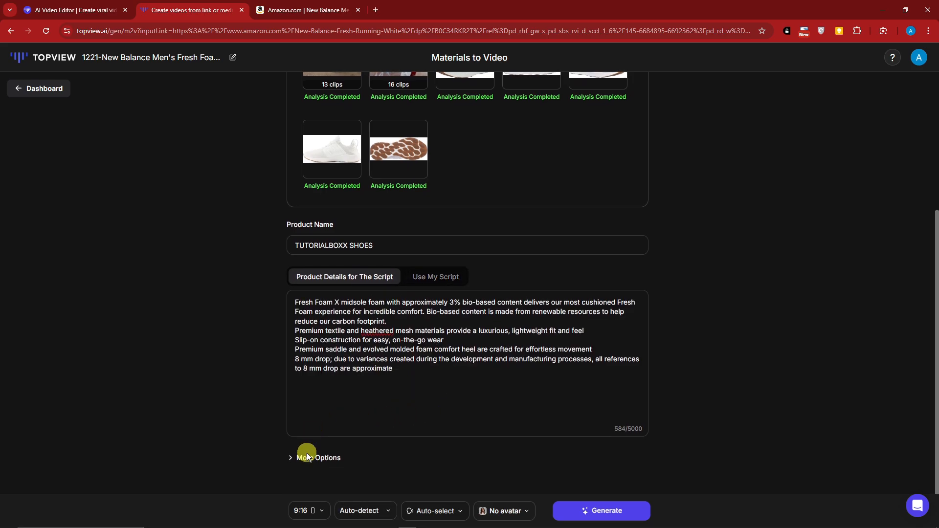
{"action": "left_click", "coordinate": [318, 458]}
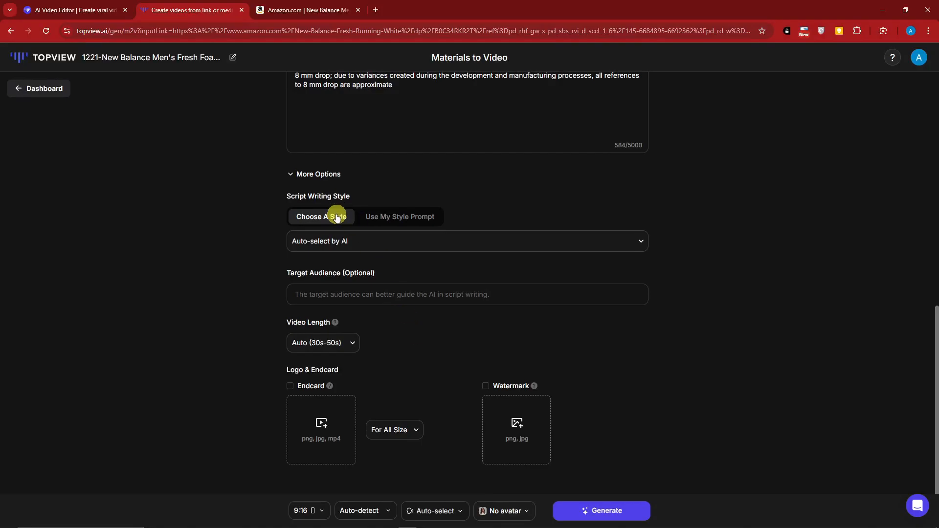
Review custom and preset writing styles, keeping Auto-select by AI.
{"action": "left_click", "coordinate": [399, 216]}
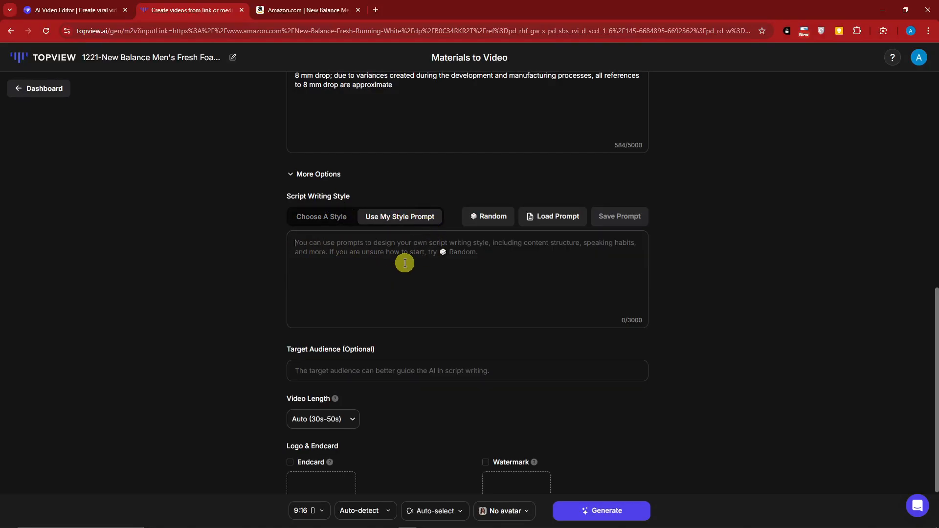
{"action": "mouse_move", "coordinate": [398, 263]}
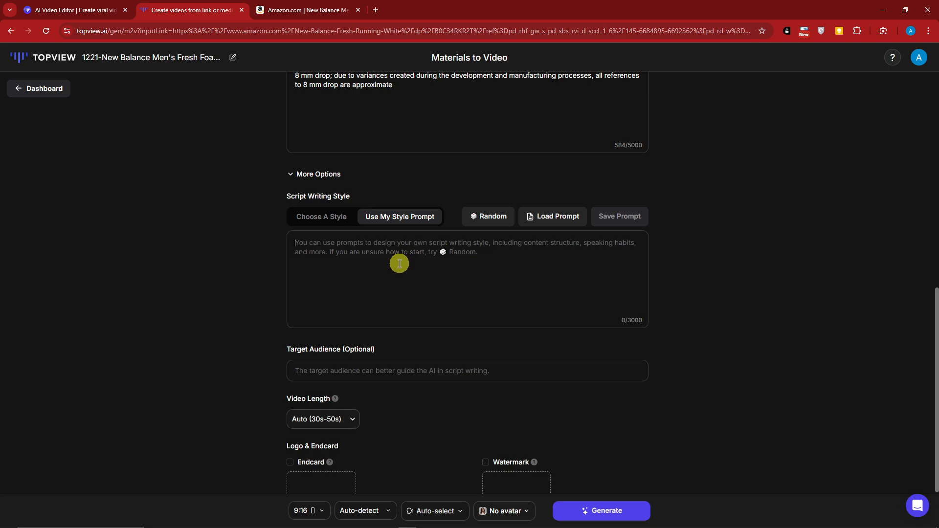
{"action": "left_click", "coordinate": [321, 216]}
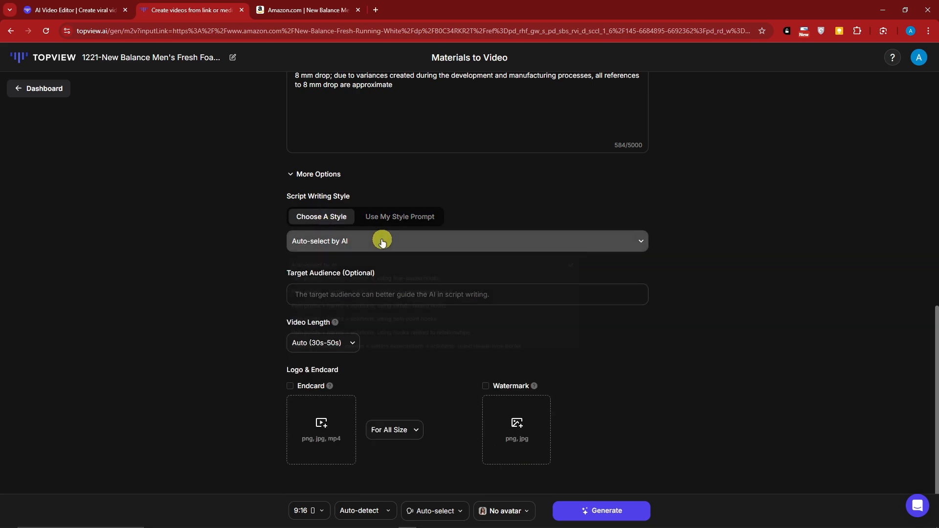
{"action": "left_click", "coordinate": [465, 241]}
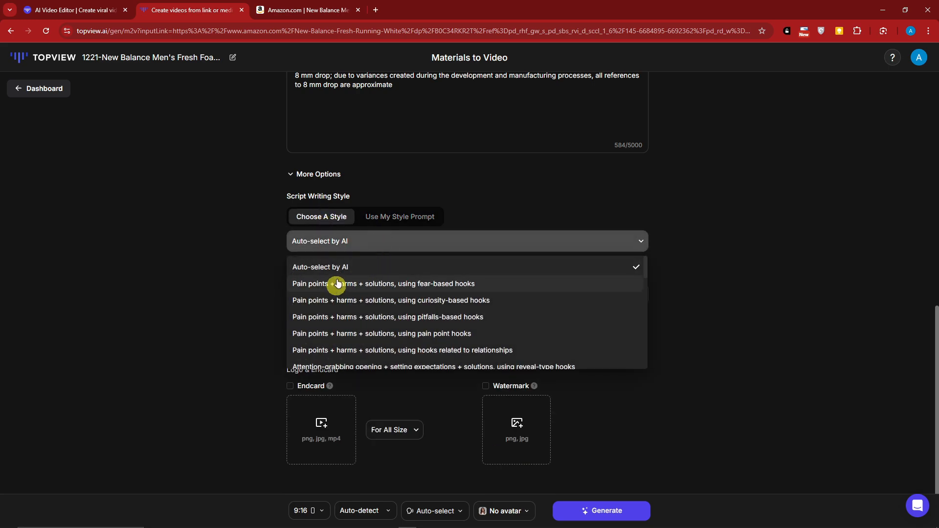
{"action": "scroll", "scroll_direction": "down", "scroll_amount": 3}
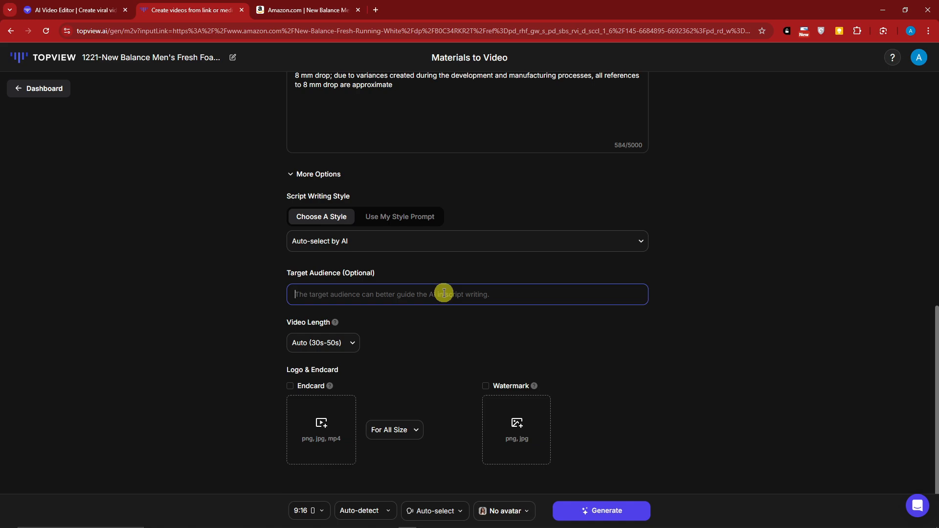
Set the Target Audience to Athletes, replacing Teens.
{"action": "type", "text": "Teens"}
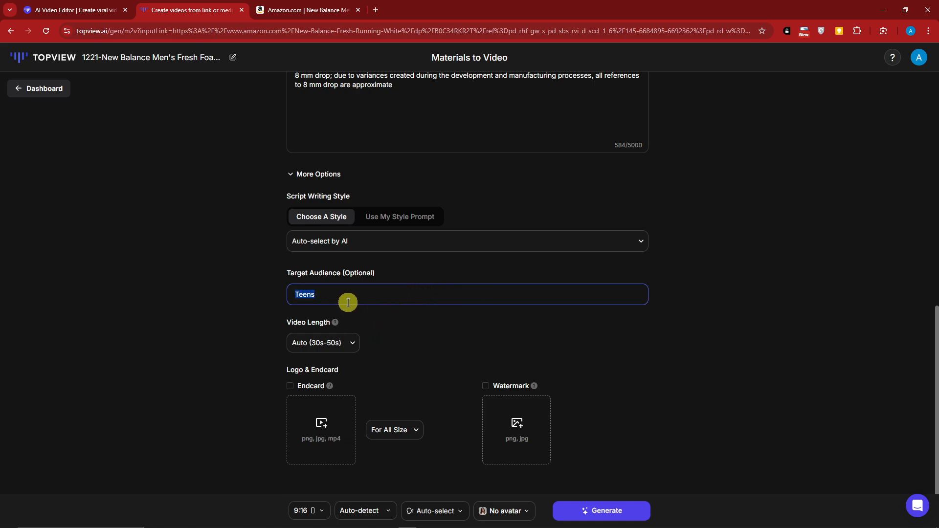
{"action": "type", "text": "Athletes"}
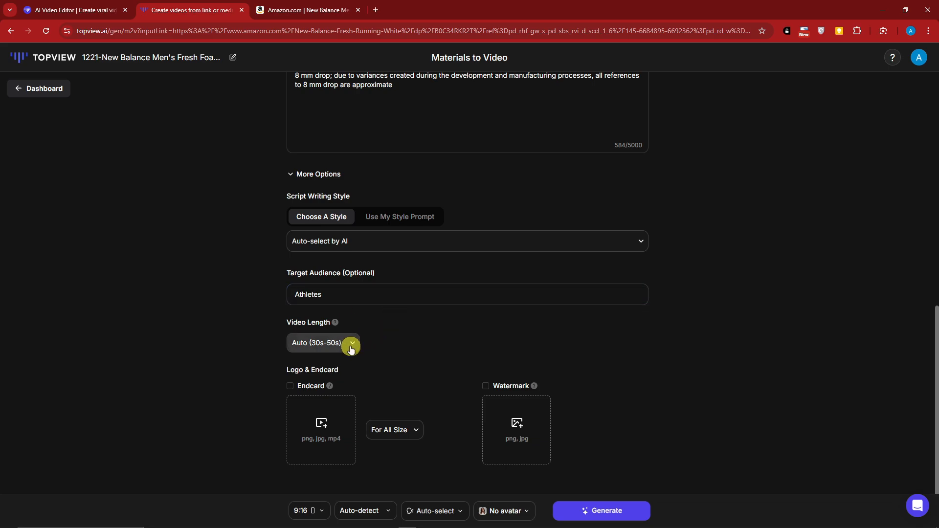
Set the video length to 15s-30s.
{"action": "left_click", "coordinate": [324, 343]}
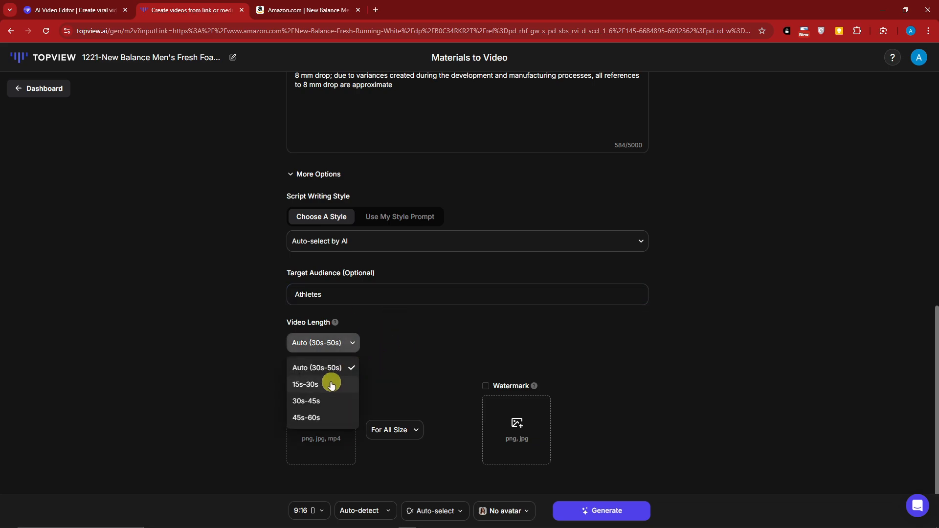
{"action": "mouse_move", "coordinate": [338, 421]}
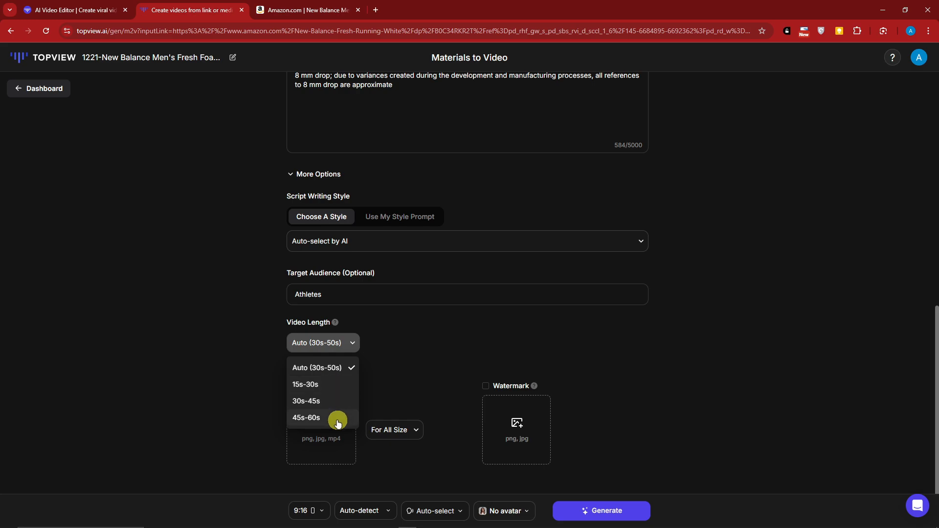
{"action": "left_click", "coordinate": [305, 386]}
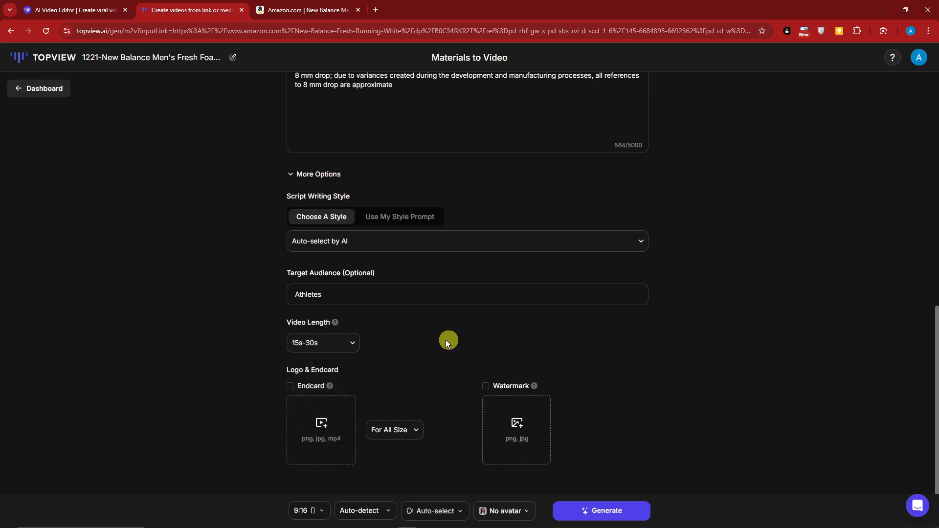
{"action": "mouse_move", "coordinate": [394, 364]}
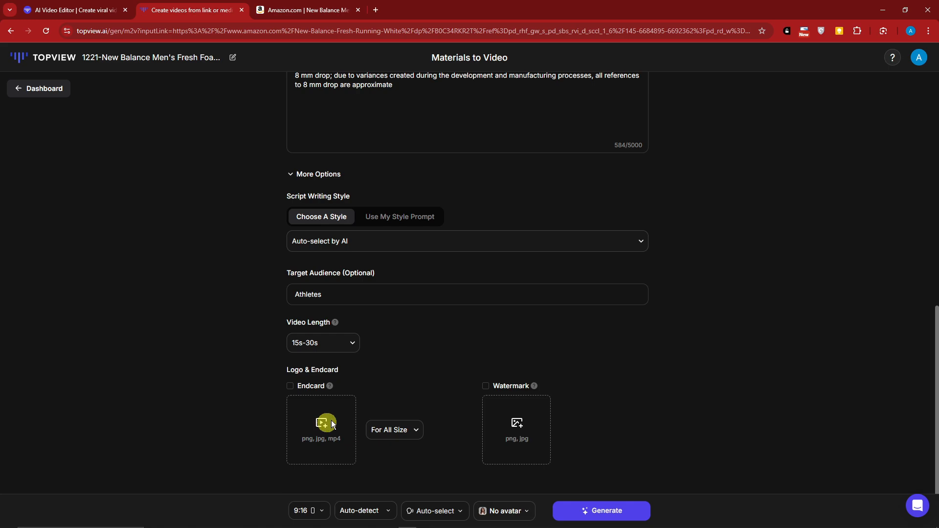
Upload the cartoon character image as the endcard, kept applied to every video size.
{"action": "left_click", "coordinate": [320, 429]}
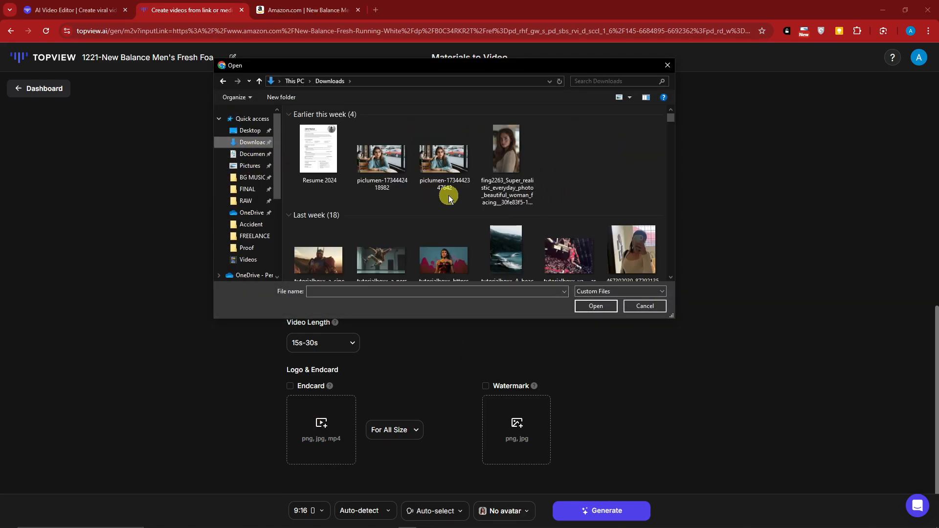
{"action": "scroll", "scroll_direction": "down", "scroll_amount": 3}
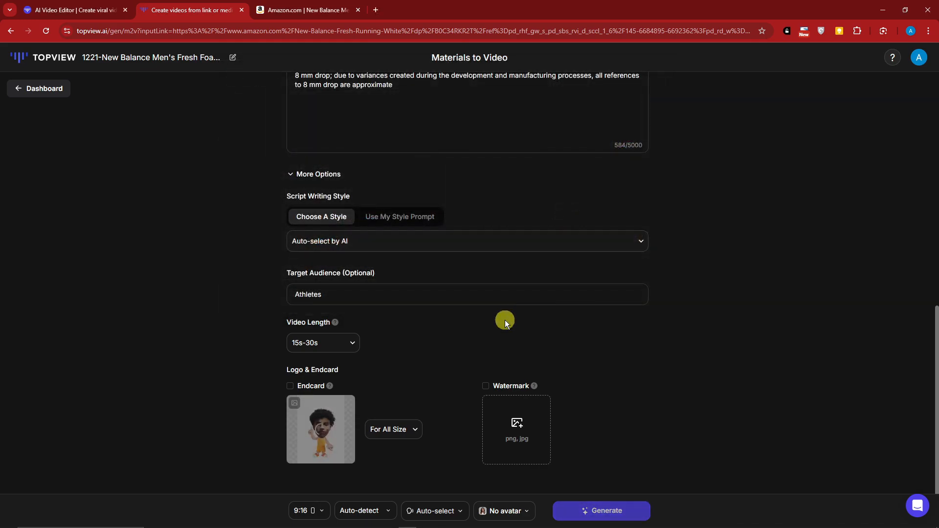
{"action": "mouse_move", "coordinate": [460, 381]}
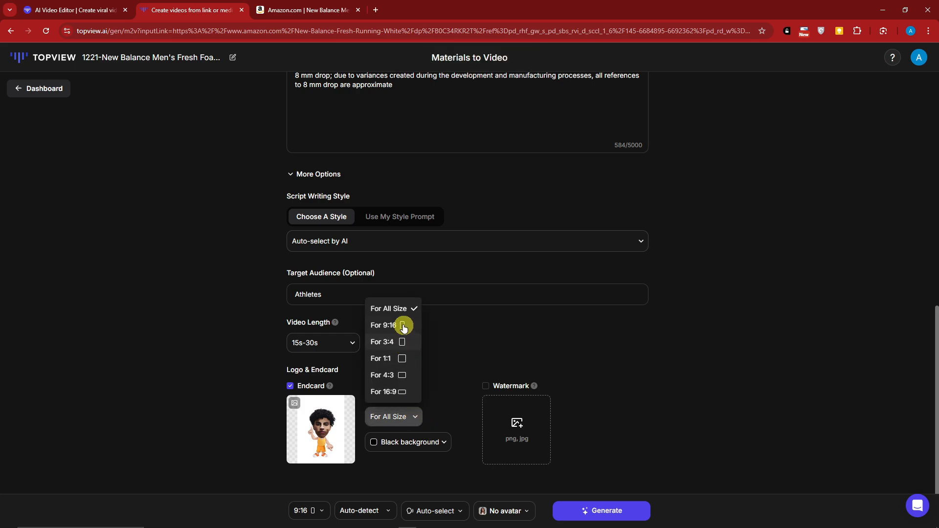
{"action": "left_click", "coordinate": [412, 383]}
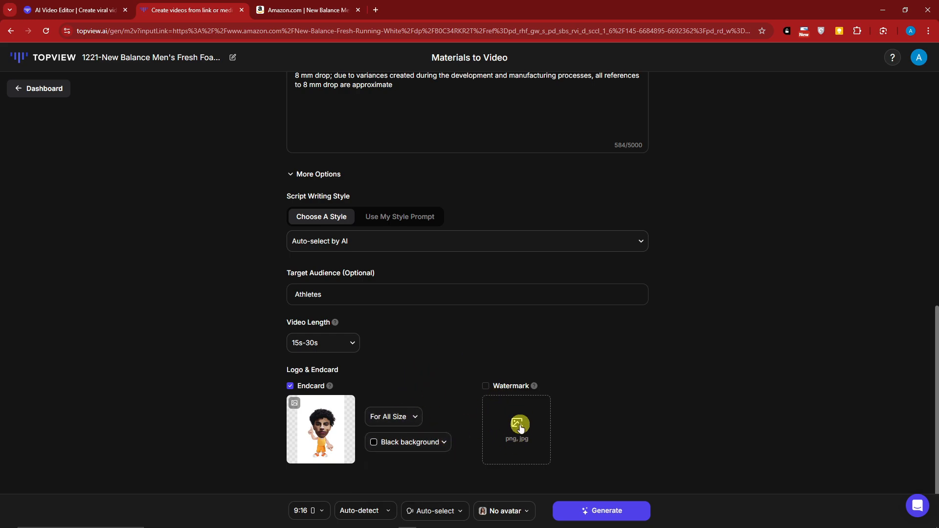
{"action": "left_click", "coordinate": [364, 511]}
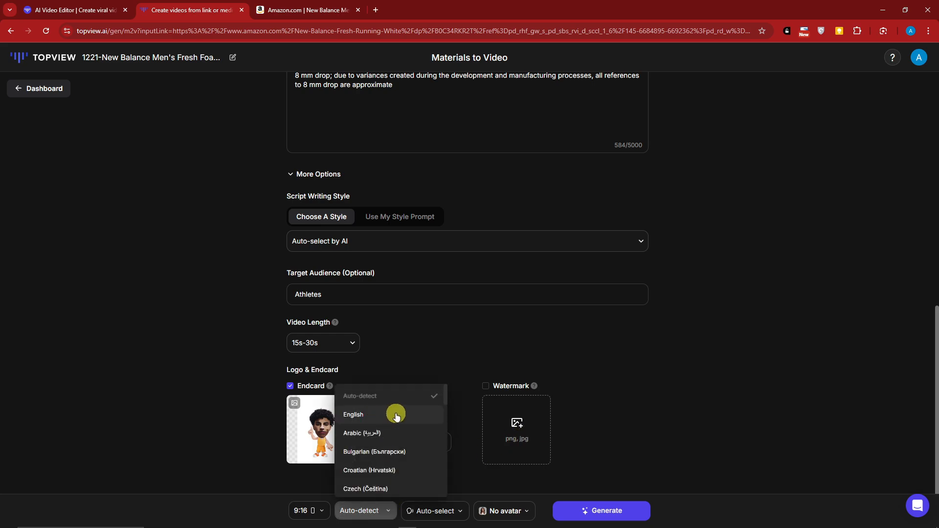
Set the narration language to English and choose the Valley public voice for the voiceover.
{"action": "left_click", "coordinate": [353, 415]}
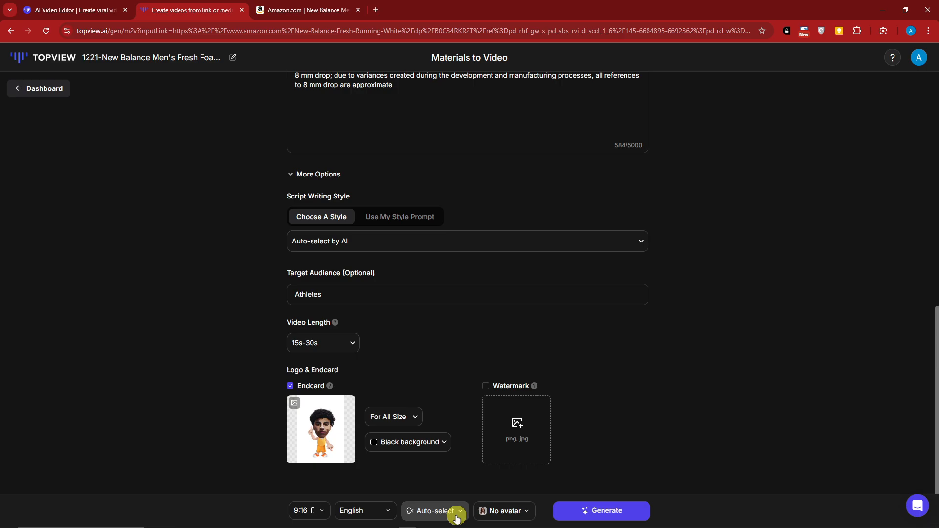
{"action": "left_click", "coordinate": [433, 510]}
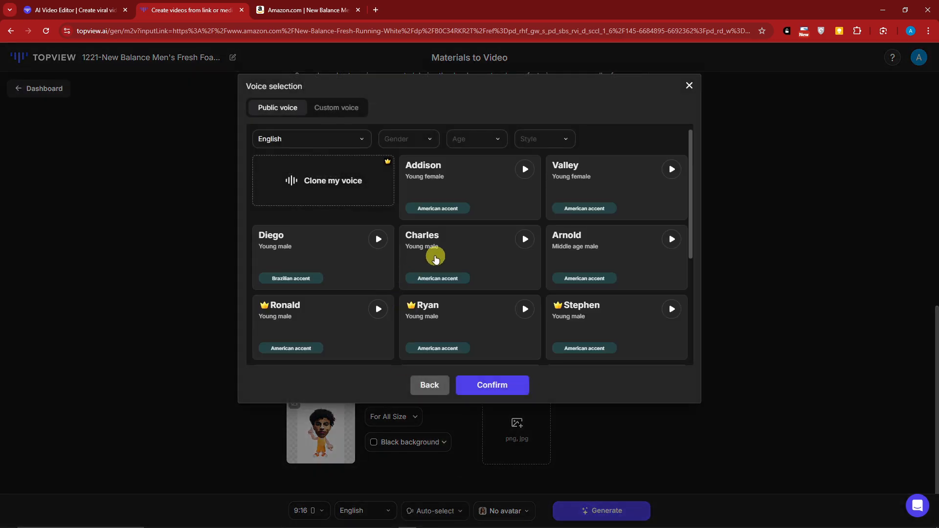
{"action": "mouse_move", "coordinate": [388, 169]}
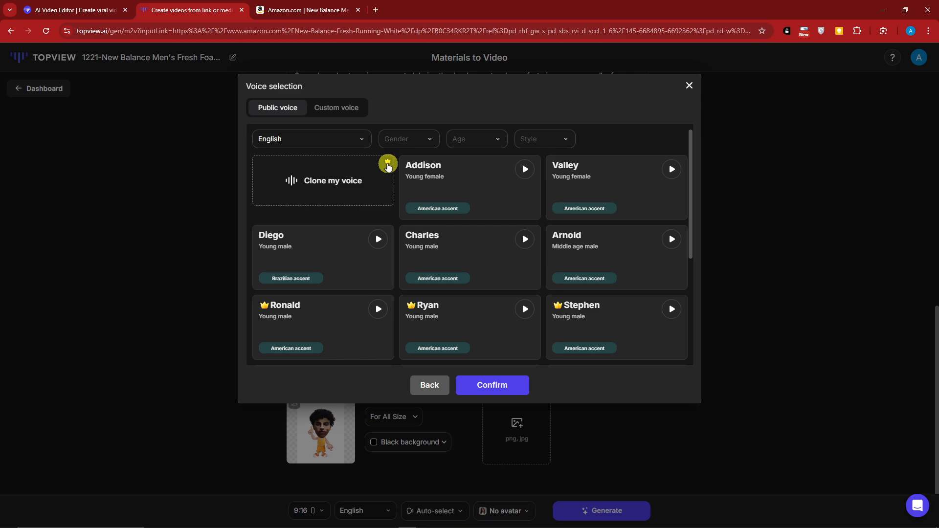
{"action": "left_click", "coordinate": [408, 138]}
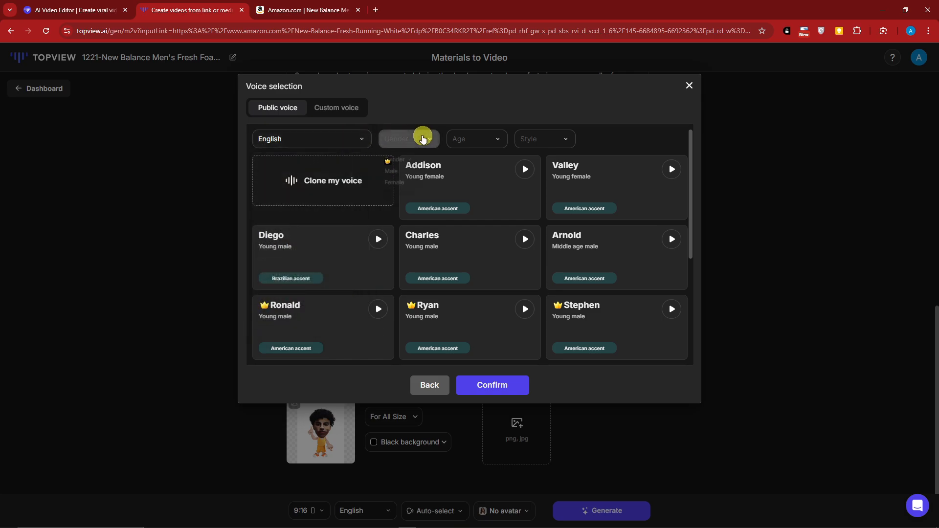
{"action": "left_click", "coordinate": [543, 138]}
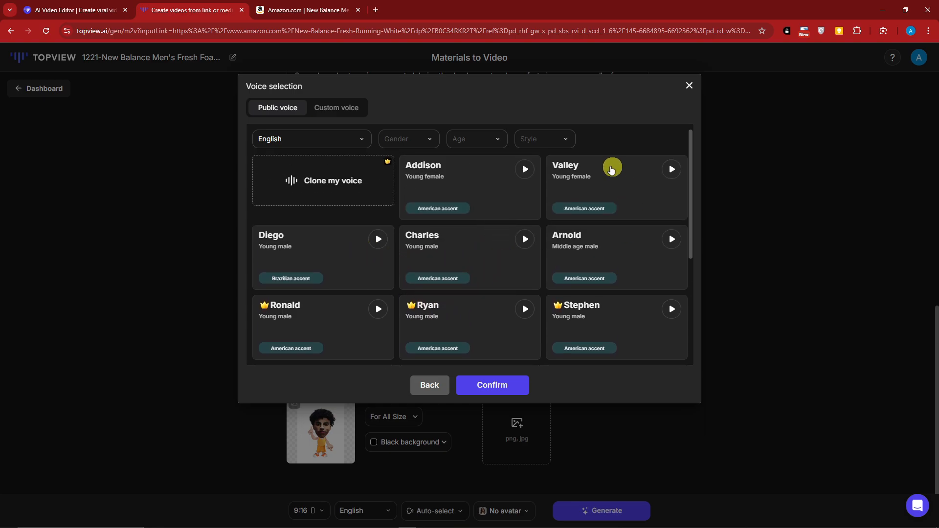
{"action": "left_click", "coordinate": [670, 169]}
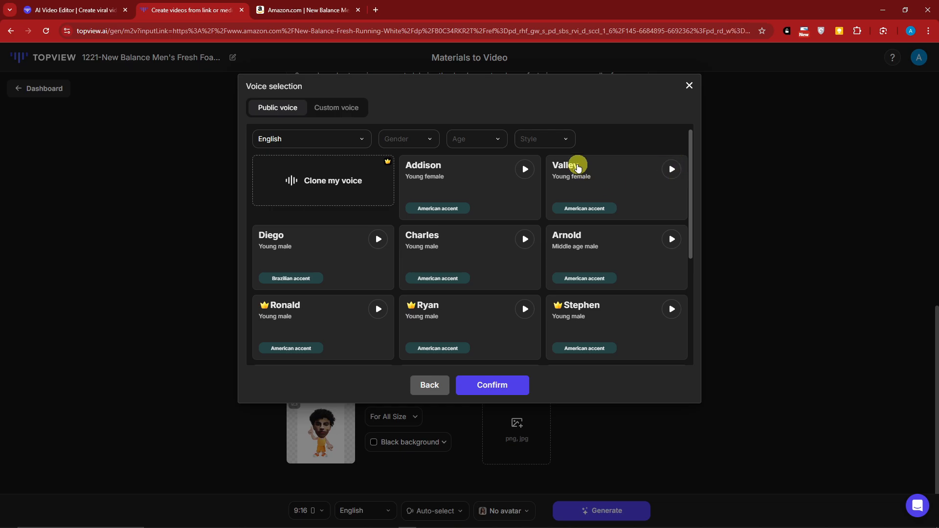
{"action": "left_click", "coordinate": [490, 385]}
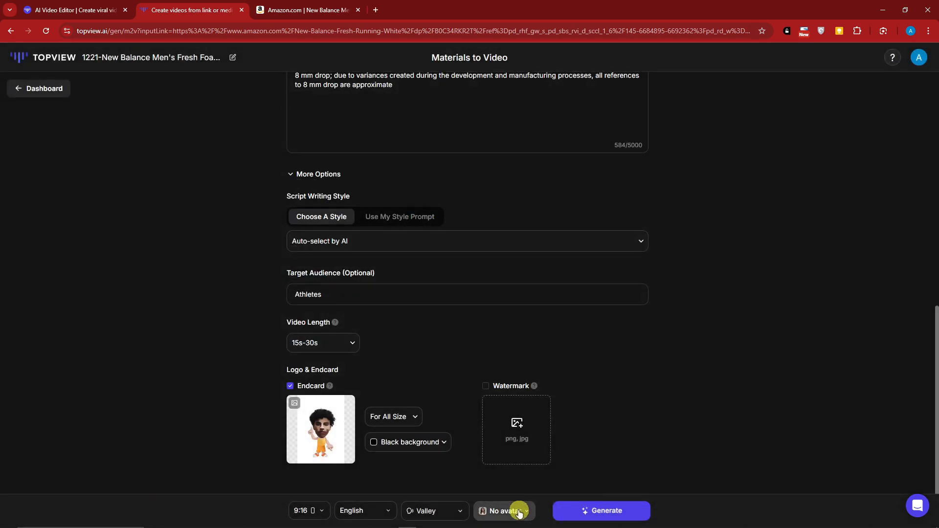
Browse the AI avatar list and confirm Rylee as the presenting avatar.
{"action": "left_click", "coordinate": [505, 511]}
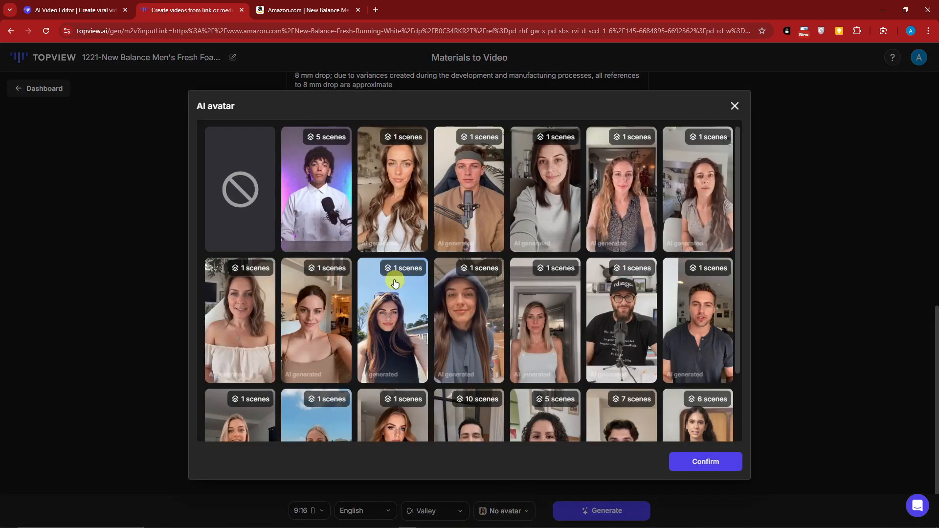
{"action": "mouse_move", "coordinate": [435, 237]}
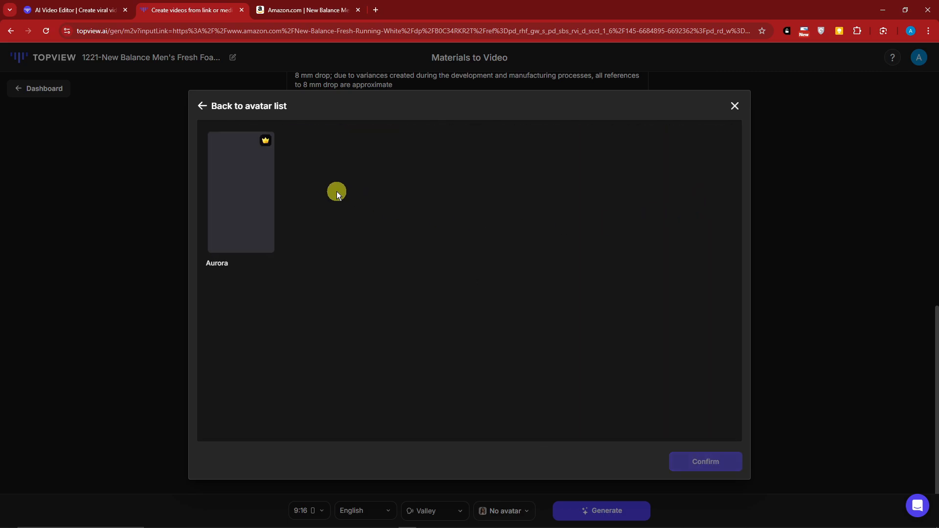
{"action": "left_click", "coordinate": [203, 106]}
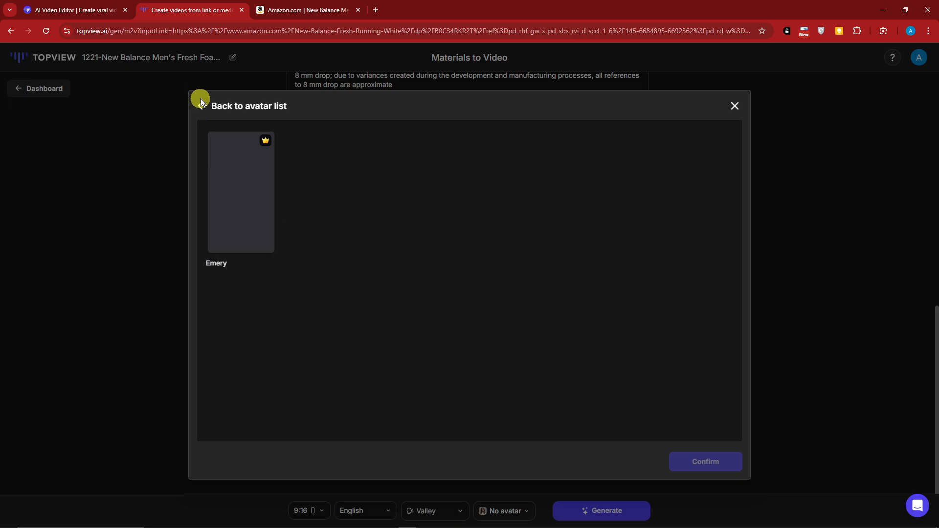
{"action": "left_click", "coordinate": [241, 193]}
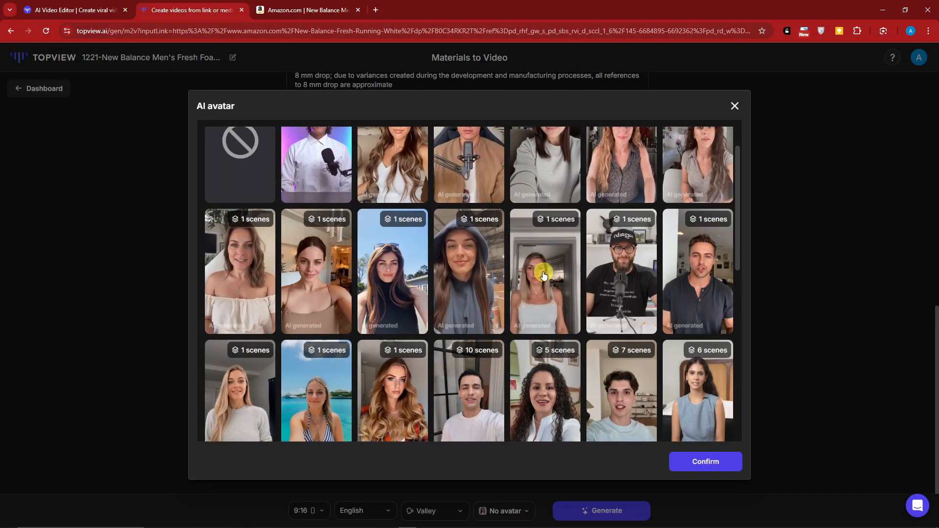
{"action": "left_click", "coordinate": [544, 271]}
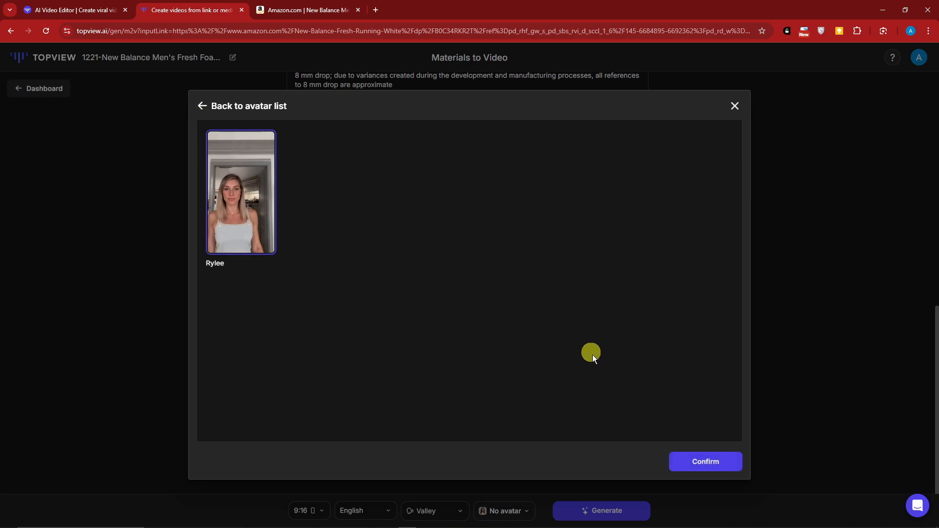
{"action": "left_click", "coordinate": [705, 461]}
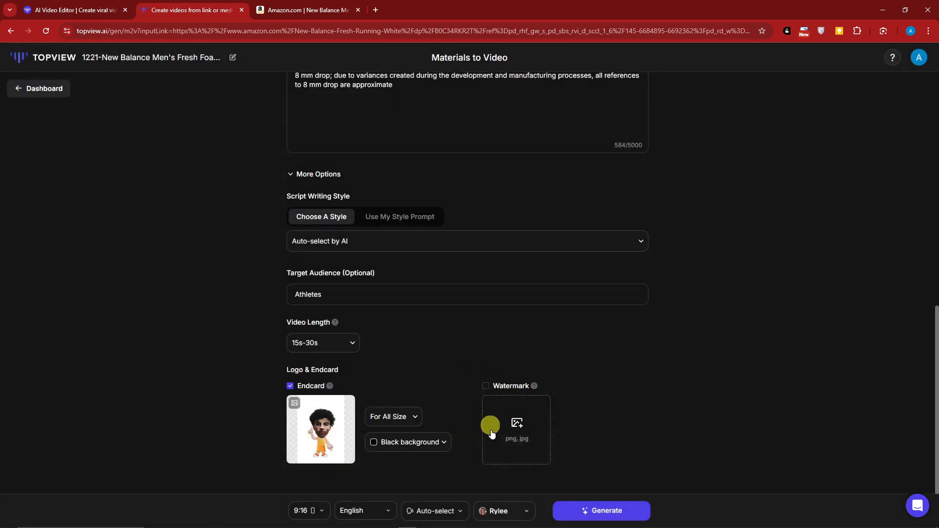
Reselect Valley as the narration voice to pair with the Rylee avatar.
{"action": "left_click", "coordinate": [434, 511]}
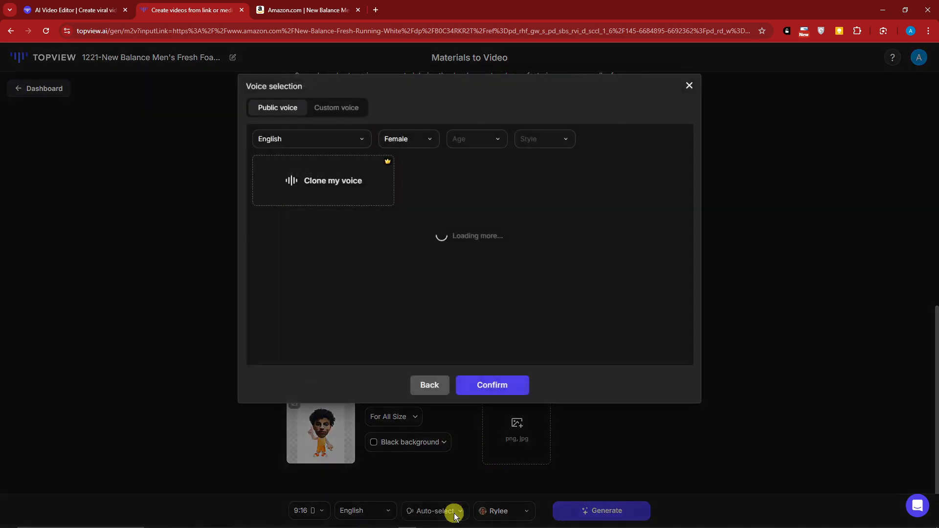
{"action": "left_click", "coordinate": [607, 178]}
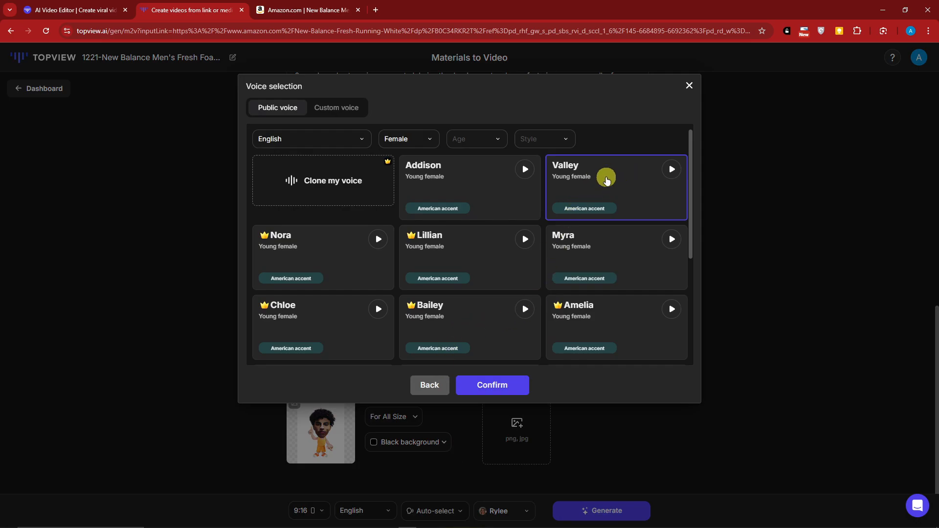
{"action": "left_click", "coordinate": [490, 385]}
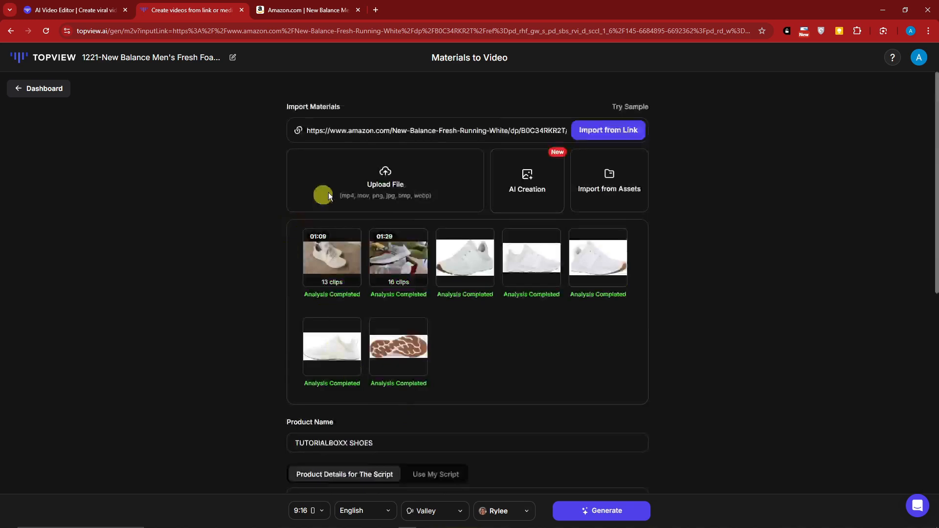
Generate the scripts and video variants, review the list, and play the script #1 preview.
{"action": "left_click", "coordinate": [601, 511]}
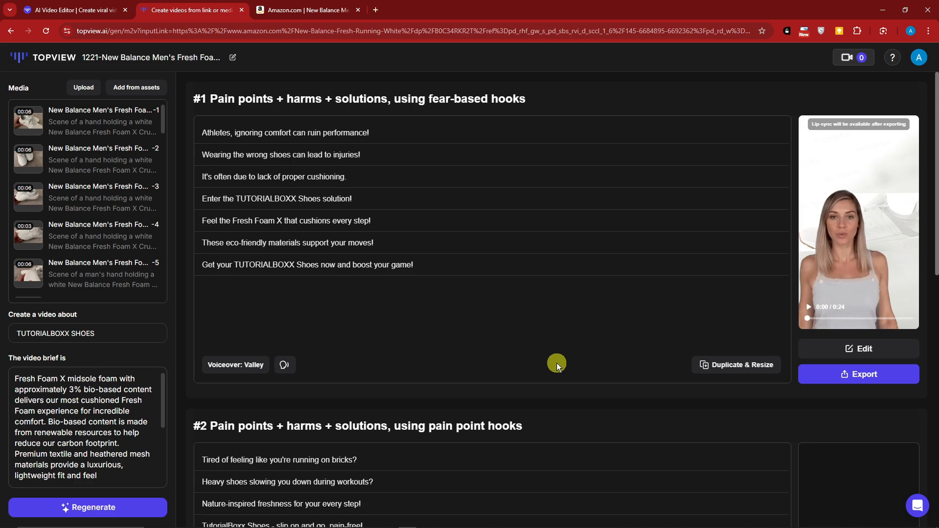
{"action": "left_click", "coordinate": [277, 199]}
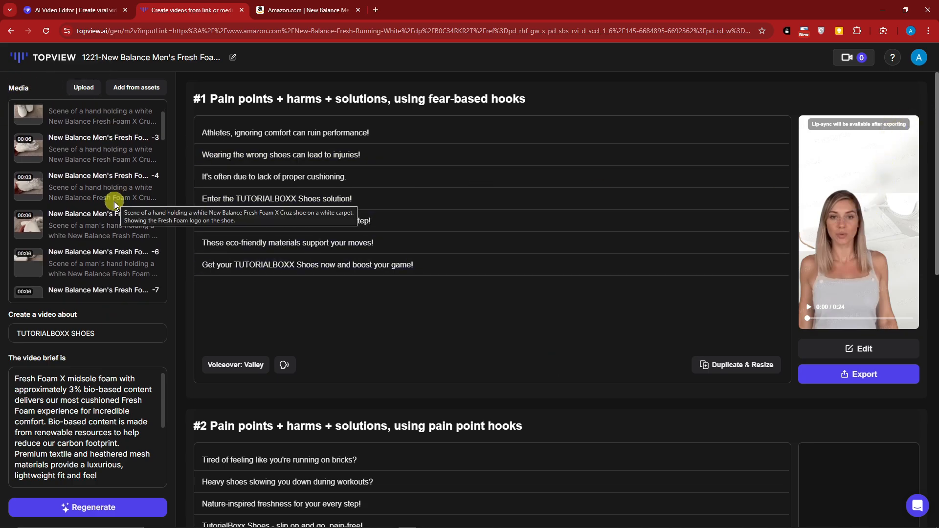
{"action": "scroll", "scroll_direction": "down", "scroll_amount": 3}
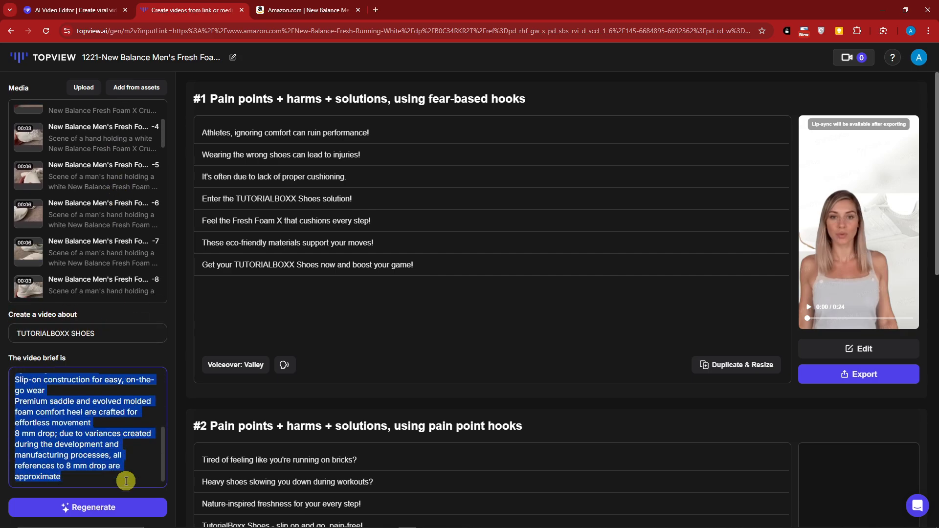
{"action": "scroll", "scroll_direction": "down", "scroll_amount": 3}
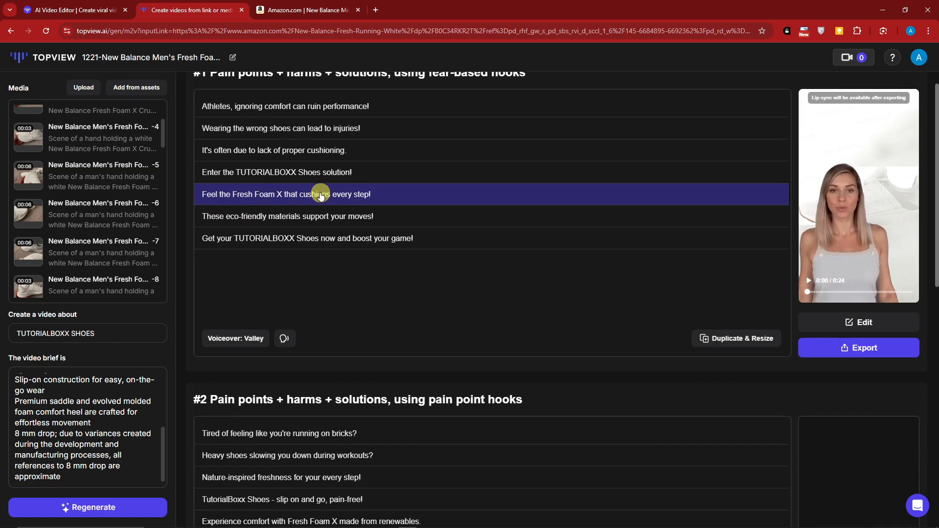
{"action": "scroll", "scroll_direction": "down", "scroll_amount": 3}
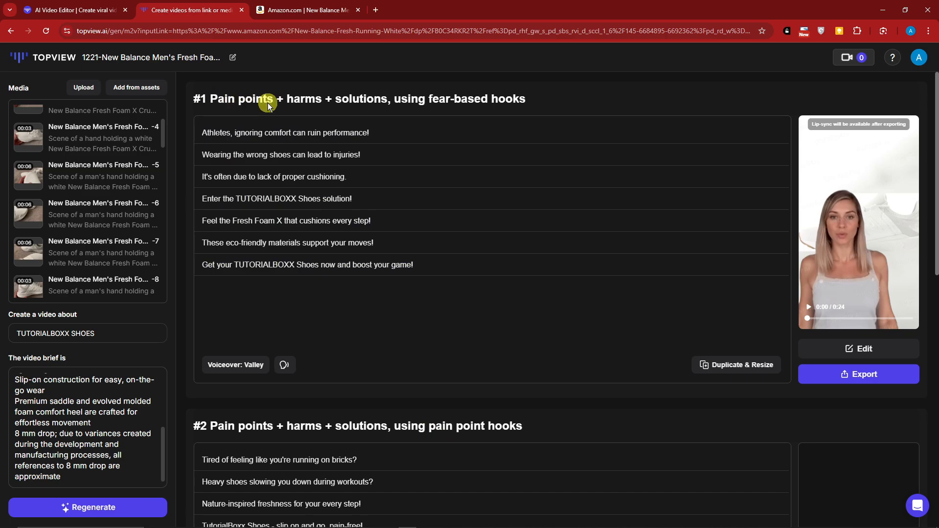
{"action": "mouse_move", "coordinate": [499, 108]}
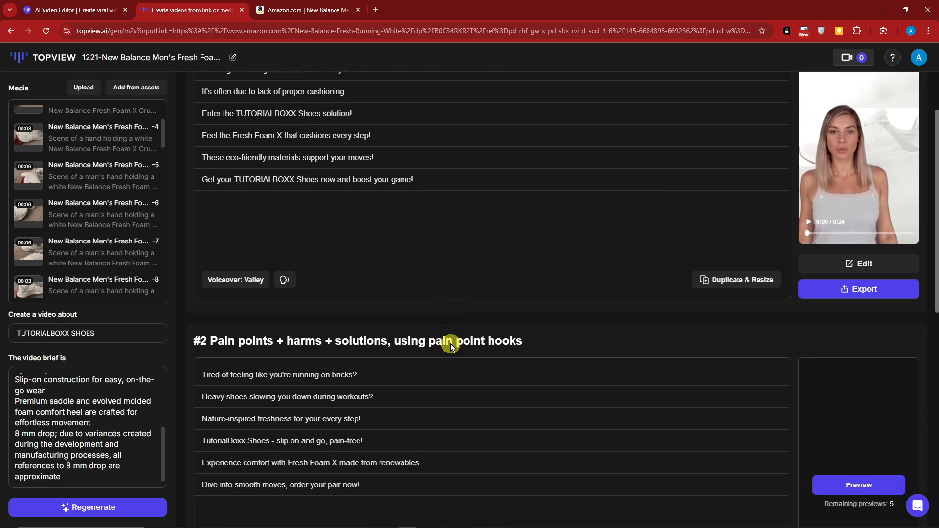
{"action": "scroll", "scroll_direction": "down", "scroll_amount": 3}
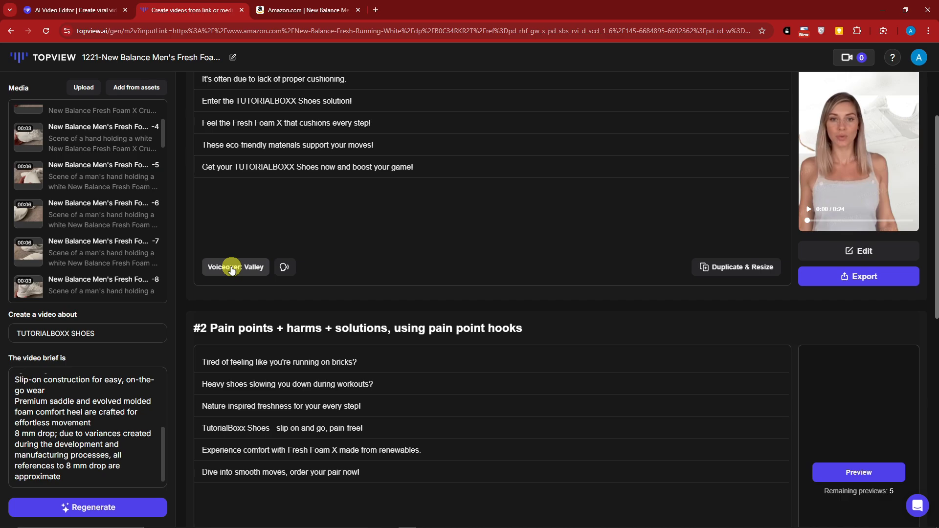
{"action": "mouse_move", "coordinate": [919, 162]}
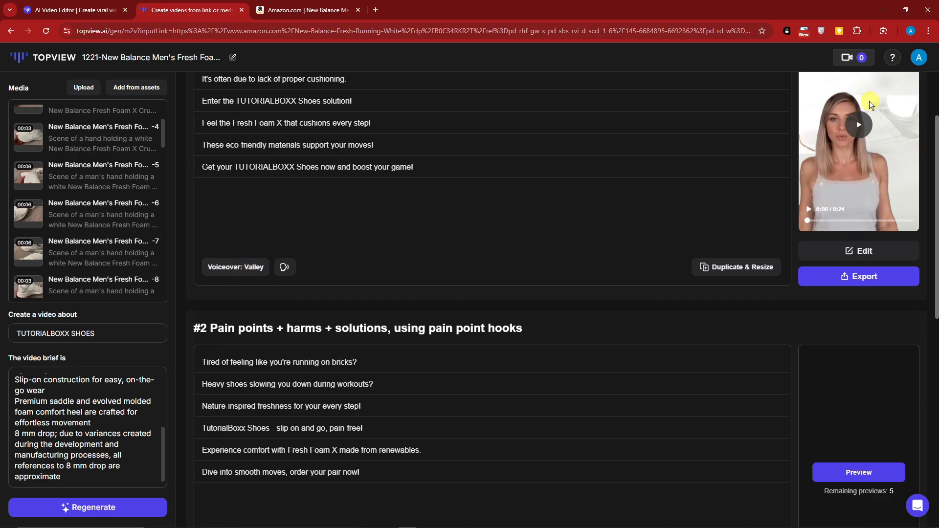
{"action": "scroll", "scroll_direction": "down", "scroll_amount": 3}
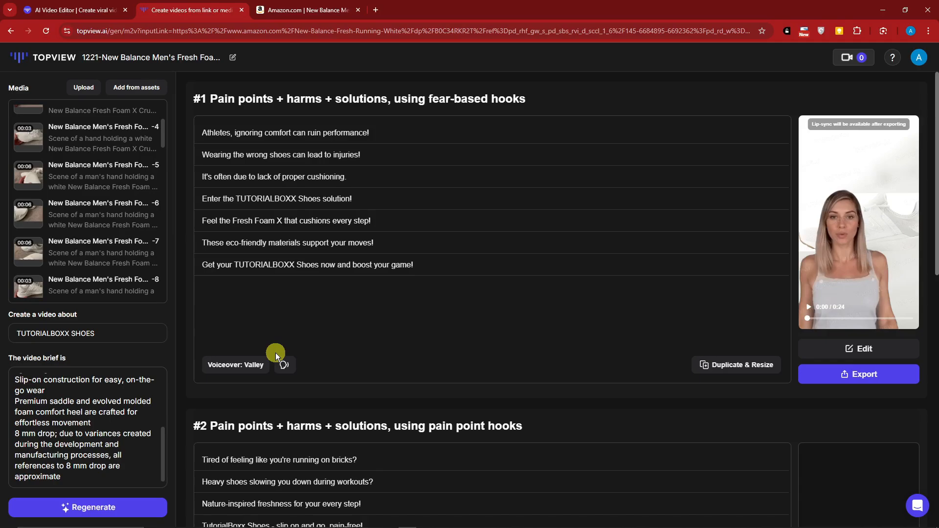
{"action": "mouse_move", "coordinate": [540, 376]}
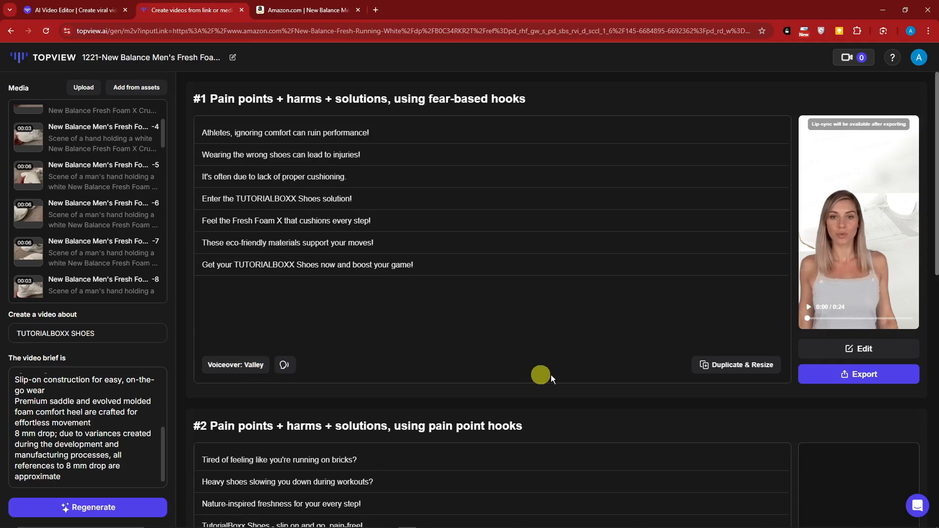
{"action": "left_click", "coordinate": [807, 306]}
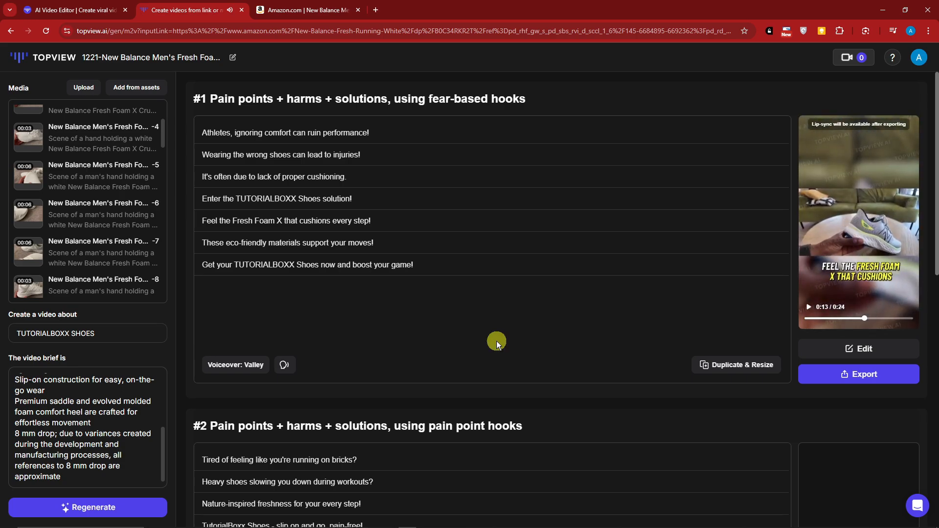
{"action": "mouse_move", "coordinate": [497, 340]}
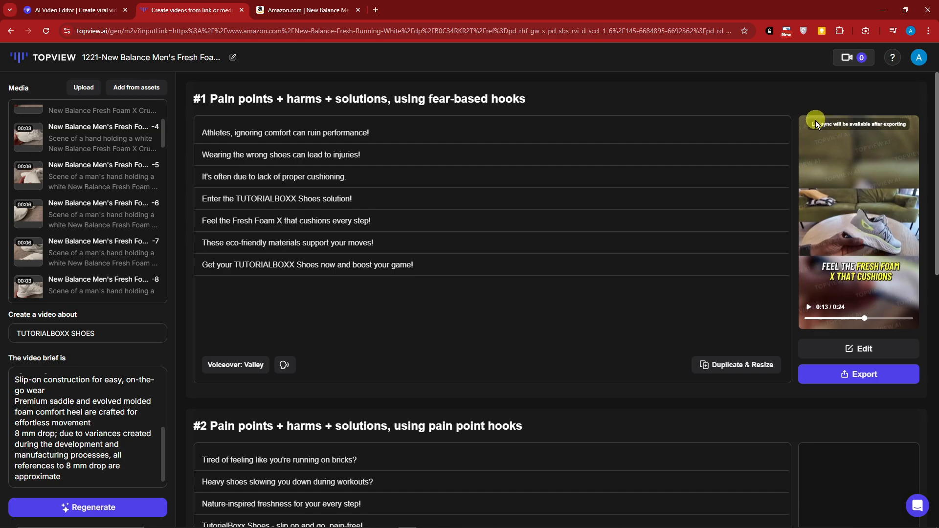
{"action": "mouse_move", "coordinate": [838, 128]}
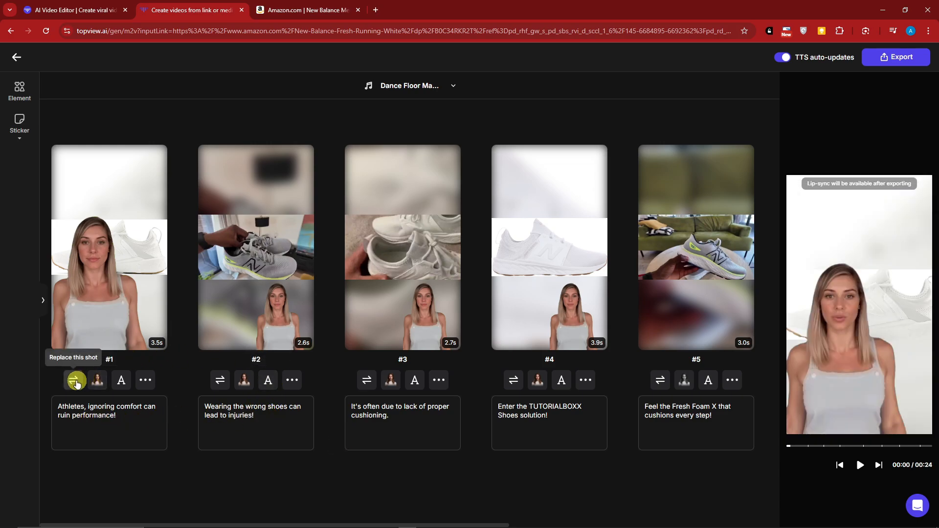
{"action": "mouse_move", "coordinate": [96, 381]}
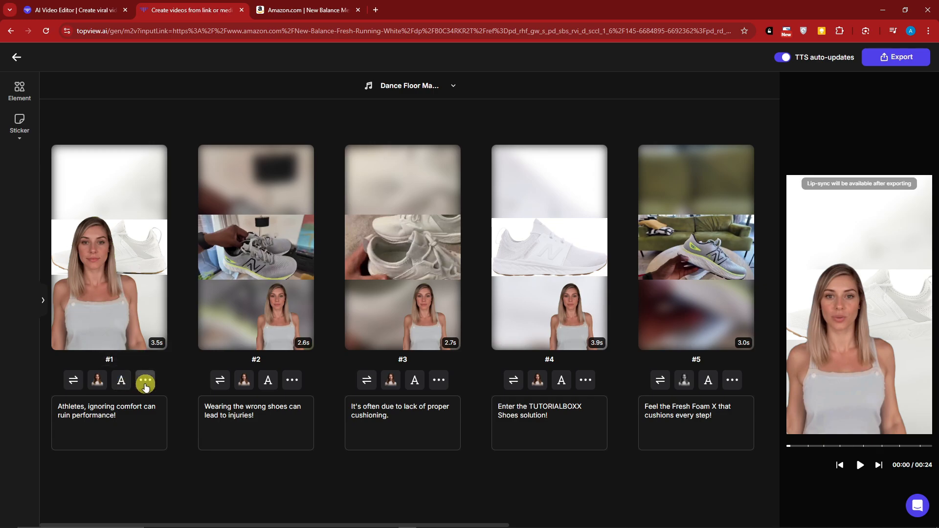
Swap shot #4's white shoe image for the shoe-lacing clip and confirm the change.
{"action": "left_click", "coordinate": [145, 381]}
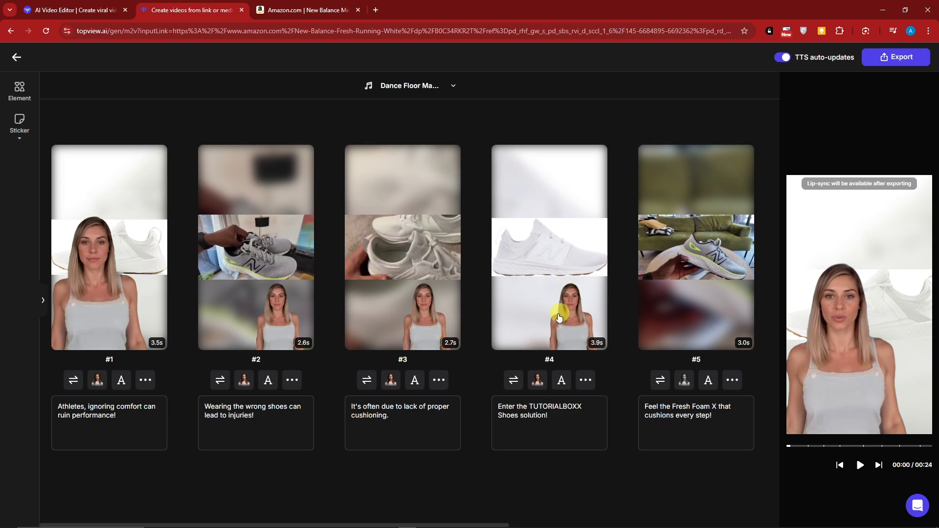
{"action": "mouse_move", "coordinate": [572, 370]}
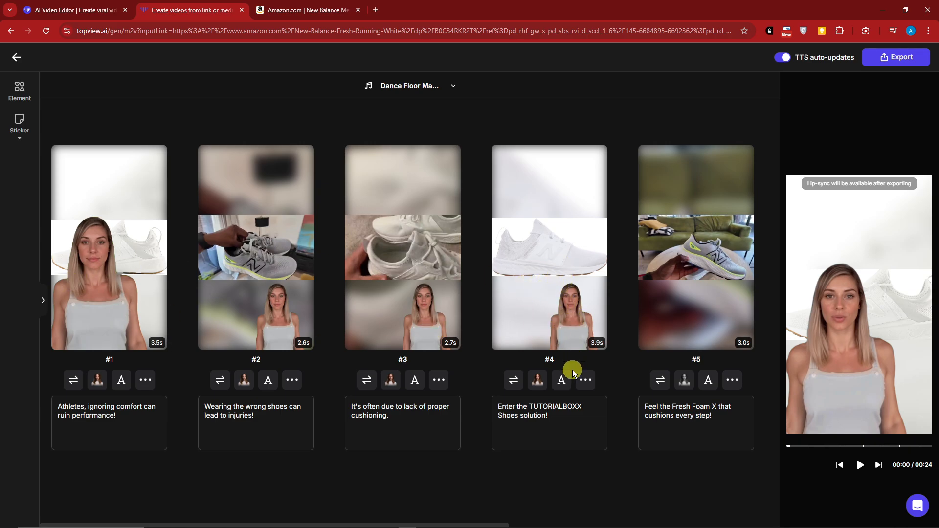
{"action": "mouse_move", "coordinate": [513, 381]}
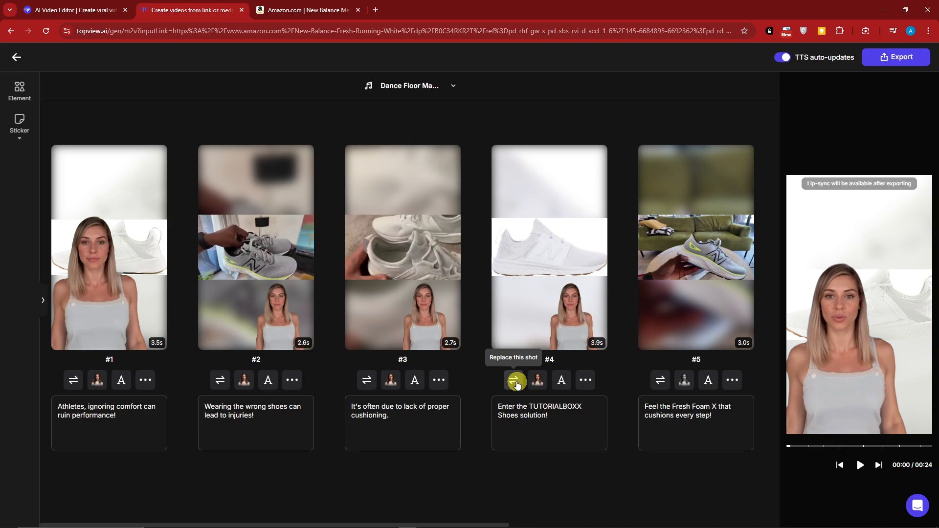
{"action": "left_click", "coordinate": [515, 381]}
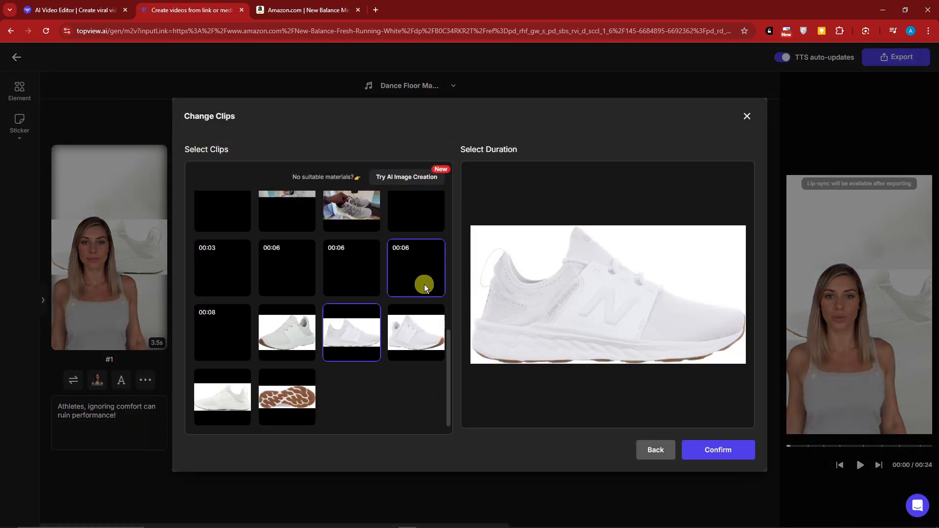
{"action": "left_click", "coordinate": [222, 268]}
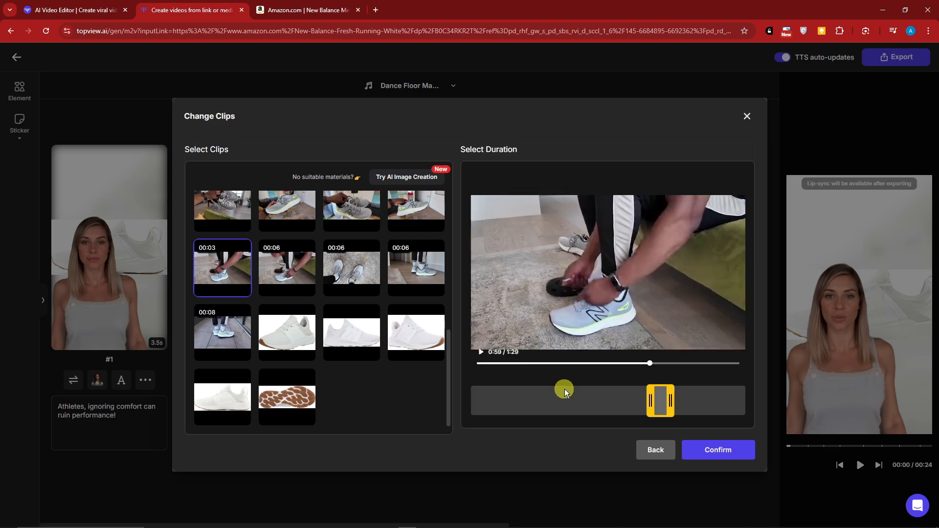
{"action": "left_click", "coordinate": [717, 450]}
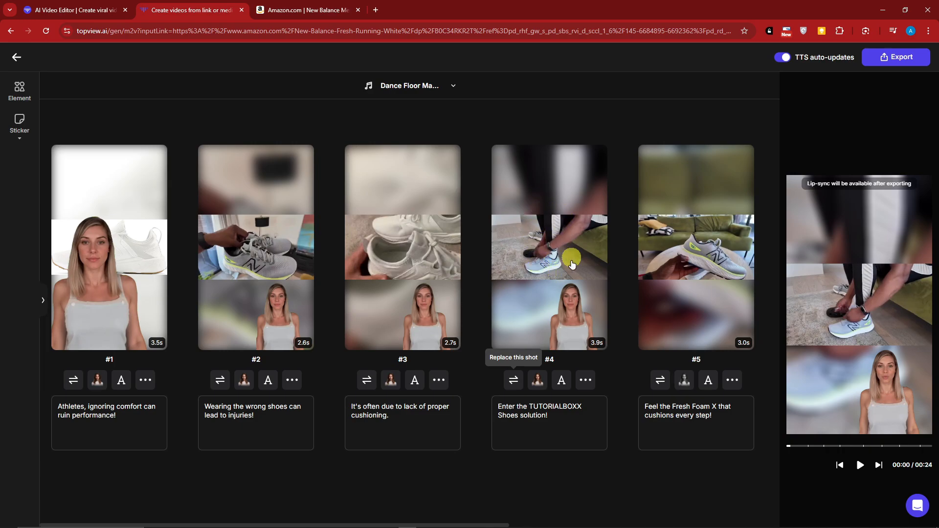
{"action": "mouse_move", "coordinate": [586, 274]}
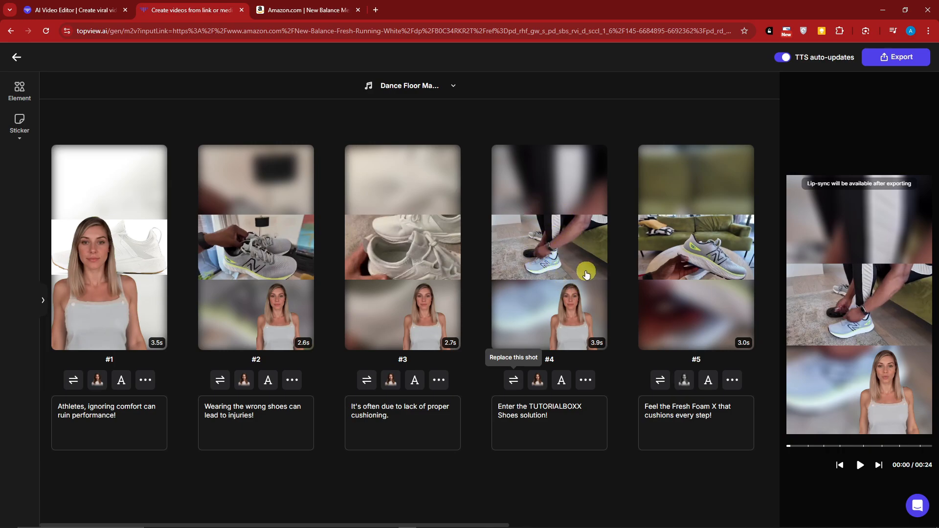
{"action": "mouse_move", "coordinate": [537, 379]}
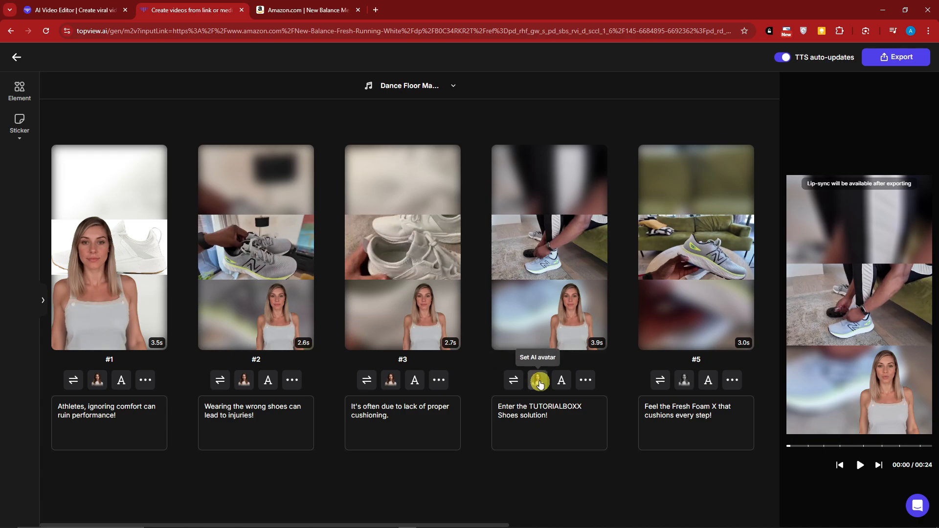
{"action": "left_click", "coordinate": [538, 381]}
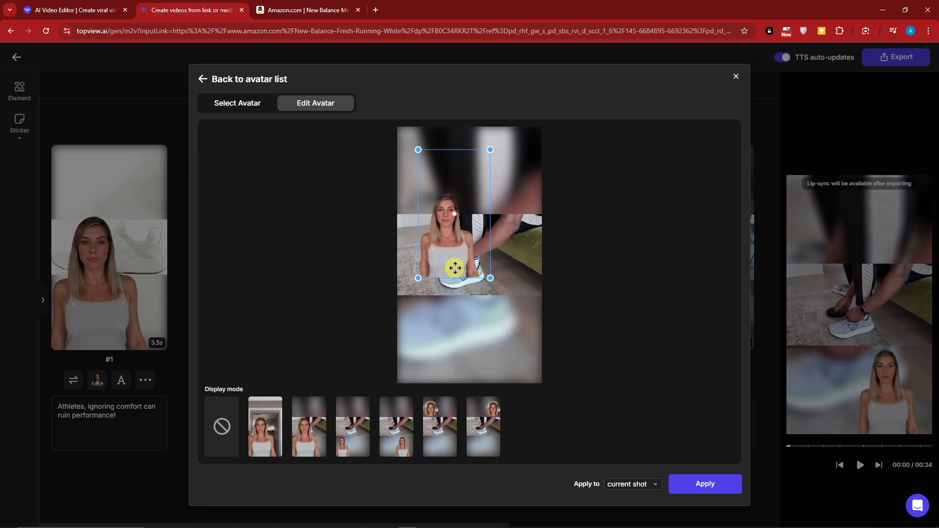
{"action": "left_click_drag", "start_coordinate": [454, 268], "coordinate": [518, 372]}
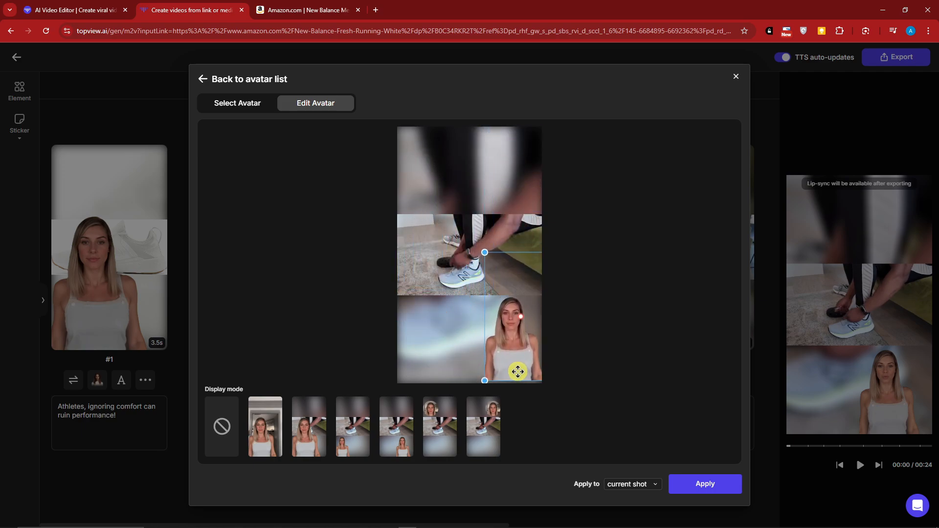
{"action": "left_click", "coordinate": [237, 103]}
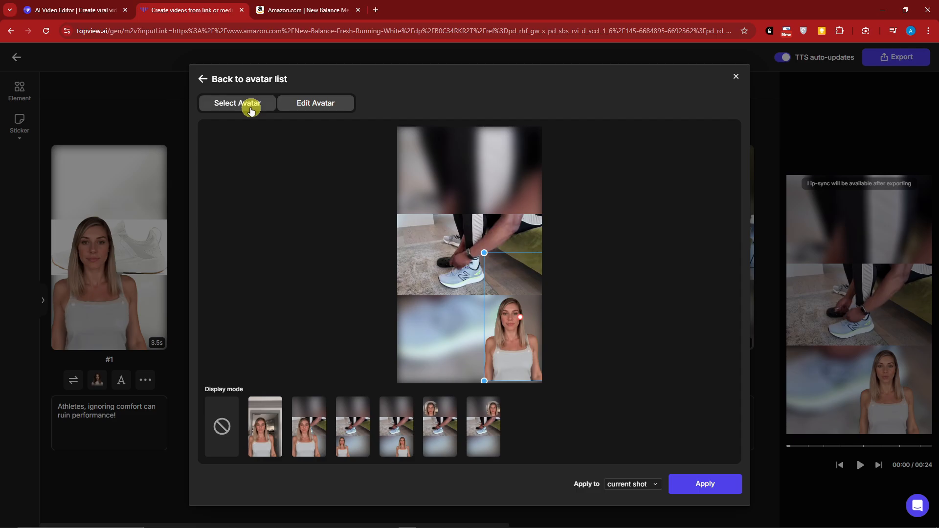
{"action": "left_click", "coordinate": [237, 103]}
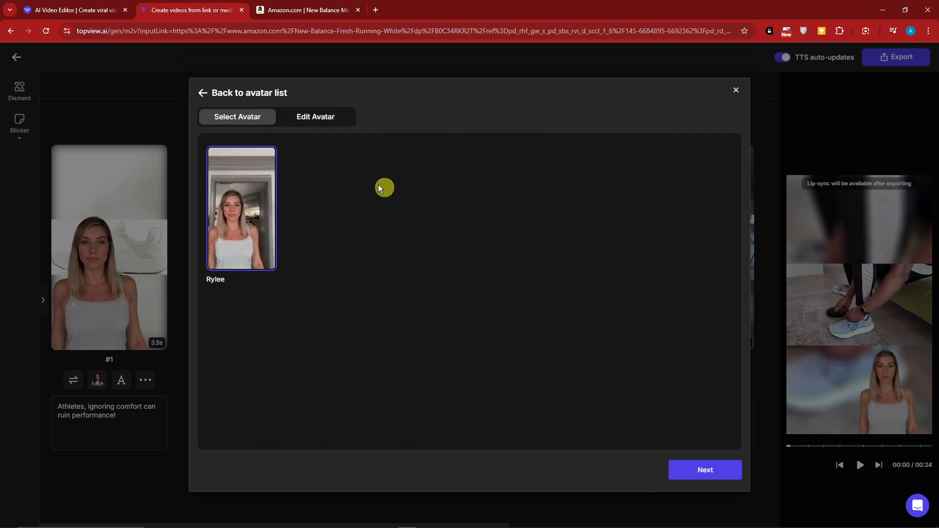
{"action": "left_click", "coordinate": [736, 90]}
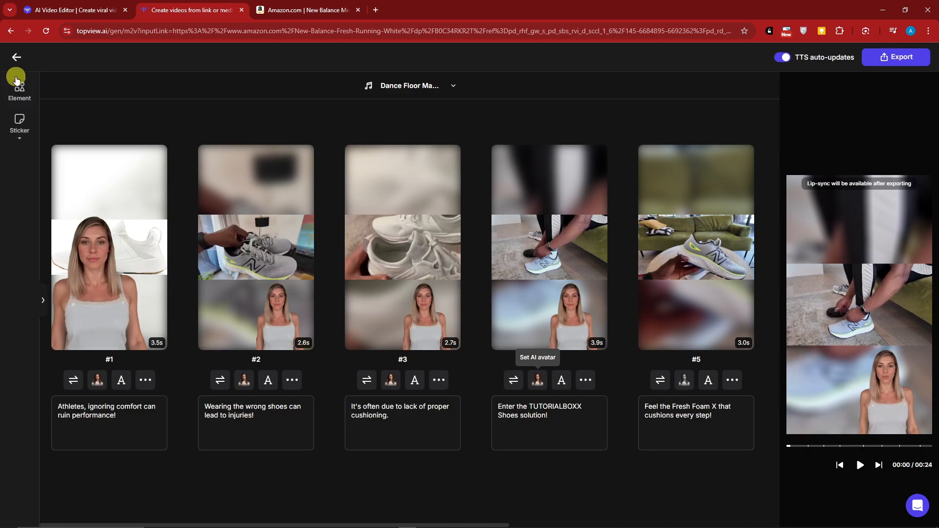
{"action": "left_click", "coordinate": [19, 124]}
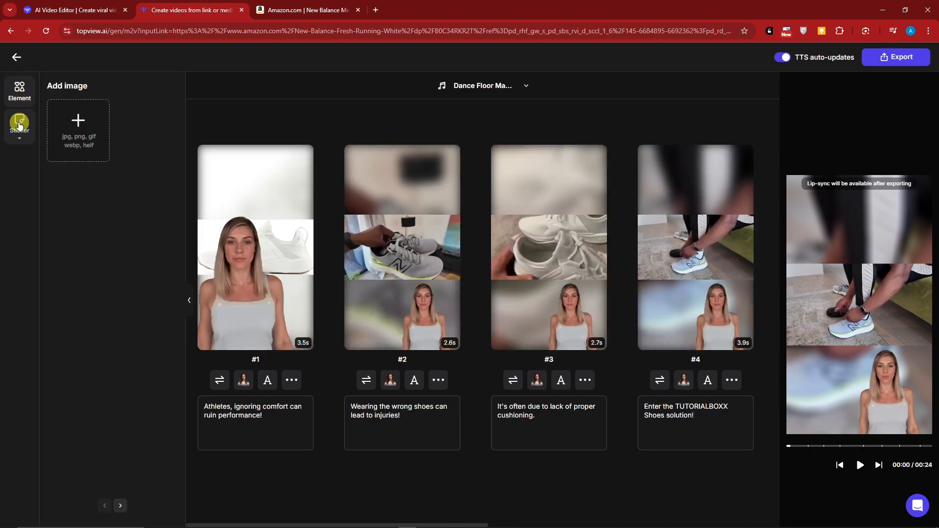
{"action": "left_click", "coordinate": [19, 126]}
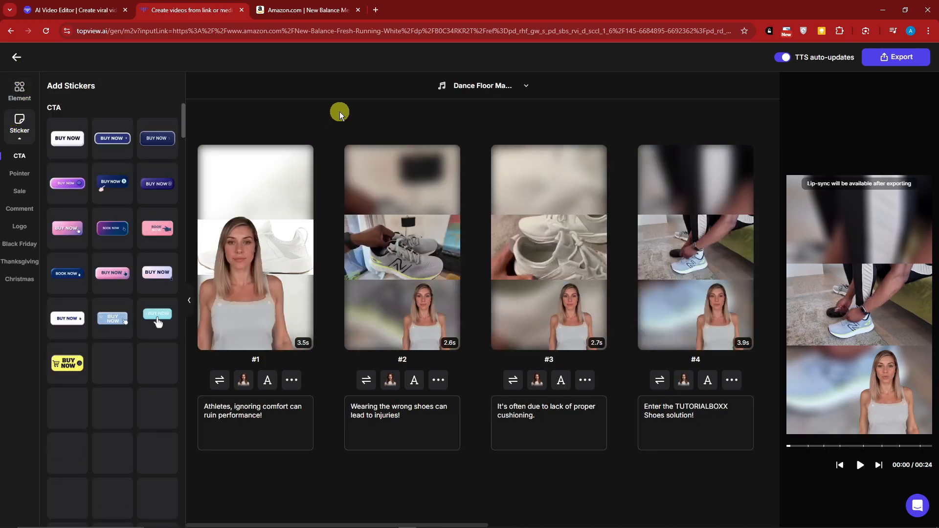
{"action": "left_click", "coordinate": [483, 86]}
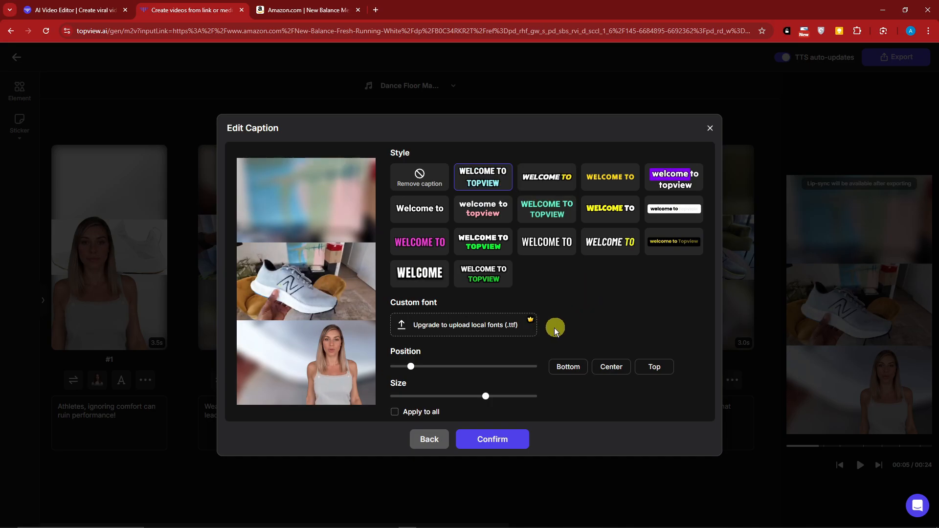
Apply the bold white caption style to all shots and bring up the export dialog.
{"action": "left_click", "coordinate": [394, 412]}
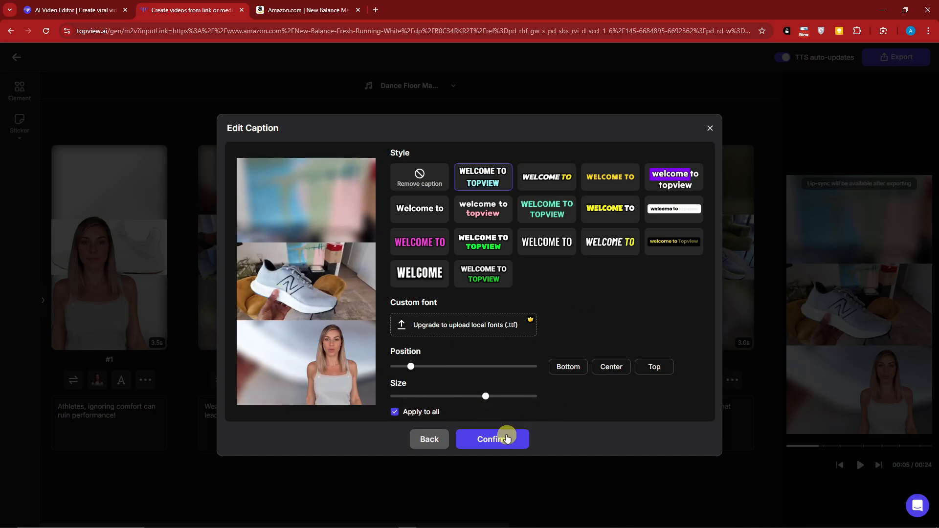
{"action": "left_click", "coordinate": [492, 439]}
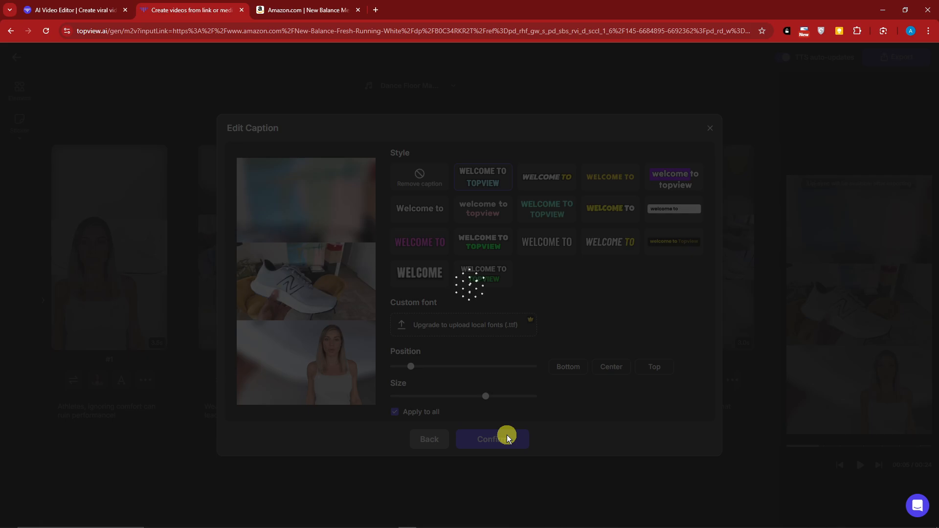
{"action": "left_click", "coordinate": [491, 439]}
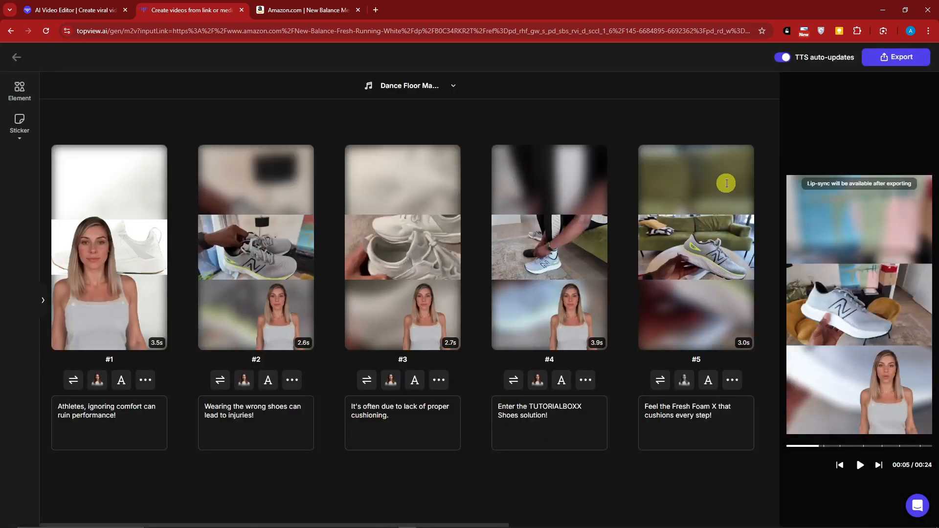
{"action": "left_click", "coordinate": [896, 57]}
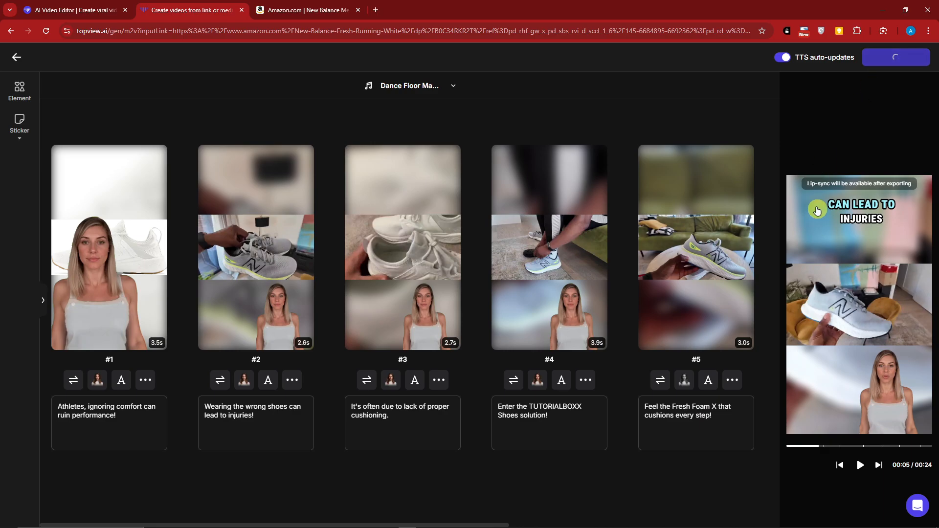
{"action": "mouse_move", "coordinate": [624, 302]}
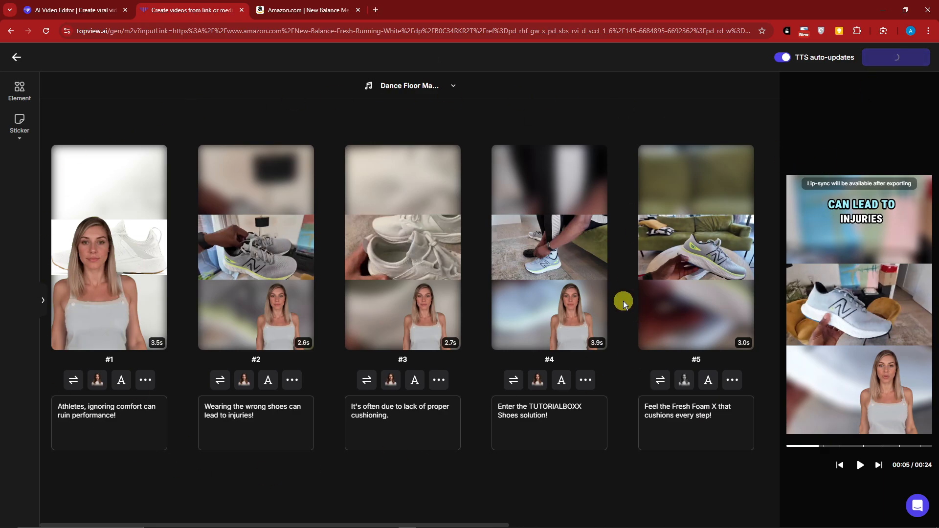
{"action": "left_click", "coordinate": [897, 57]}
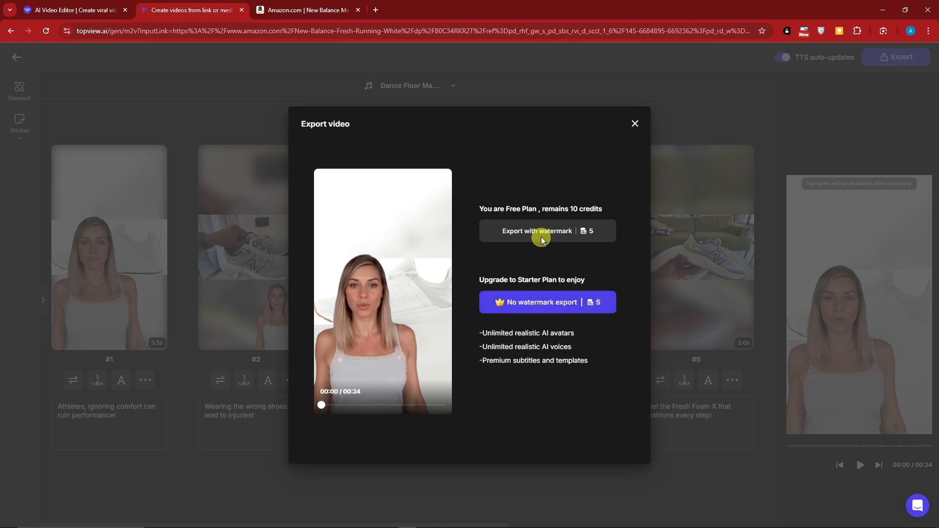
Export the ad with a watermark and download the finished video.
{"action": "left_click", "coordinate": [537, 231]}
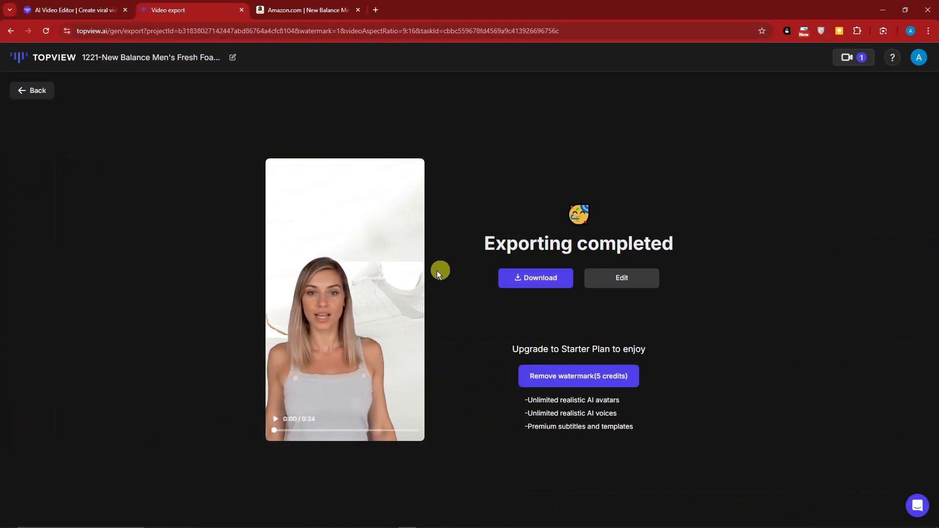
{"action": "left_click", "coordinate": [535, 277]}
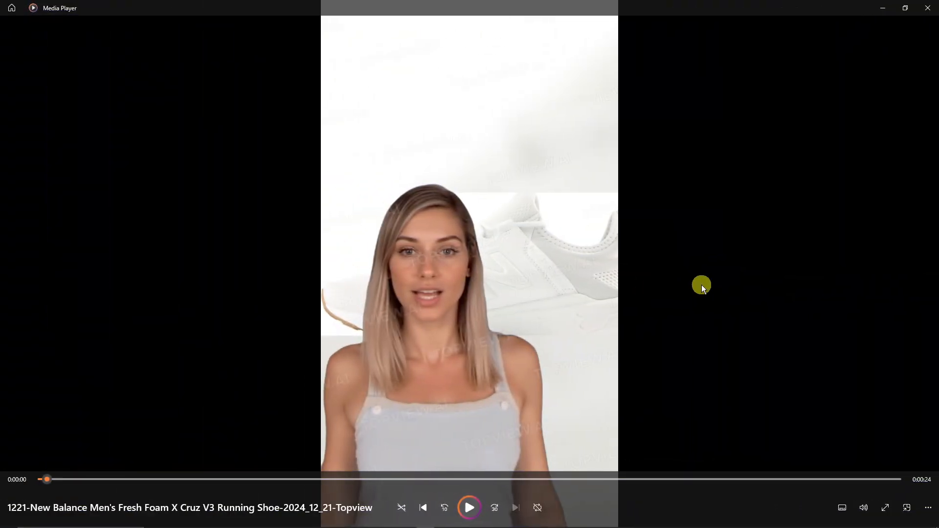
Play the downloaded shoe ad in Media Player.
{"action": "left_click", "coordinate": [468, 508]}
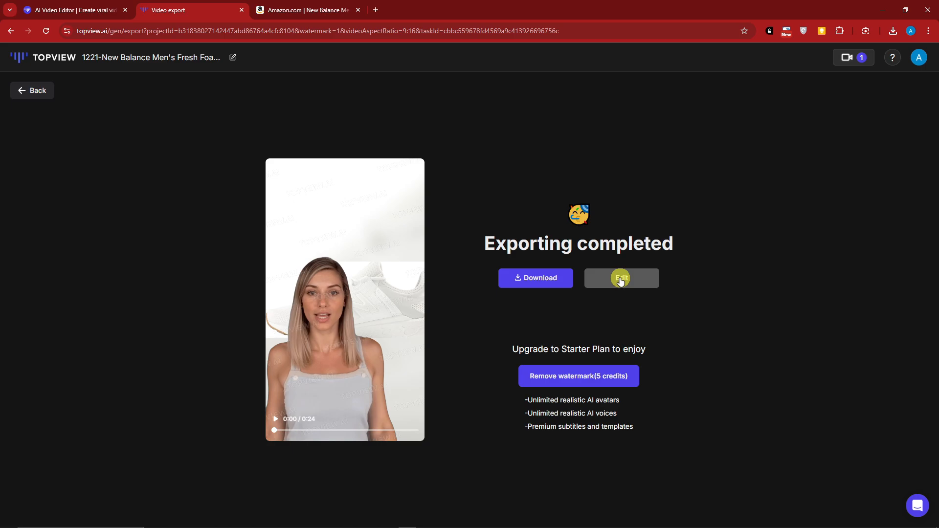
{"action": "mouse_move", "coordinate": [41, 105]}
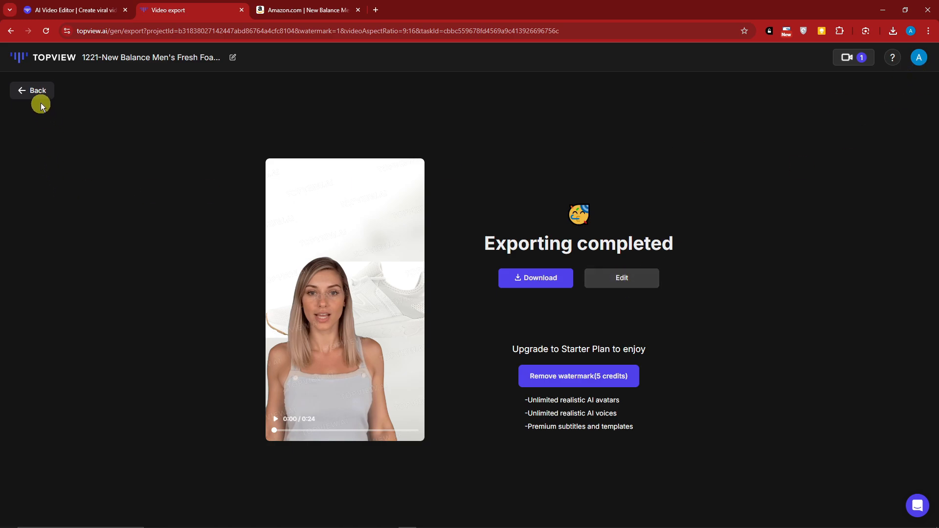
Go back from the export page and open the account dashboard's projects.
{"action": "left_click", "coordinate": [31, 90]}
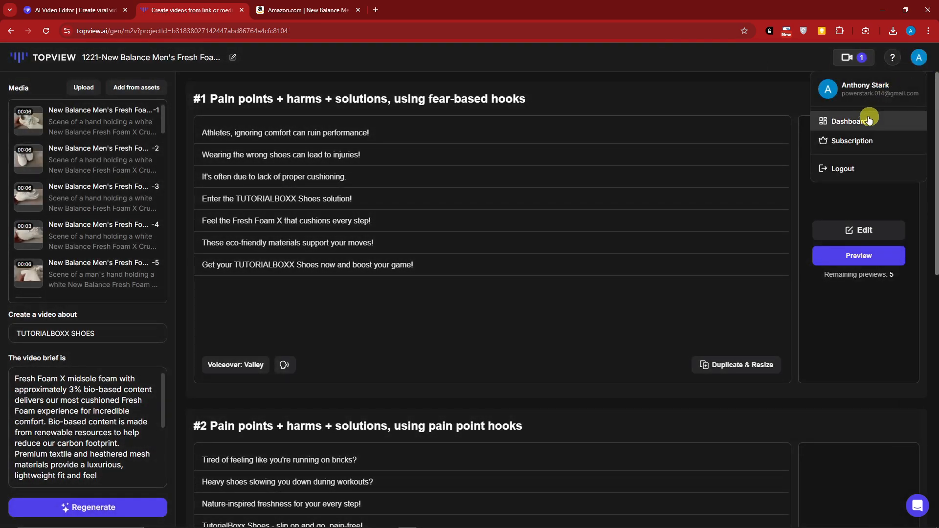
{"action": "left_click", "coordinate": [848, 121]}
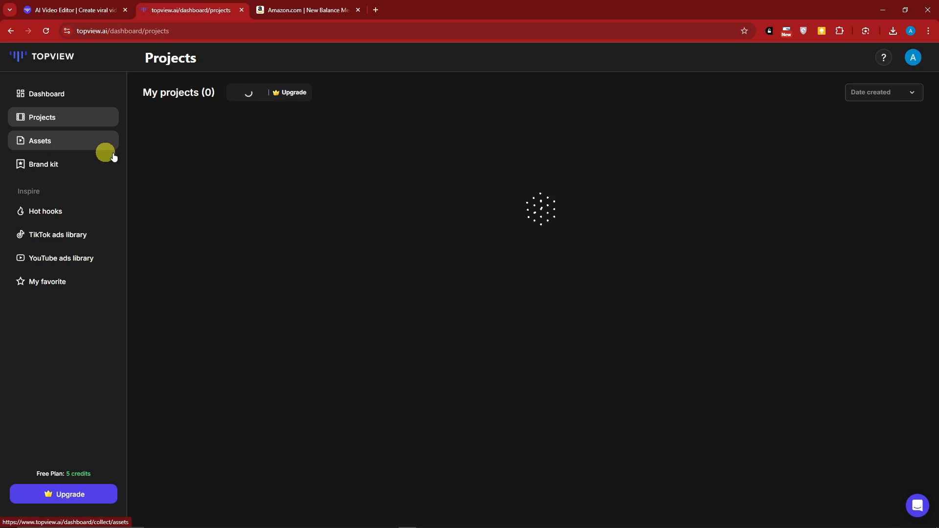